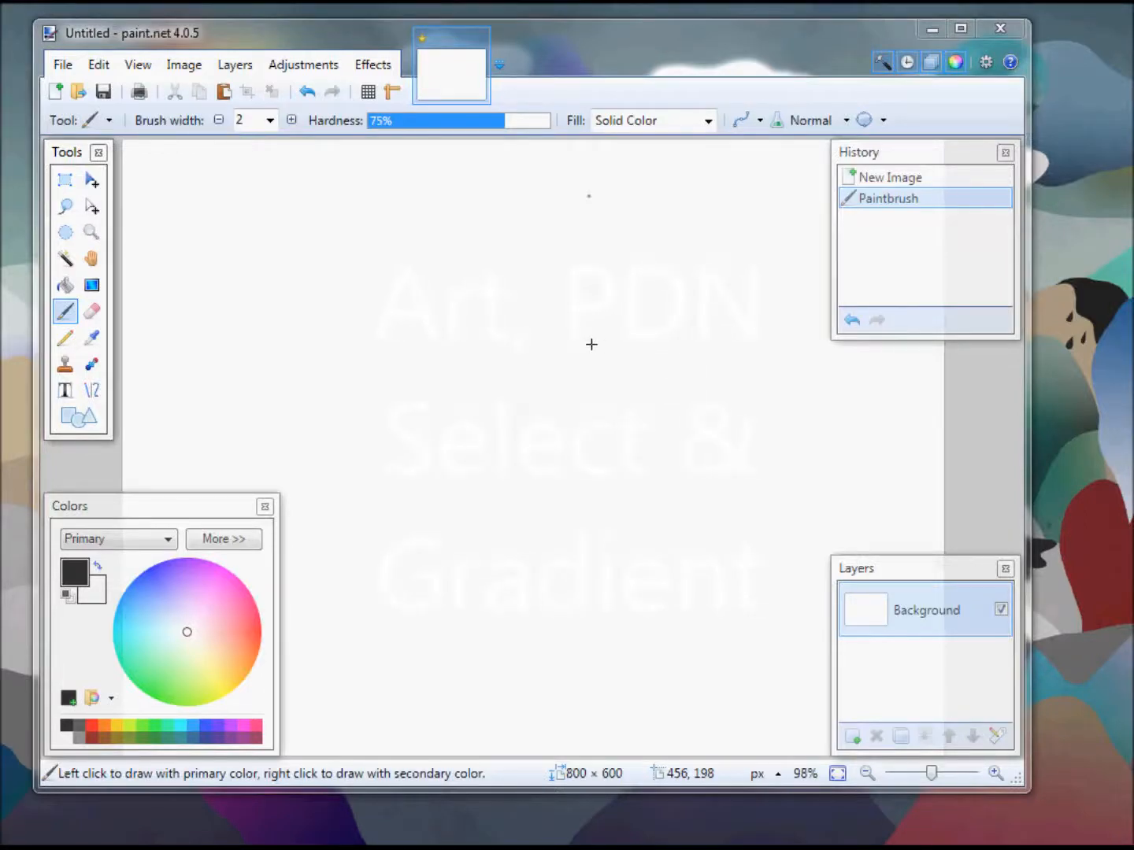
mouse_move(228, 41)
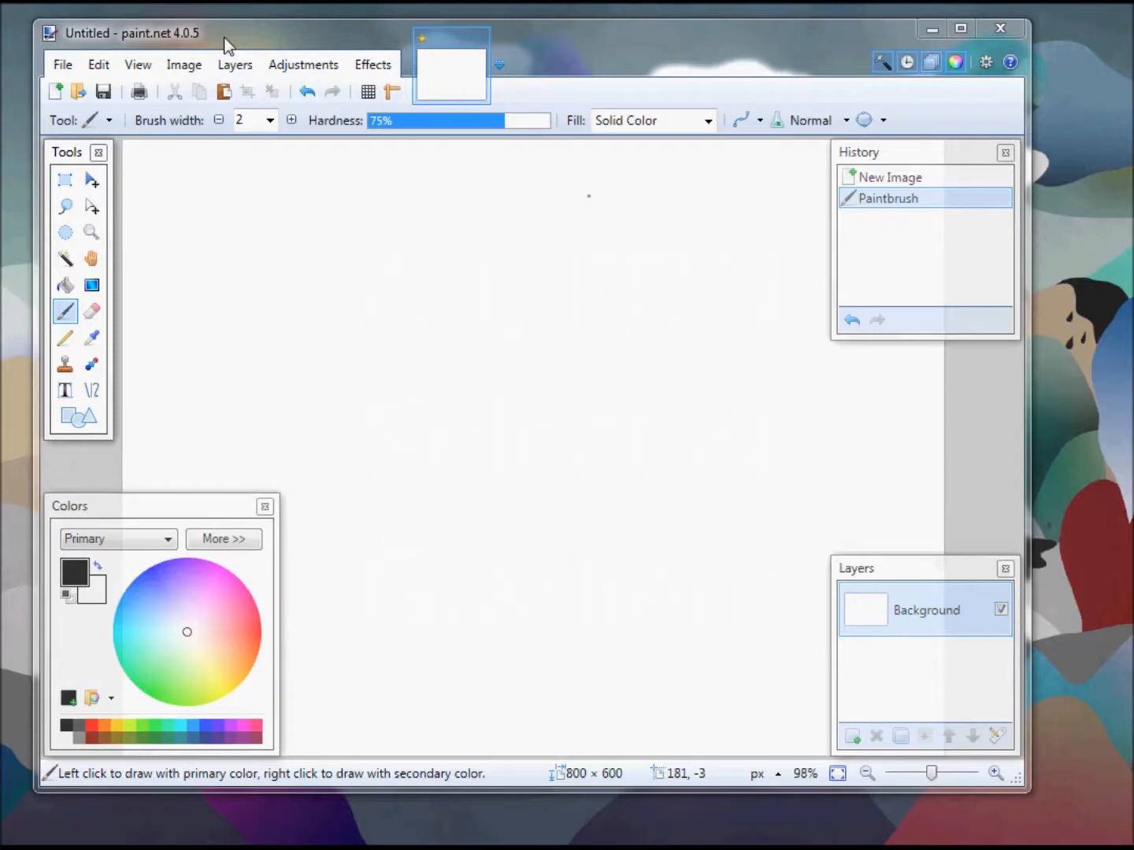
mouse_move(243, 48)
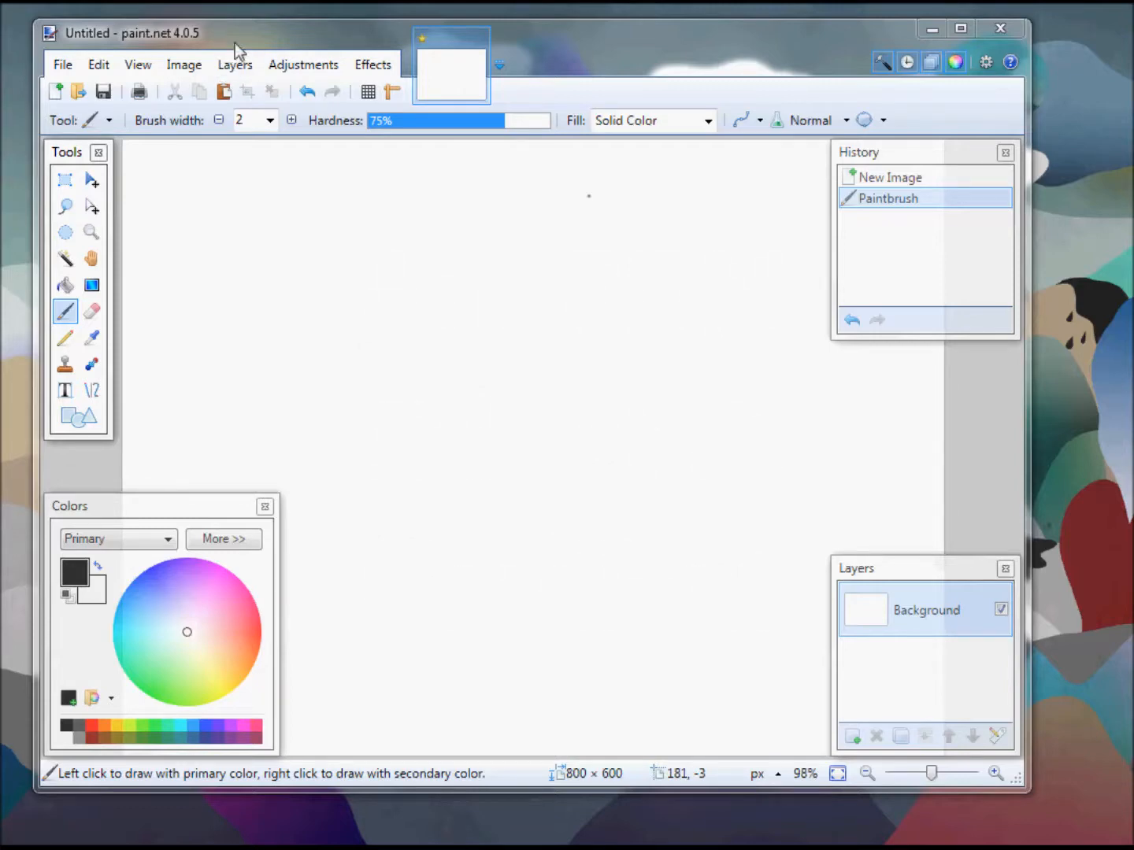
mouse_move(434, 230)
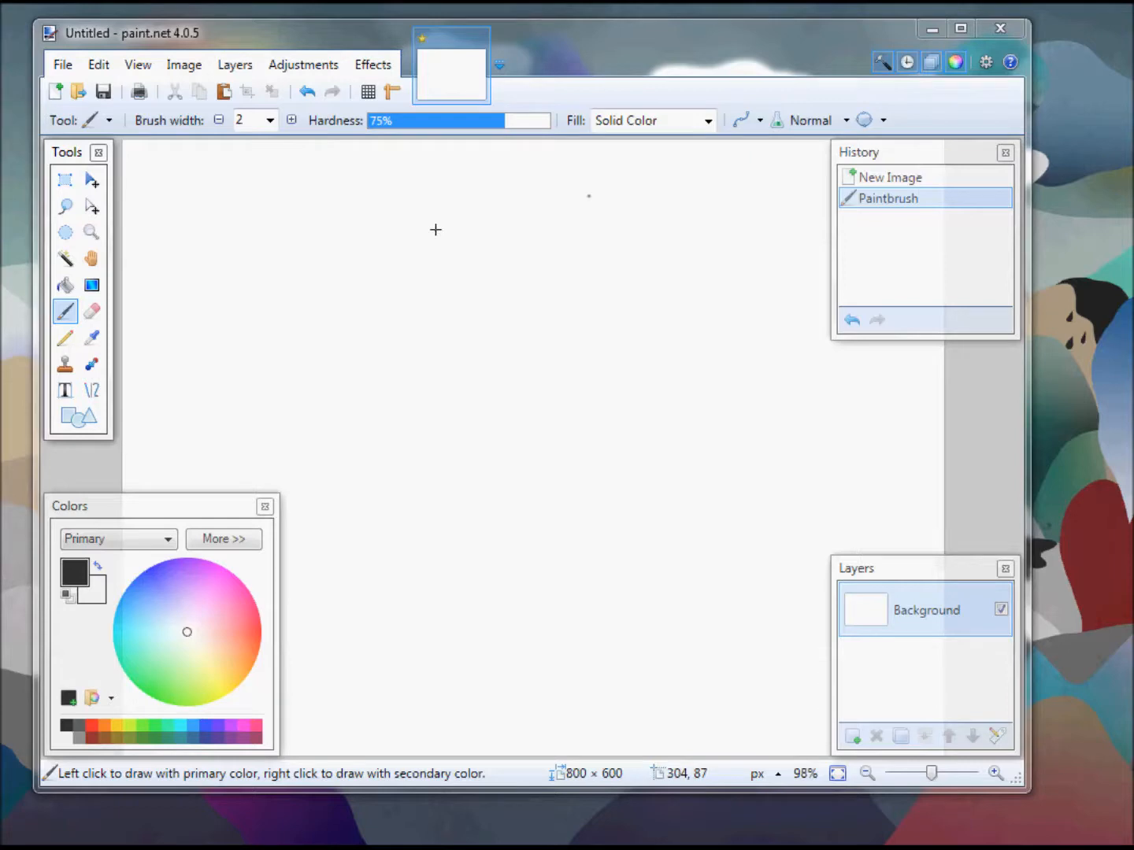
mouse_move(517, 265)
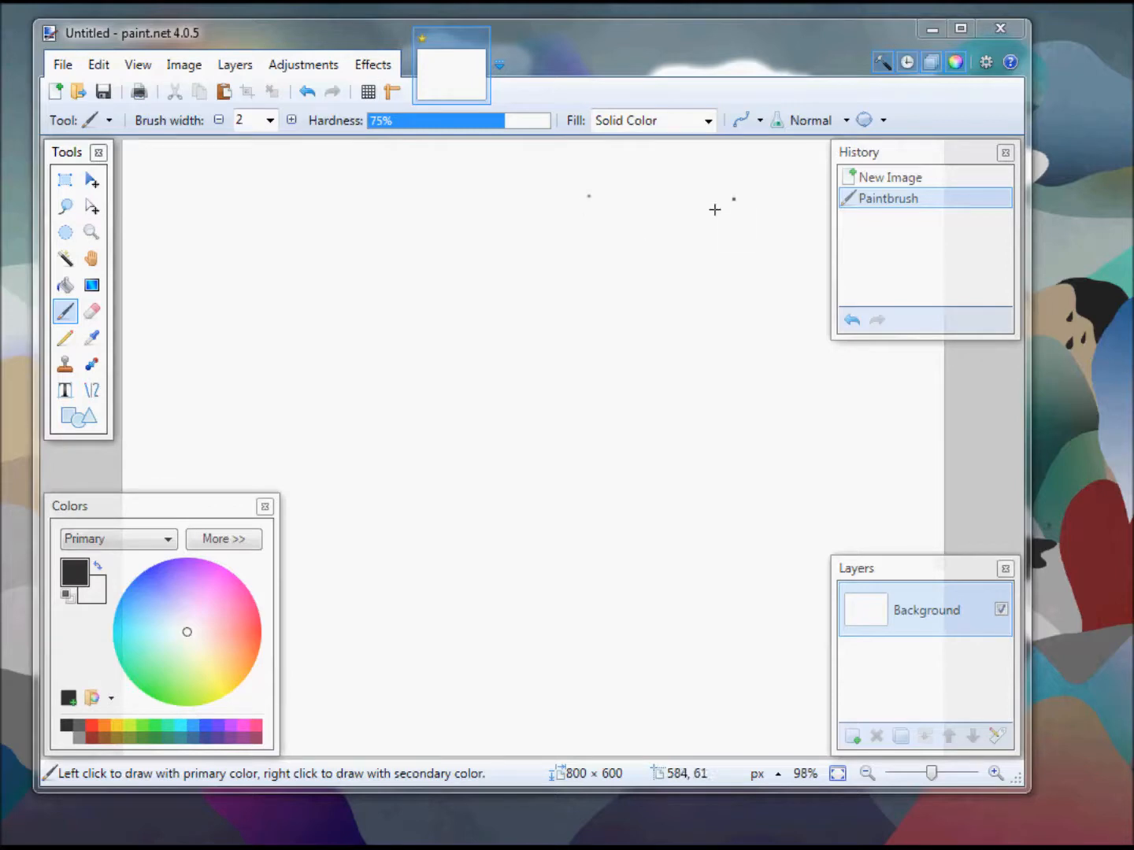
mouse_move(958, 61)
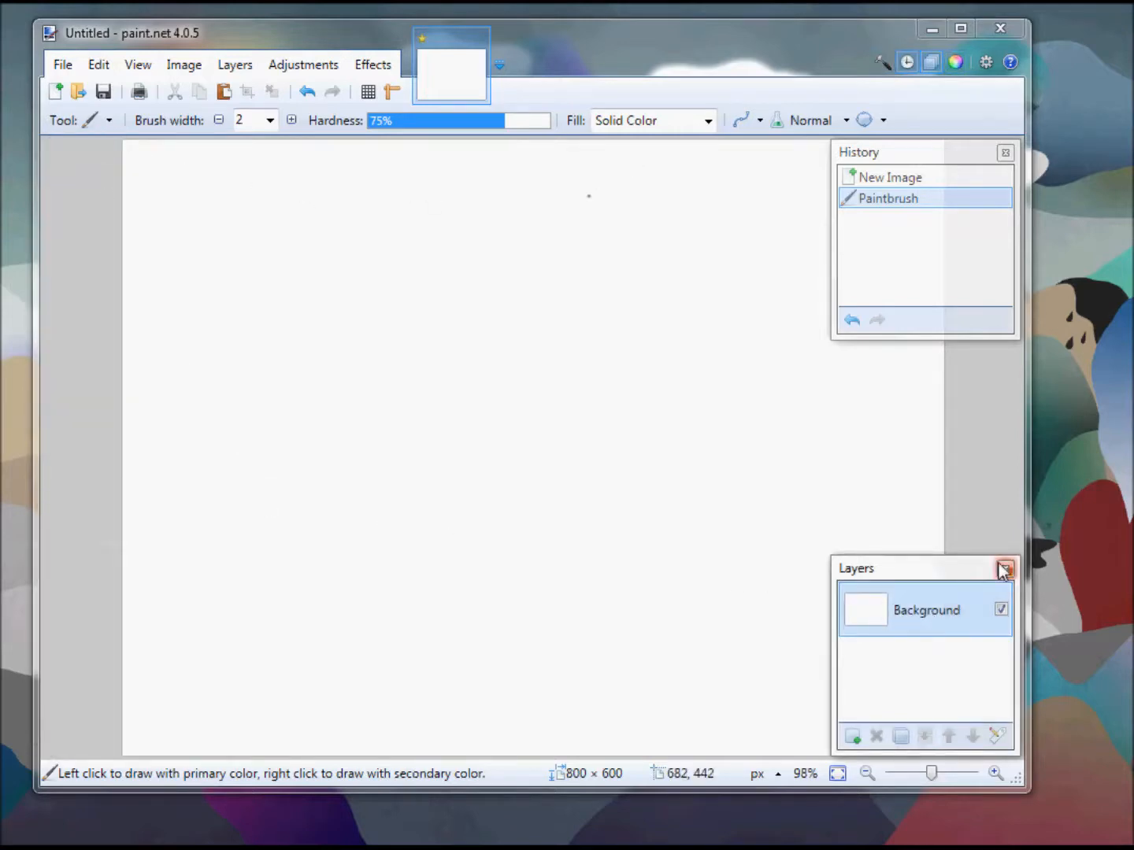
- Hide, then reopen all floating panels and push the Tools panel to the left edge
click(1005, 566)
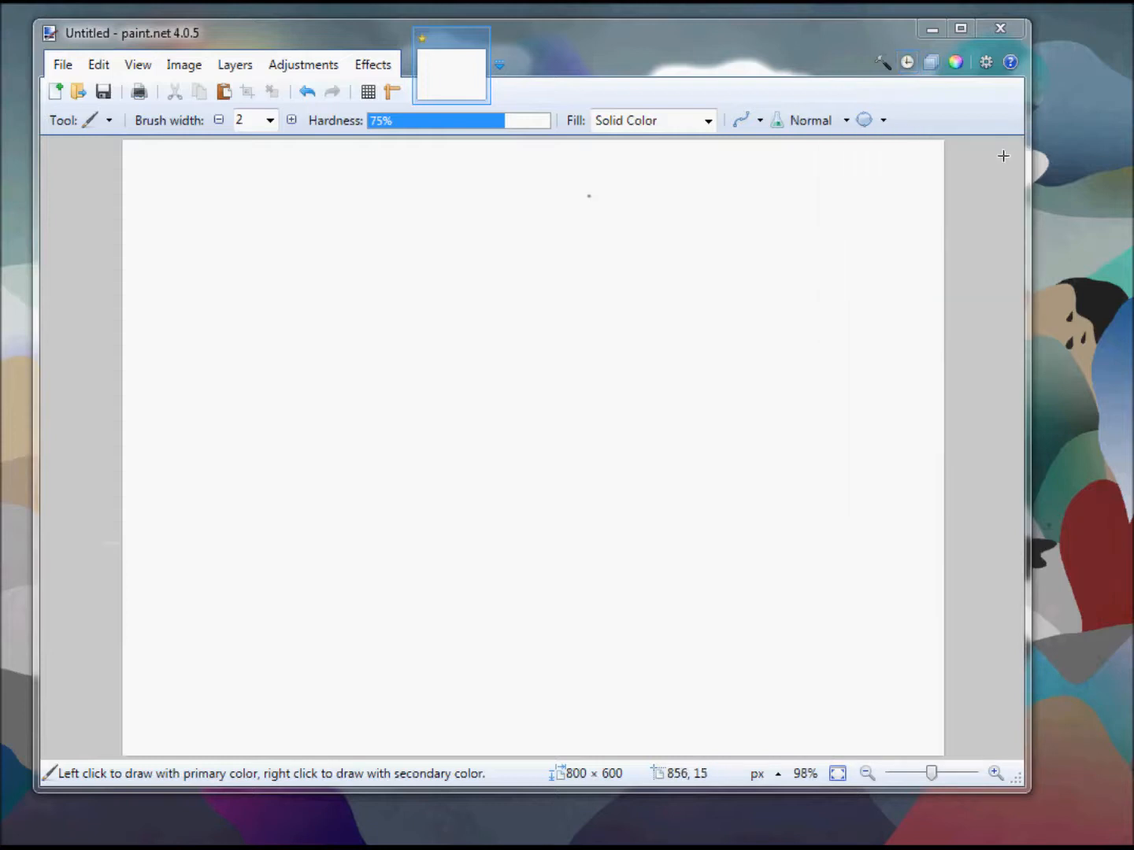
mouse_move(382, 163)
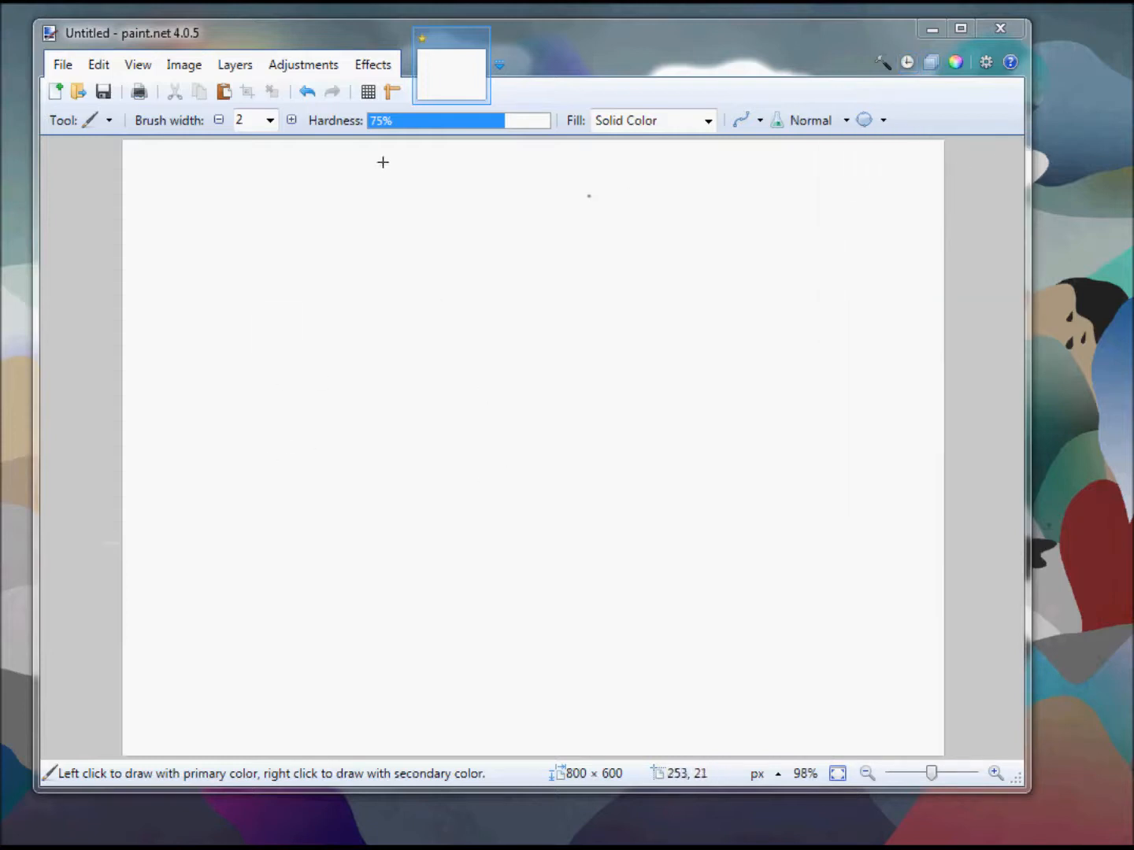
mouse_move(932, 74)
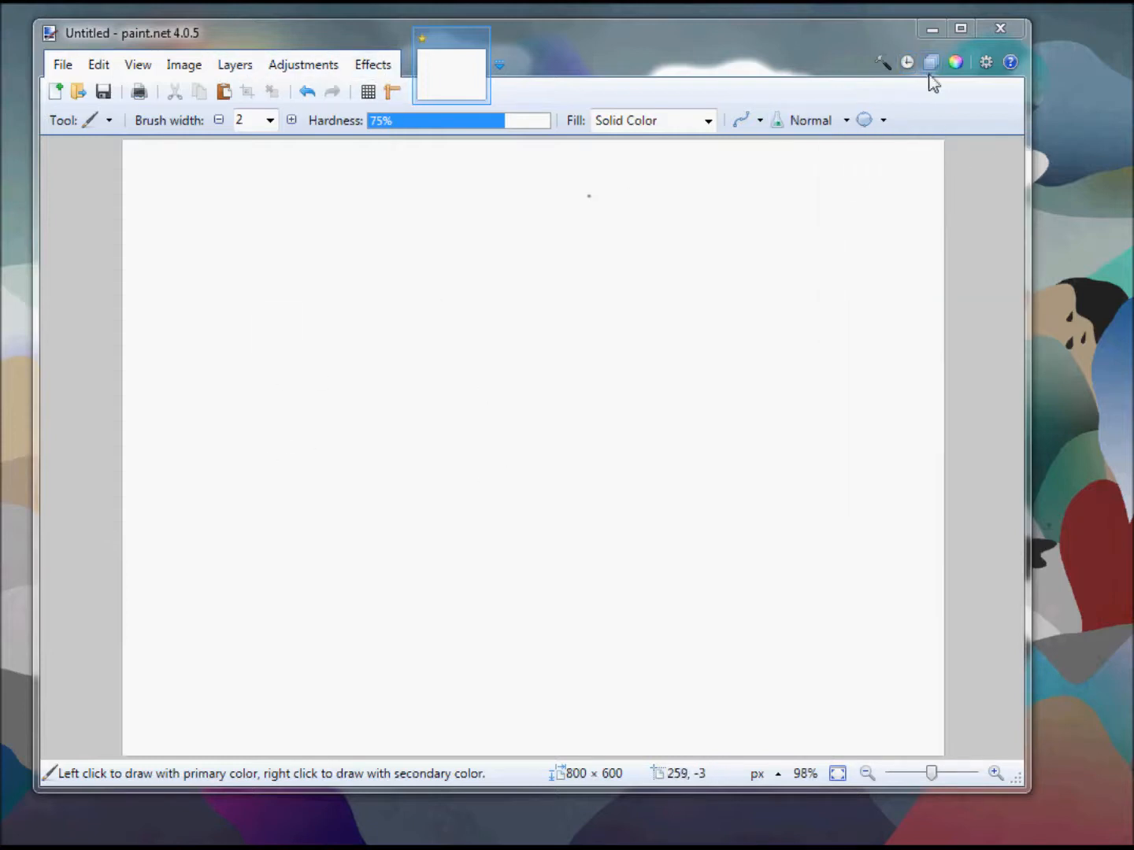
click(932, 61)
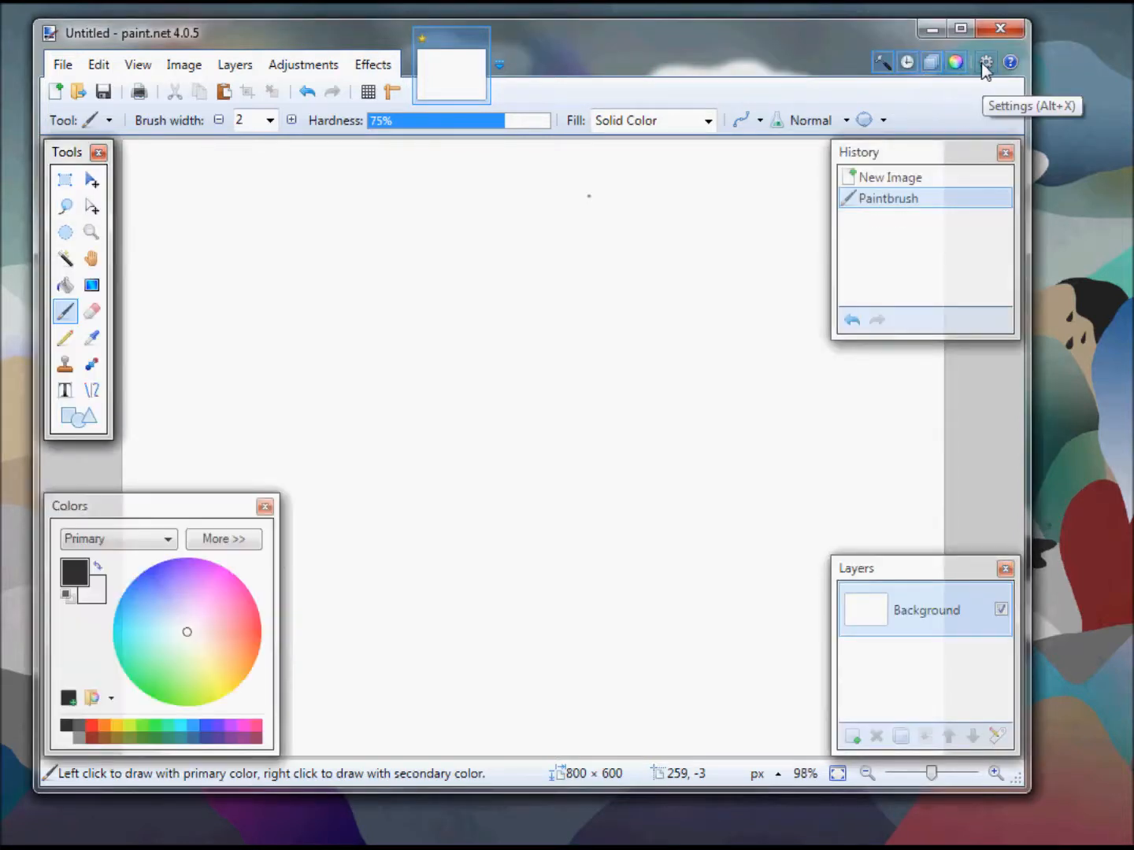
drag(76, 152, 37, 163)
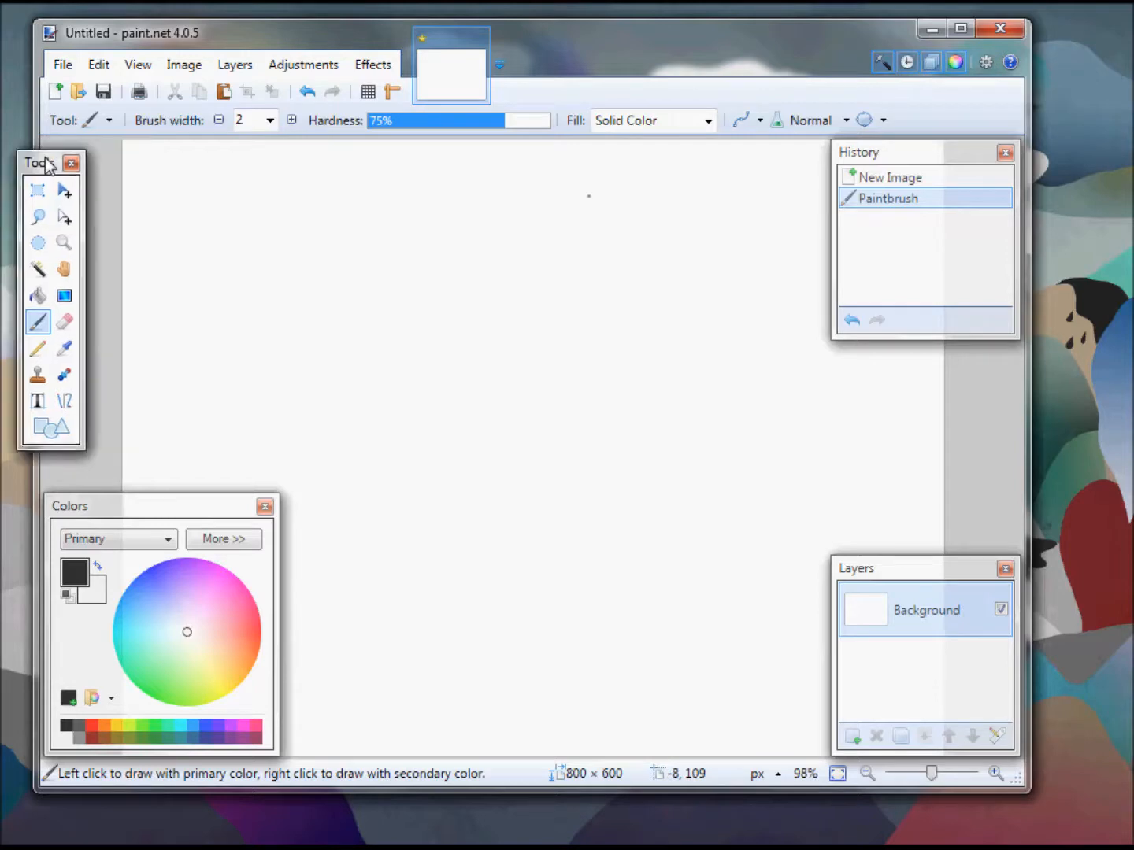
drag(38, 163, 8, 315)
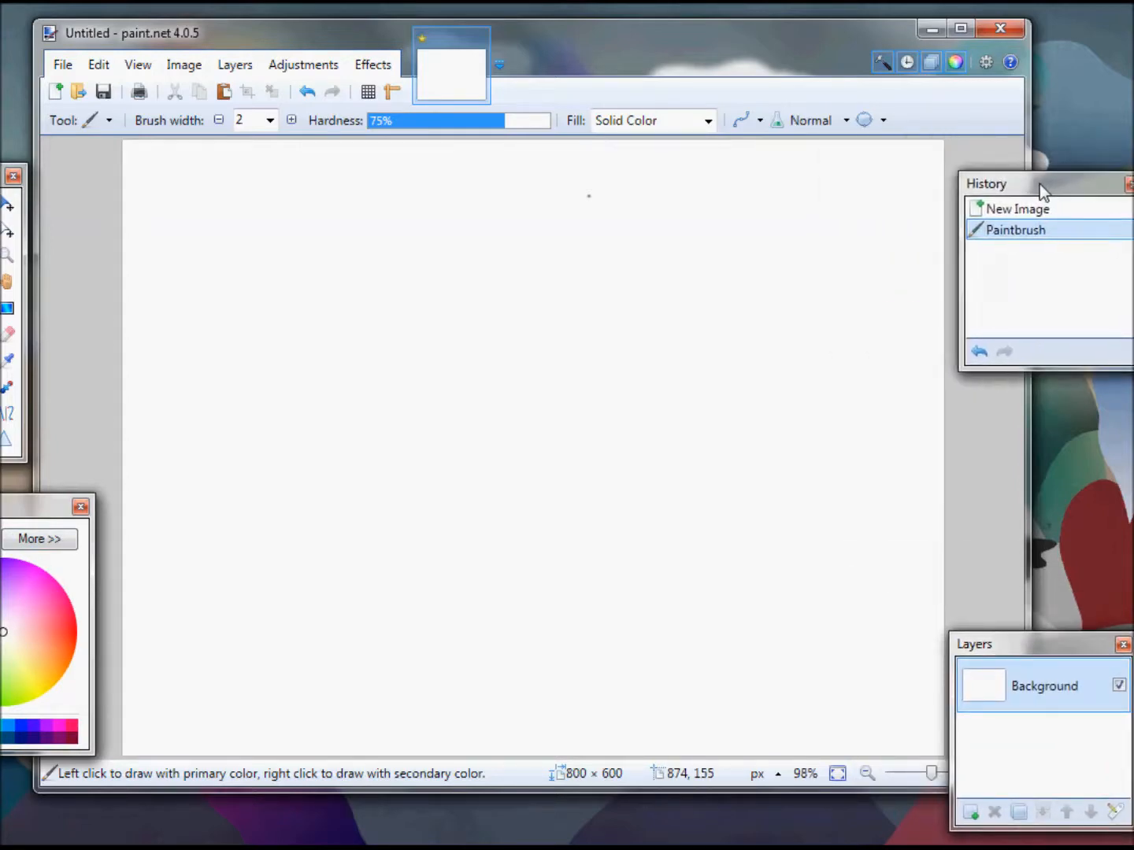
click(1011, 59)
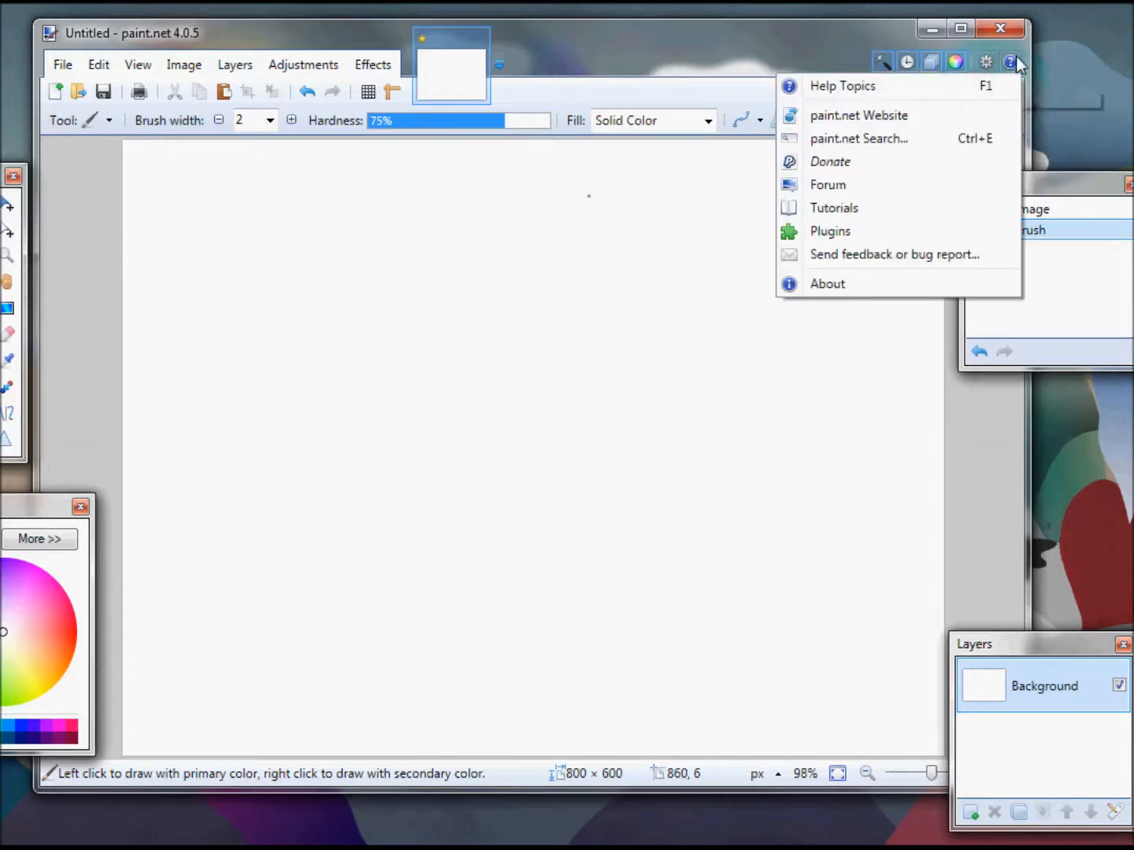
mouse_move(853, 167)
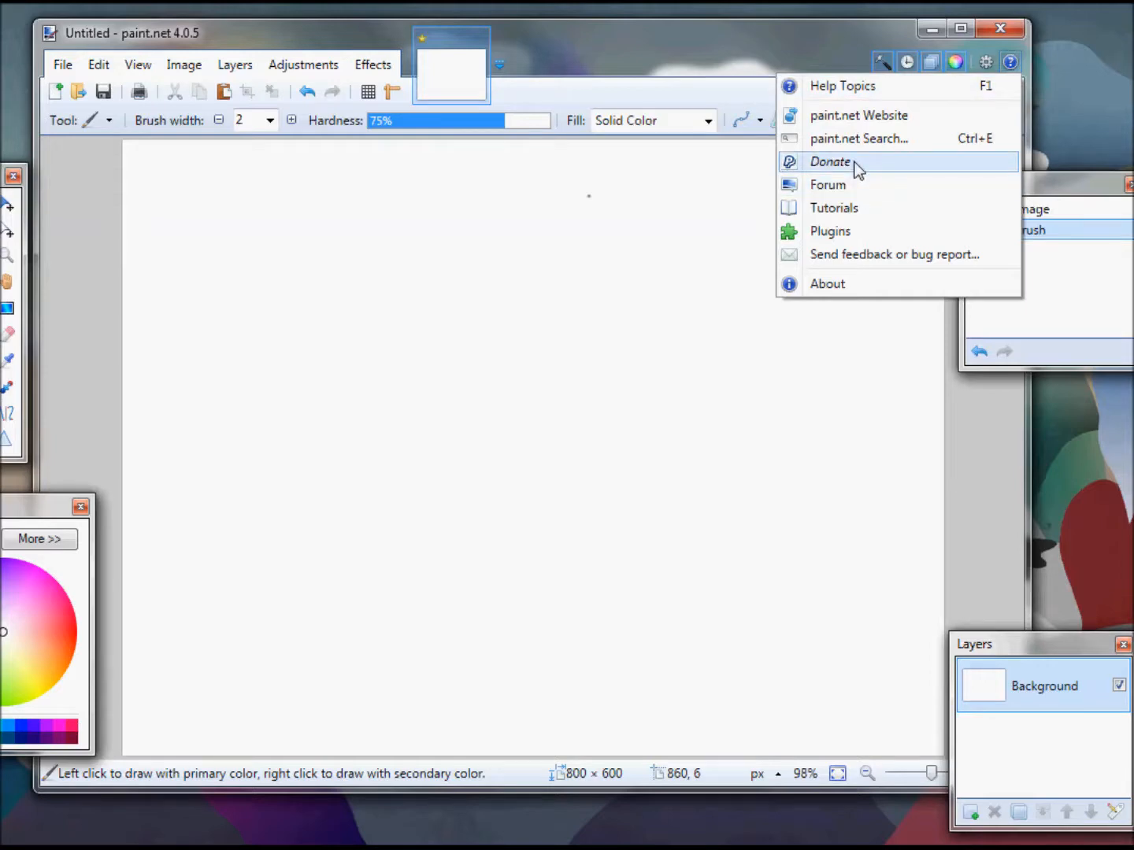
mouse_move(858, 189)
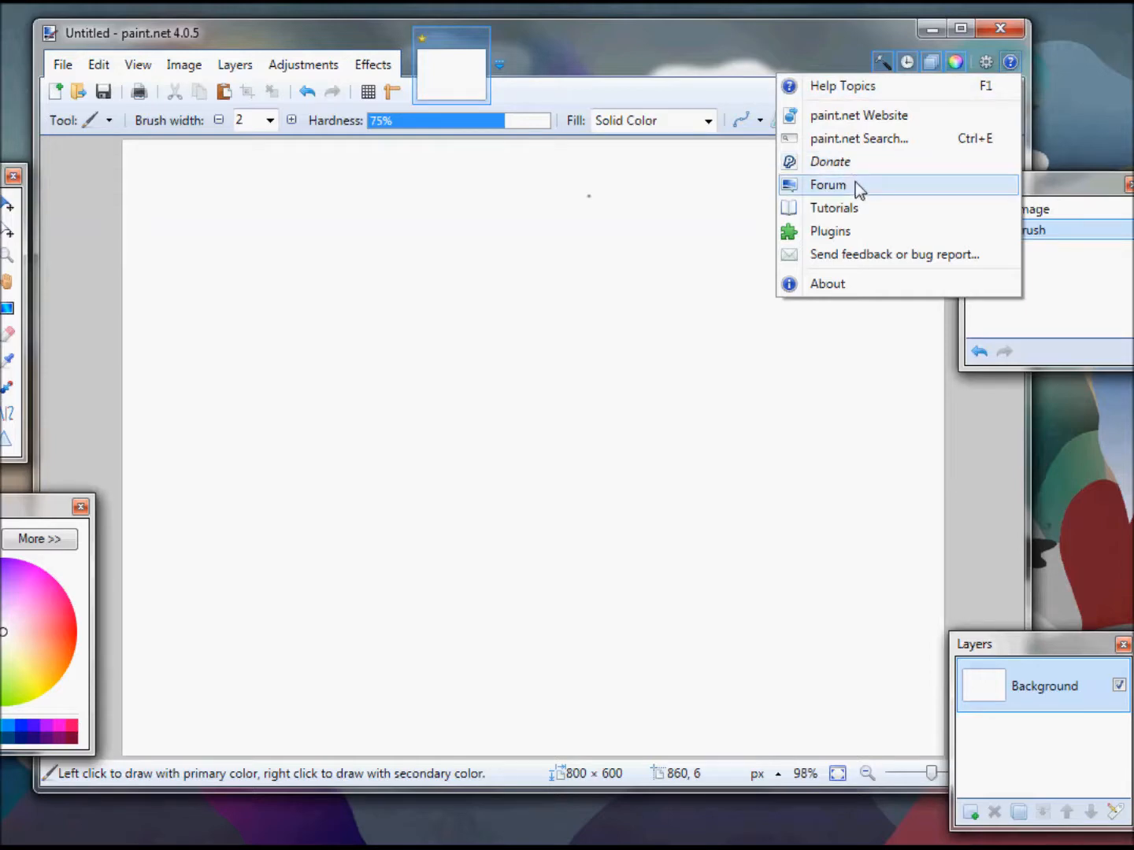
mouse_move(860, 210)
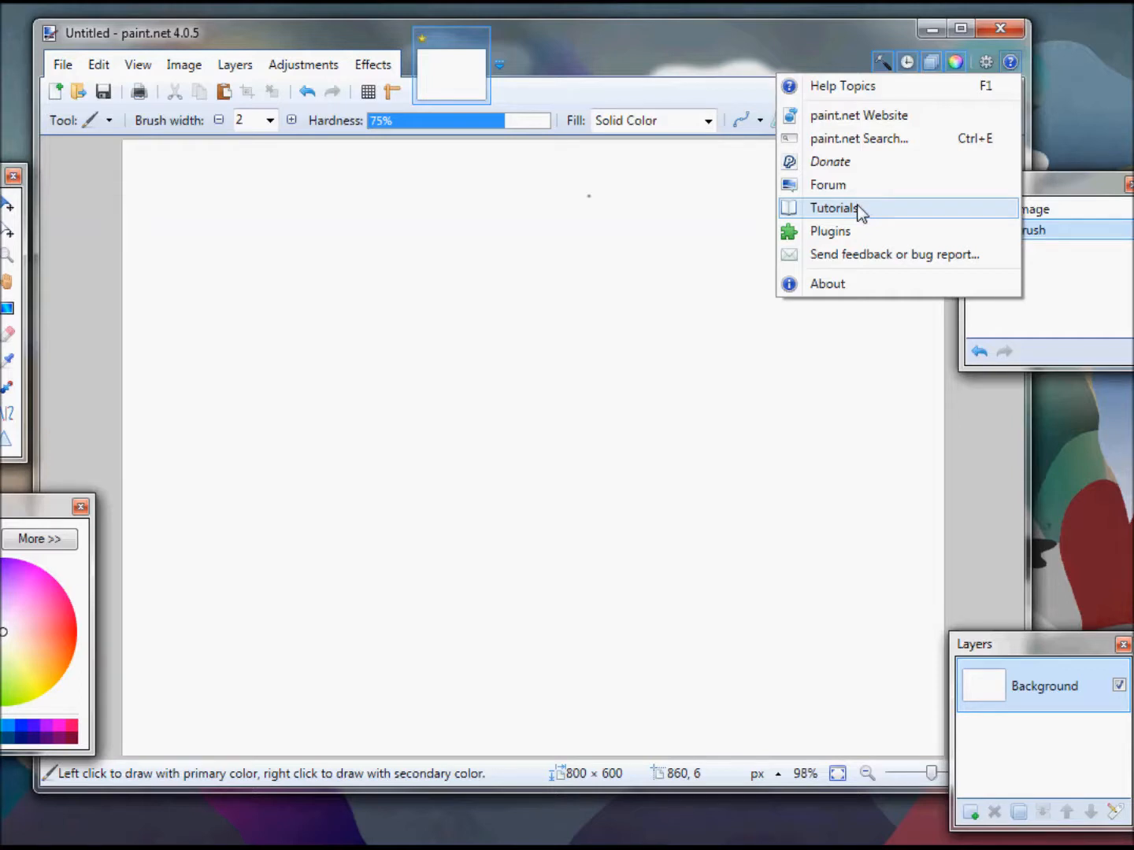
mouse_move(843, 236)
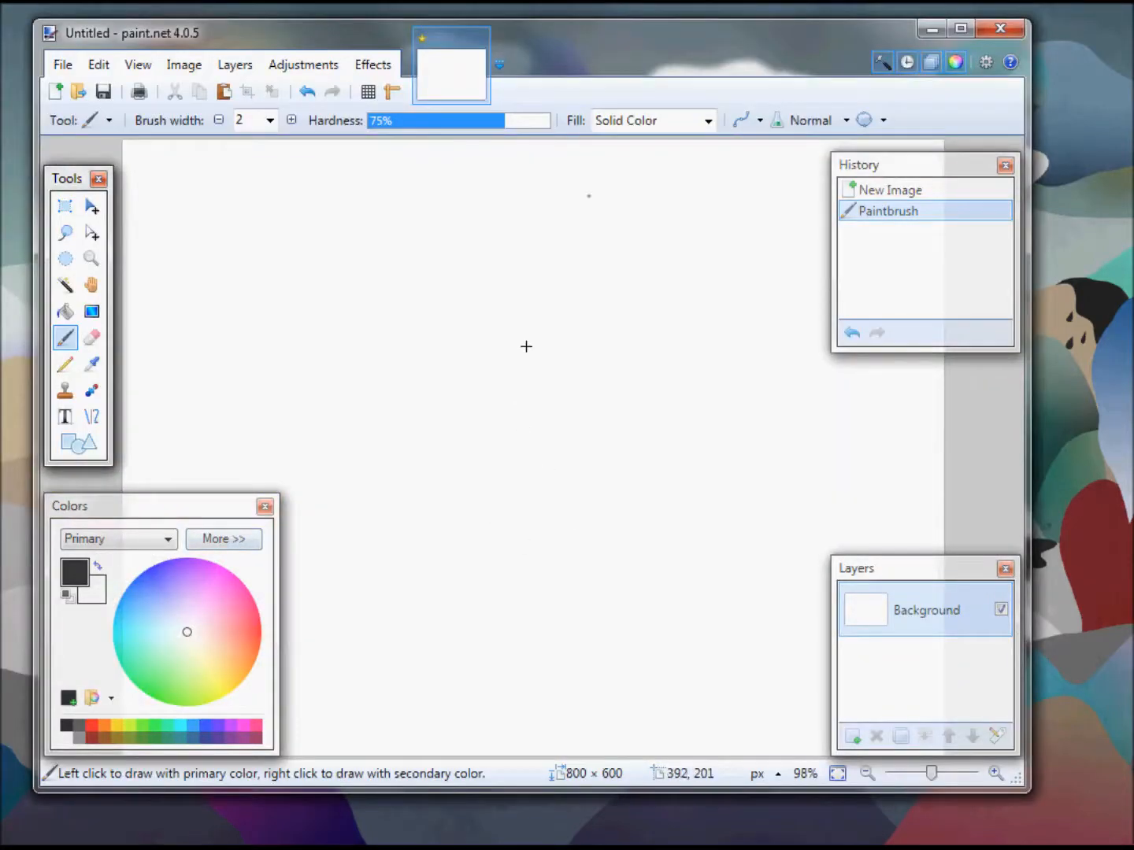
mouse_move(519, 465)
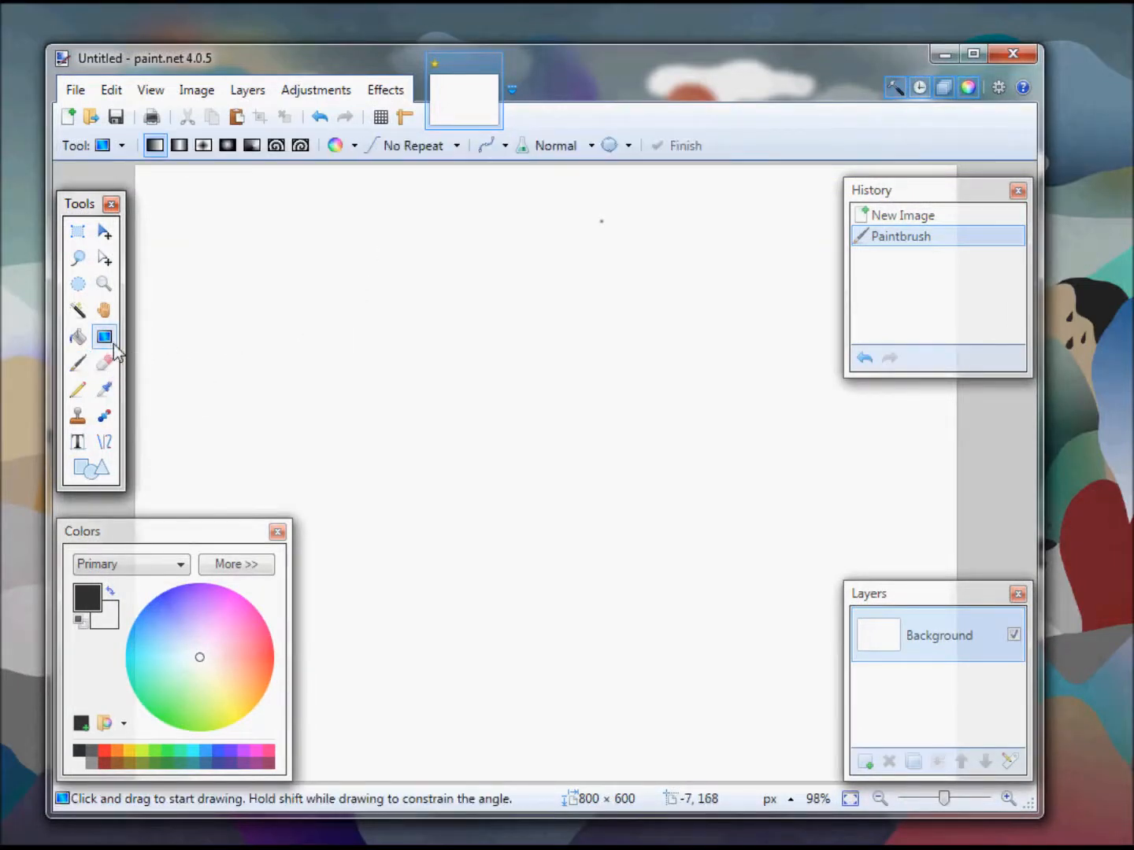
mouse_move(601, 221)
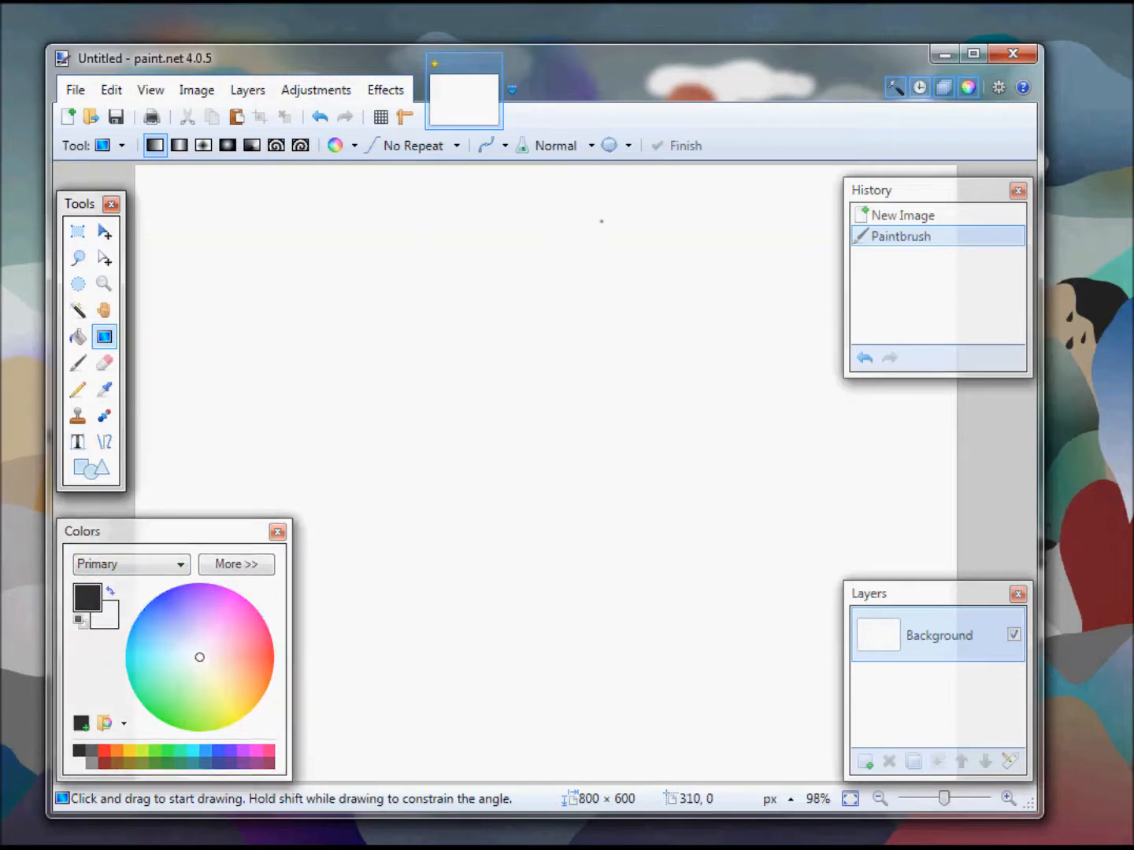
mouse_move(723, 24)
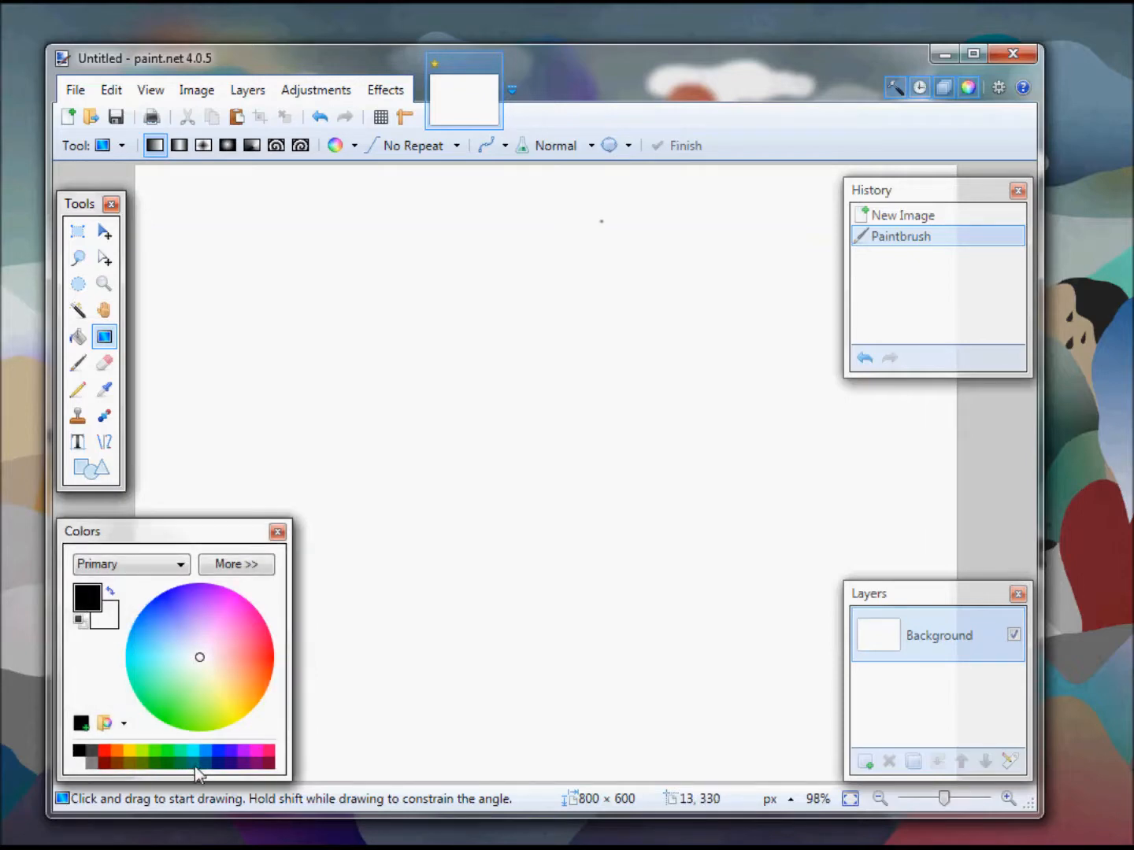
- Make the secondary gradient colour a desaturated teal, 537C7C, with grey as primary
click(192, 751)
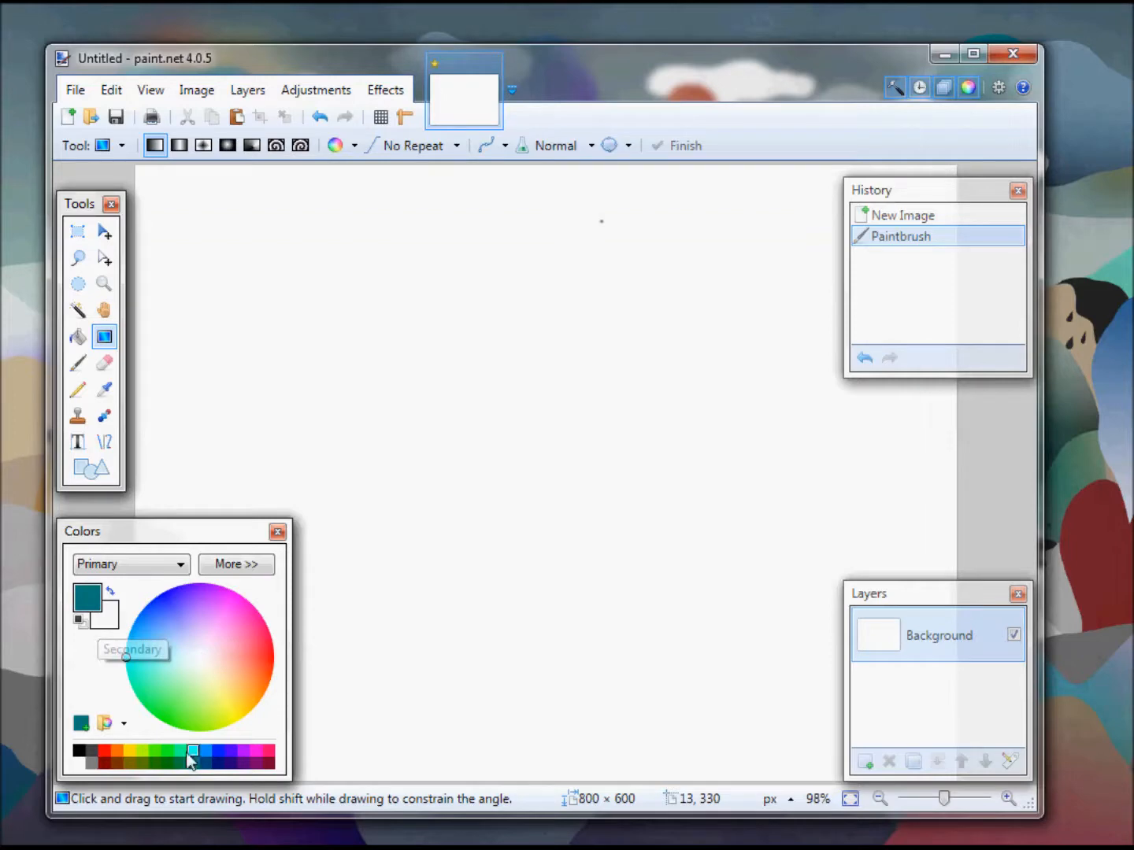
click(200, 657)
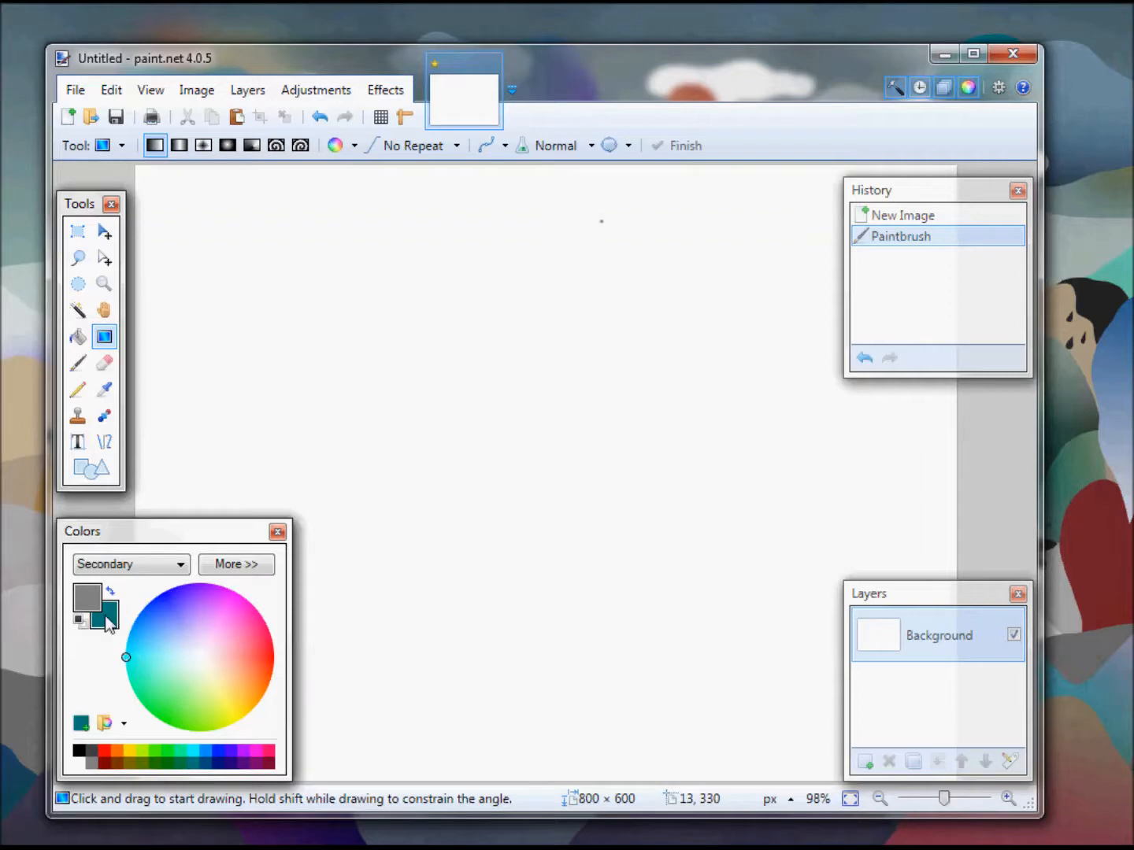
click(236, 564)
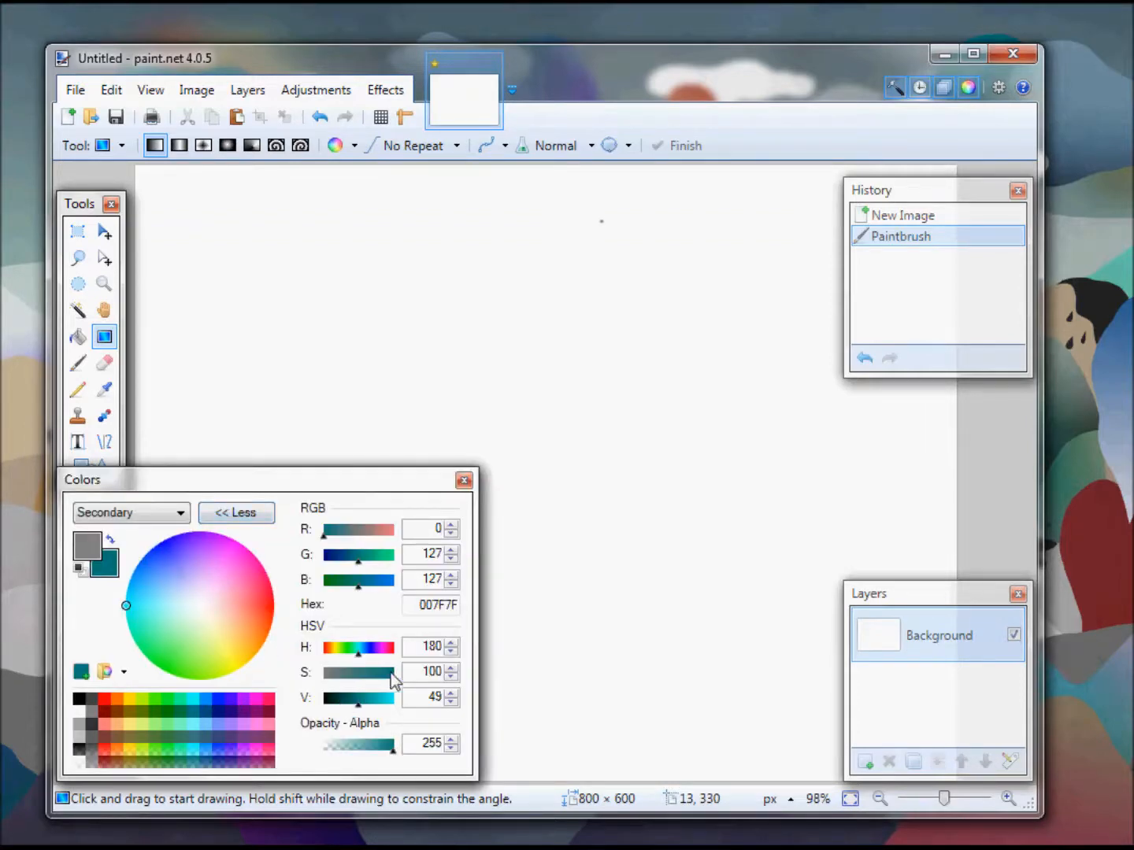
drag(394, 673, 349, 672)
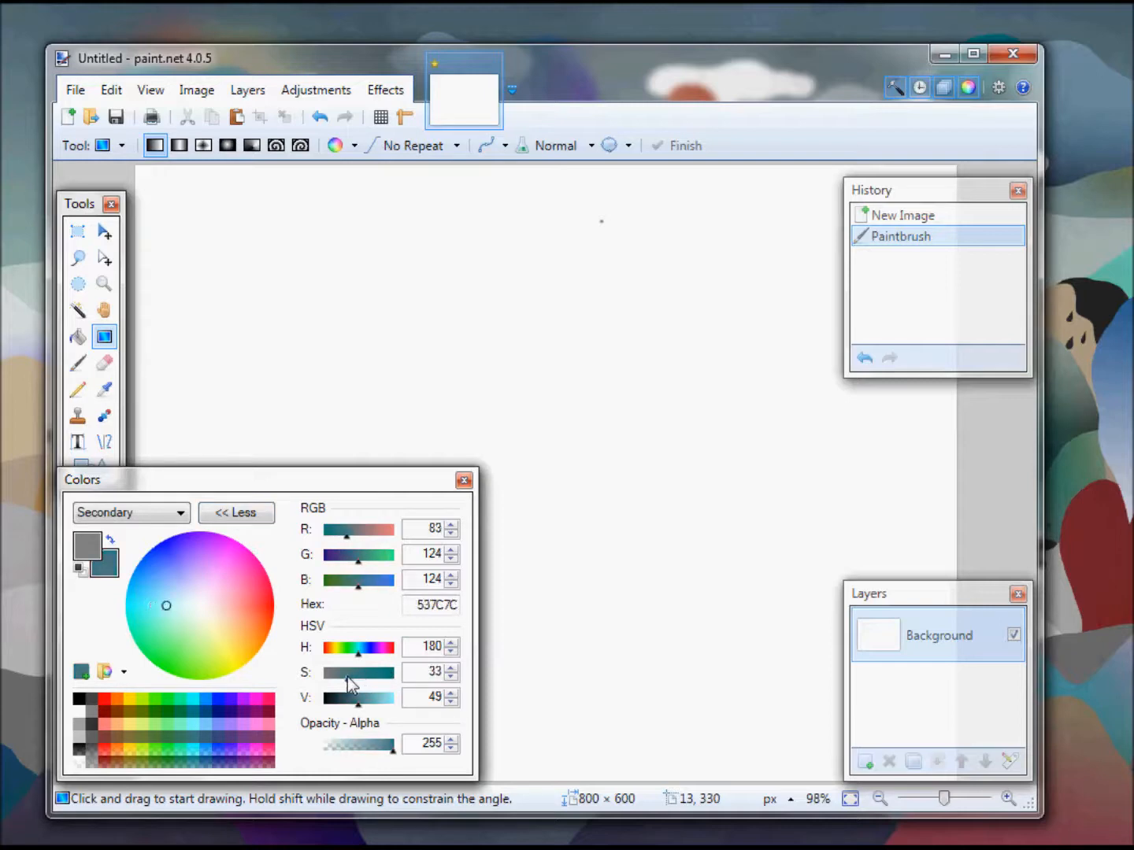
mouse_move(377, 725)
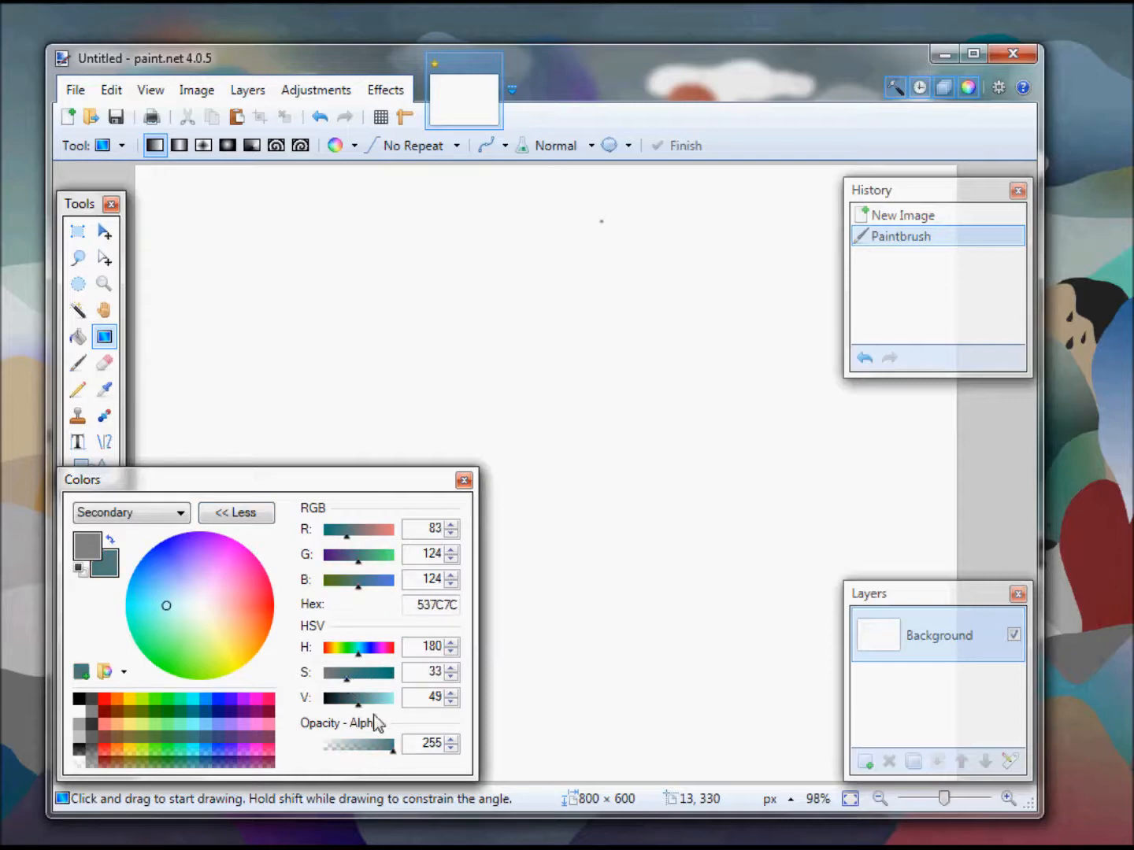
mouse_move(151, 656)
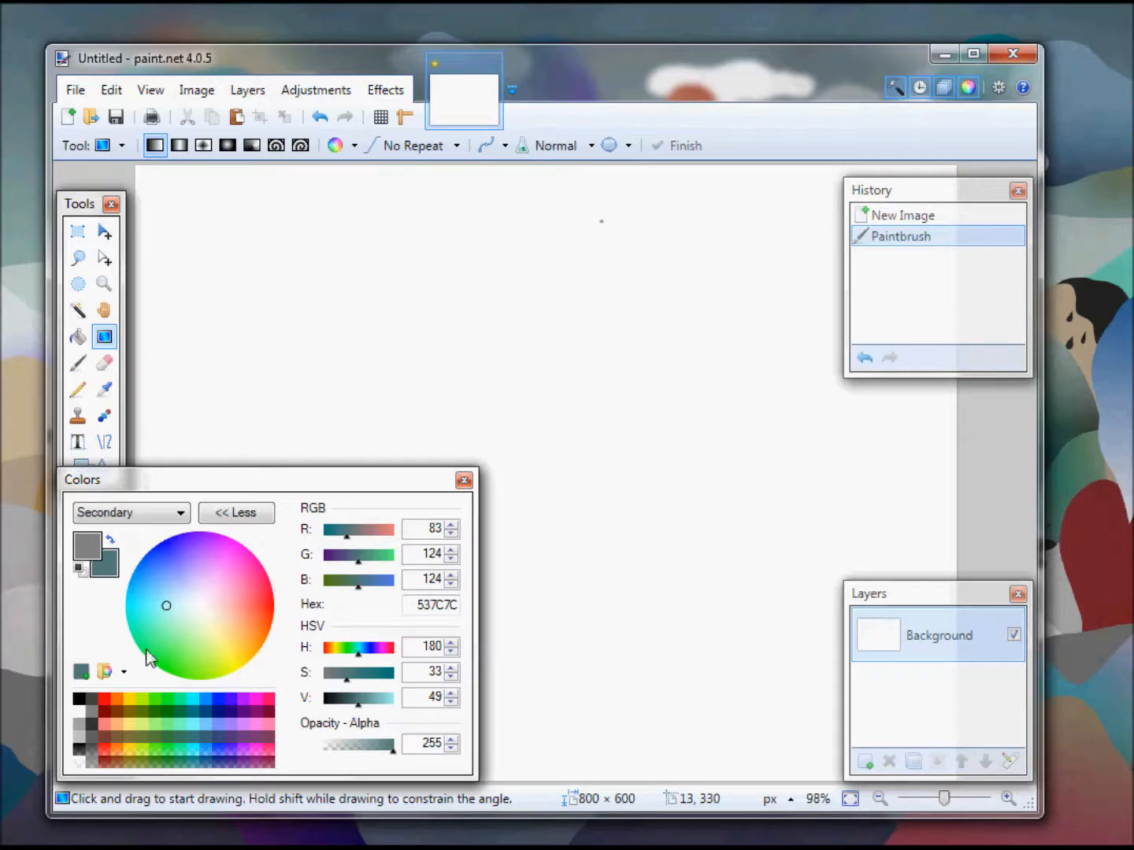
mouse_move(642, 279)
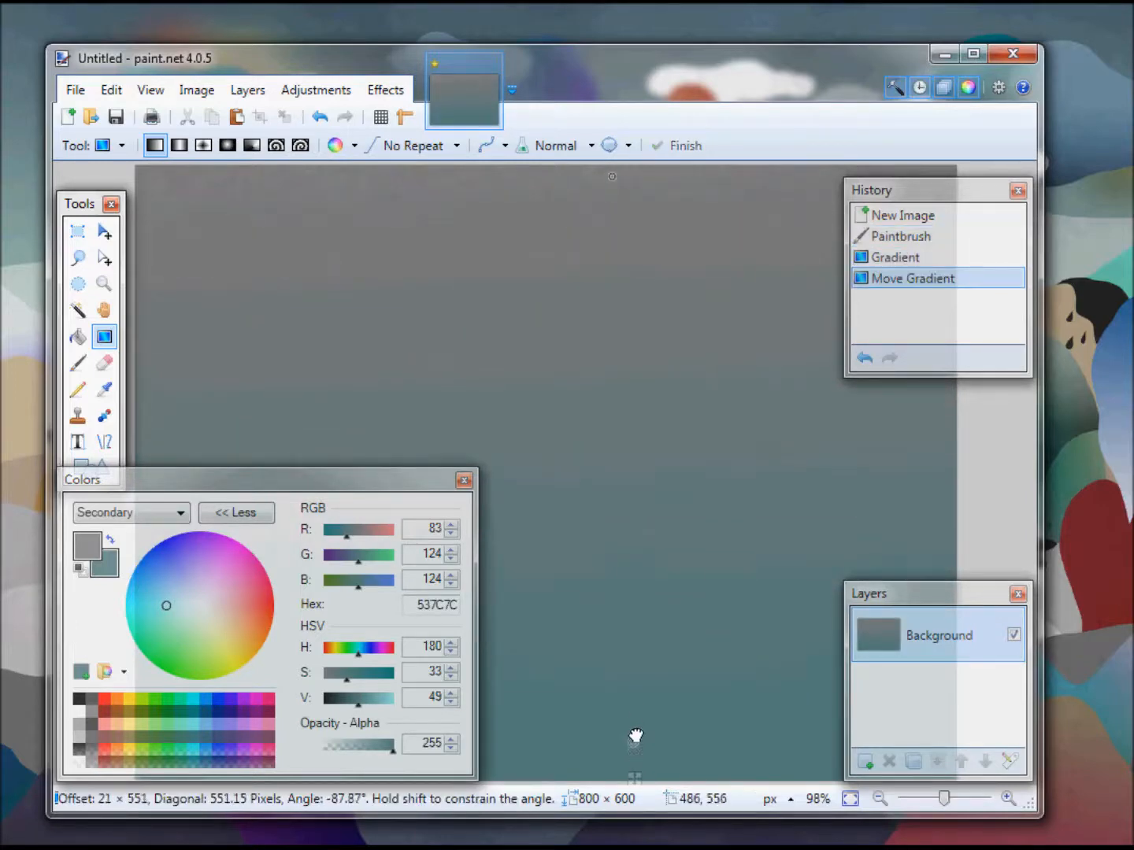
- Position the gradient handles so grey starts at the canvas top and teal ends at the bottom
drag(636, 736, 635, 770)
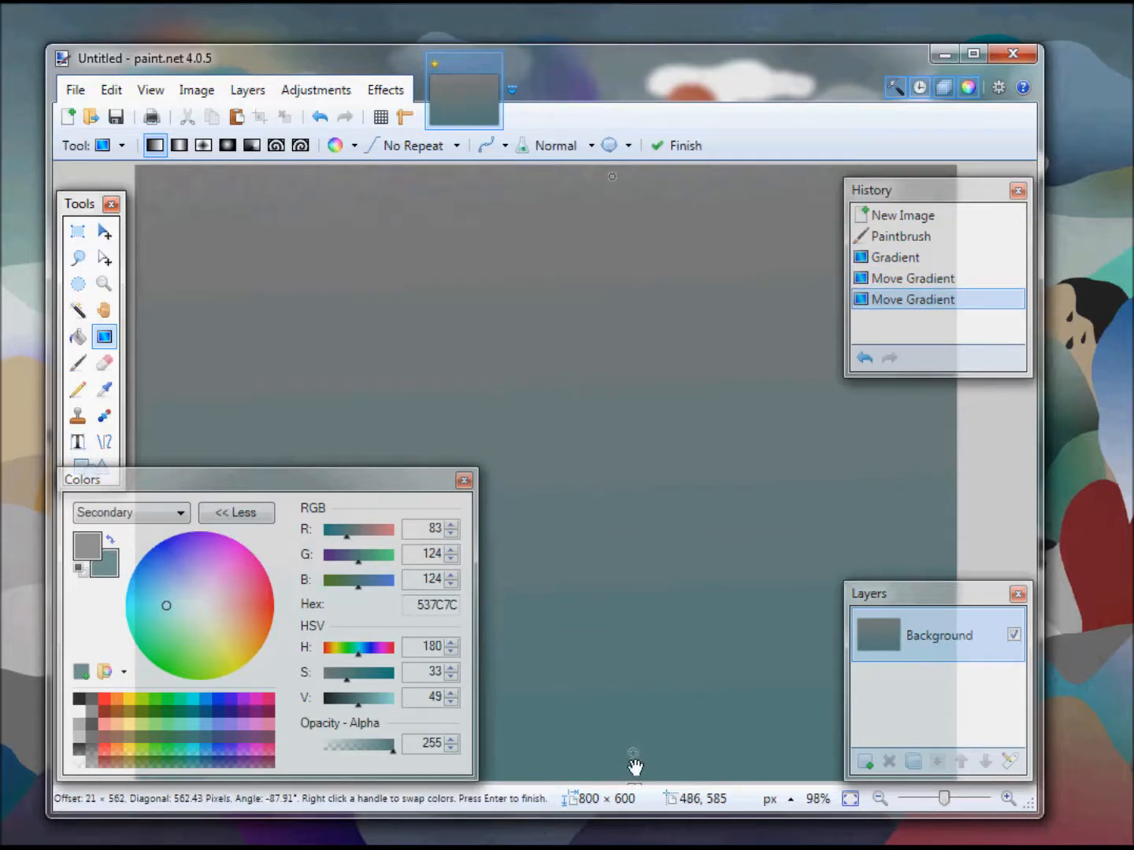
mouse_move(102, 571)
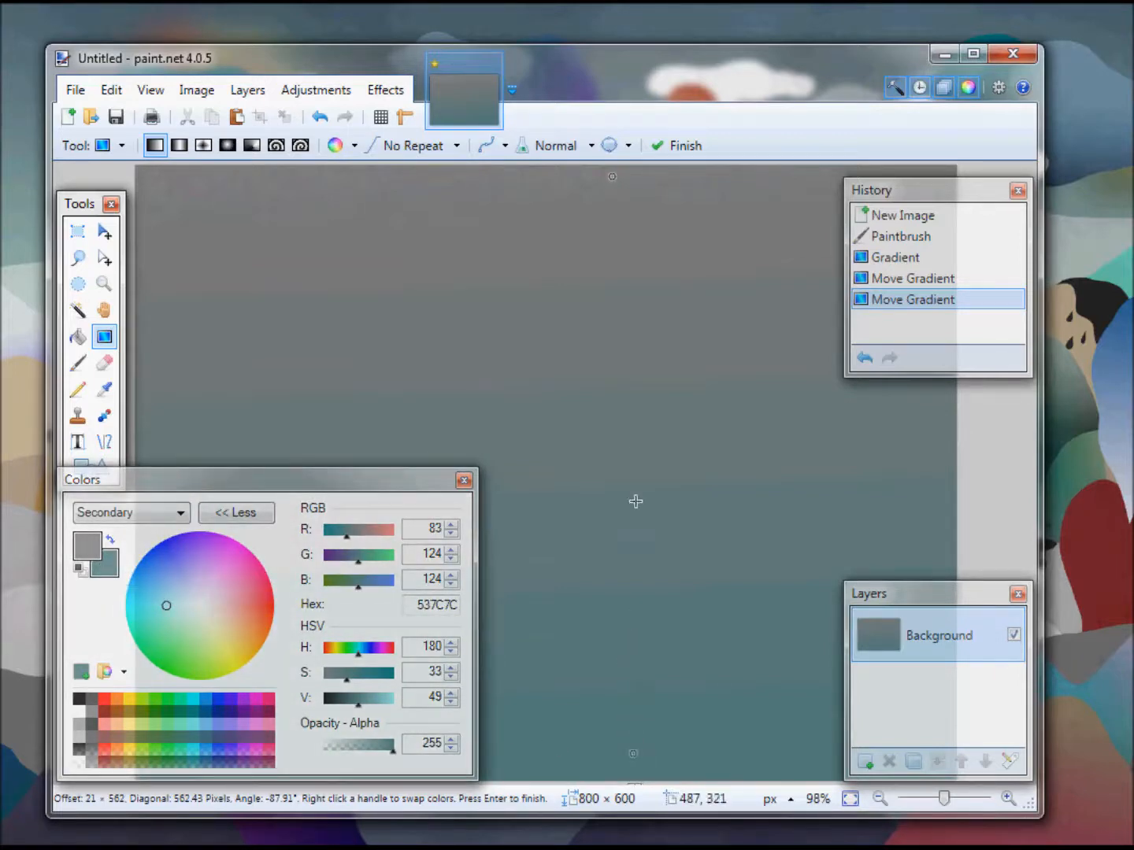
mouse_move(611, 183)
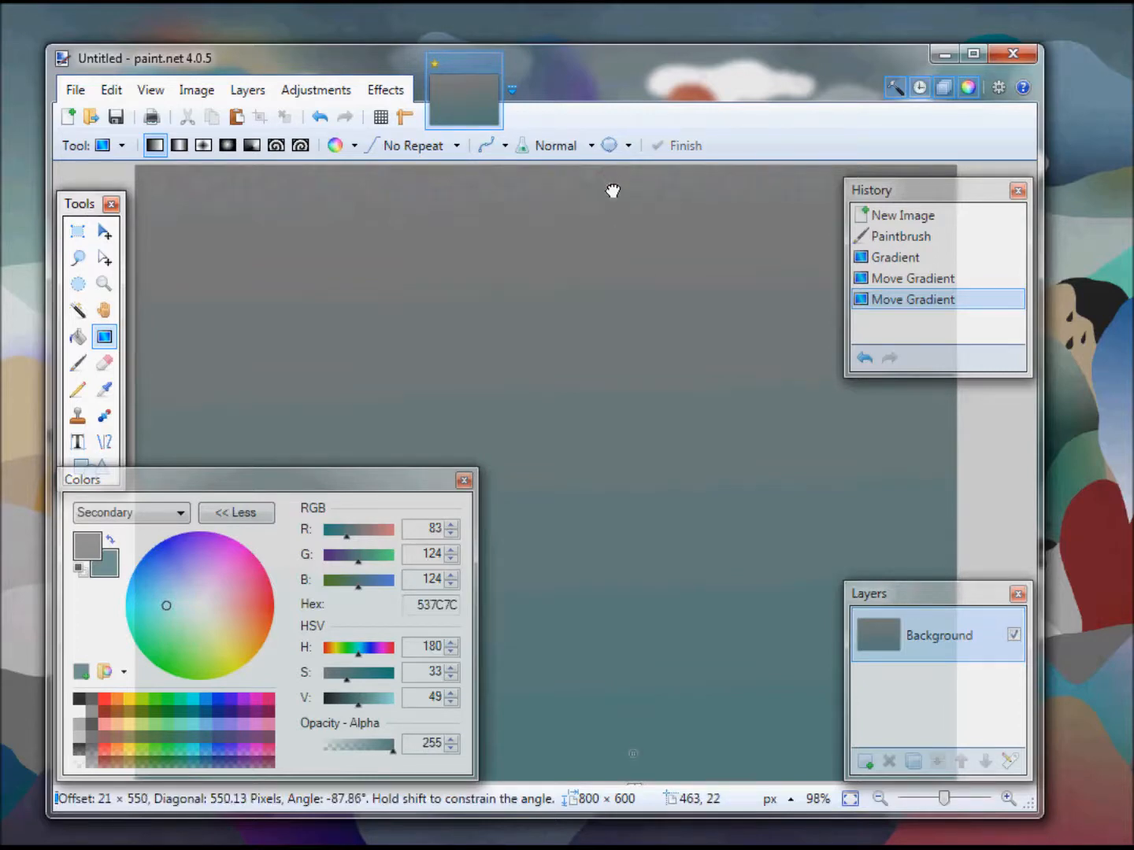
drag(612, 191, 612, 179)
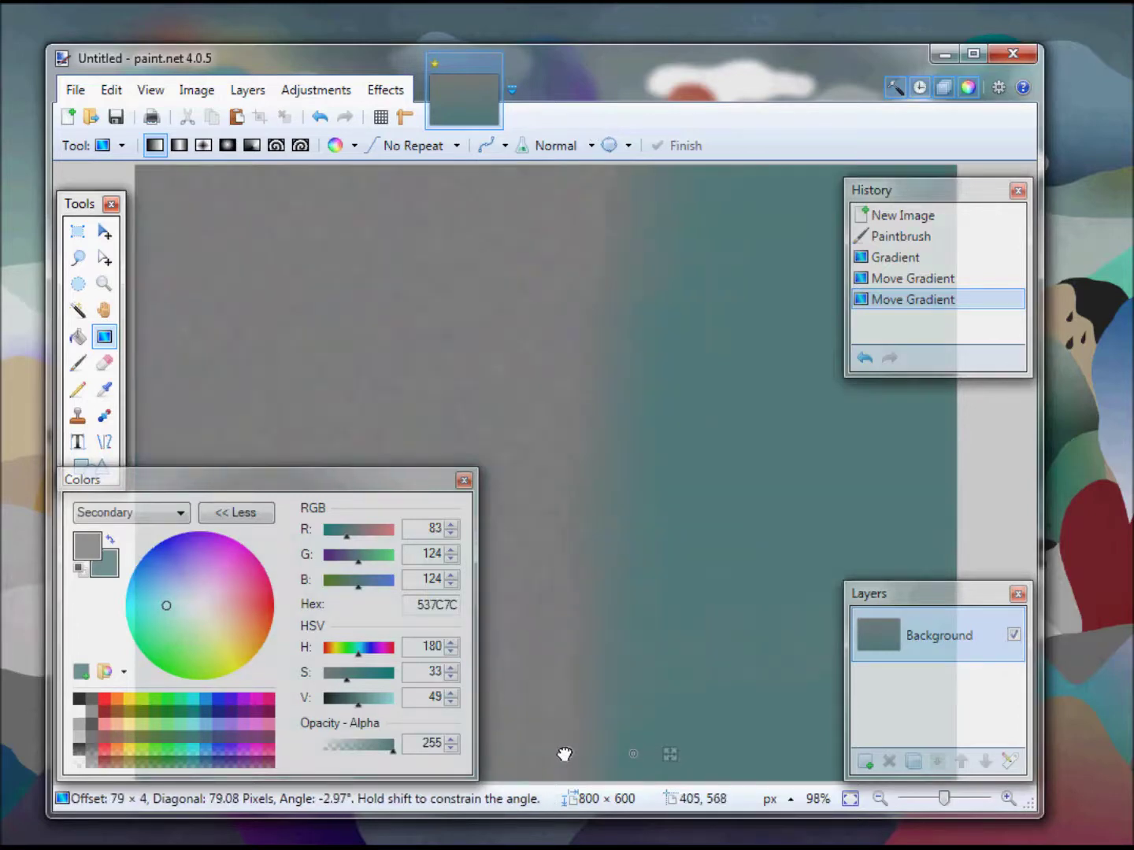
drag(565, 754, 630, 325)
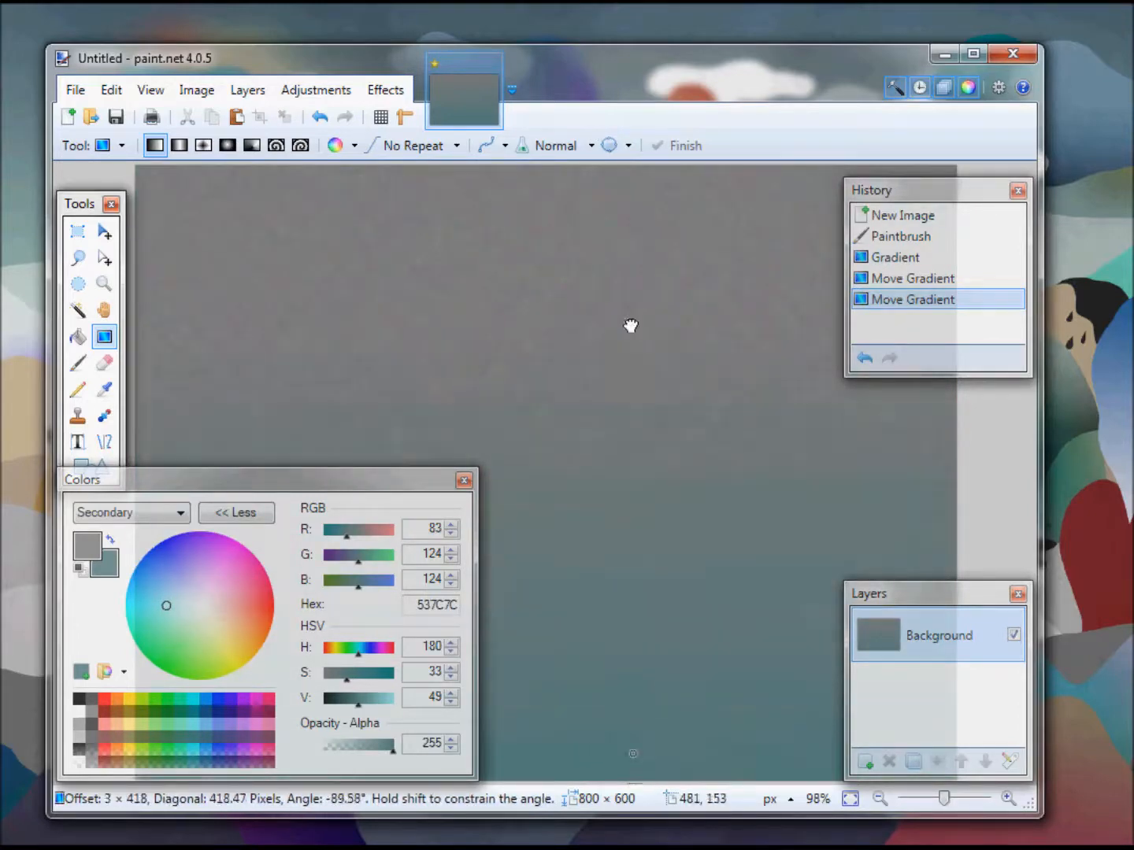
drag(630, 326, 650, 164)
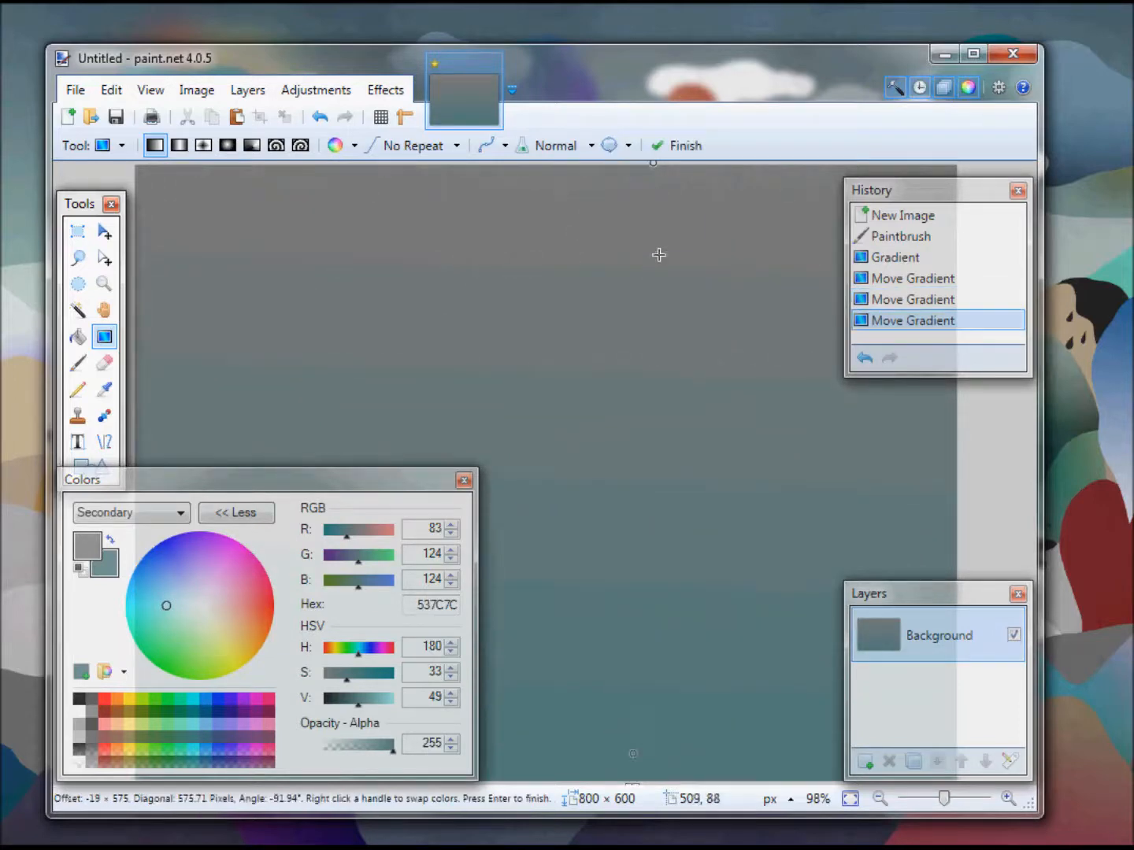
mouse_move(656, 268)
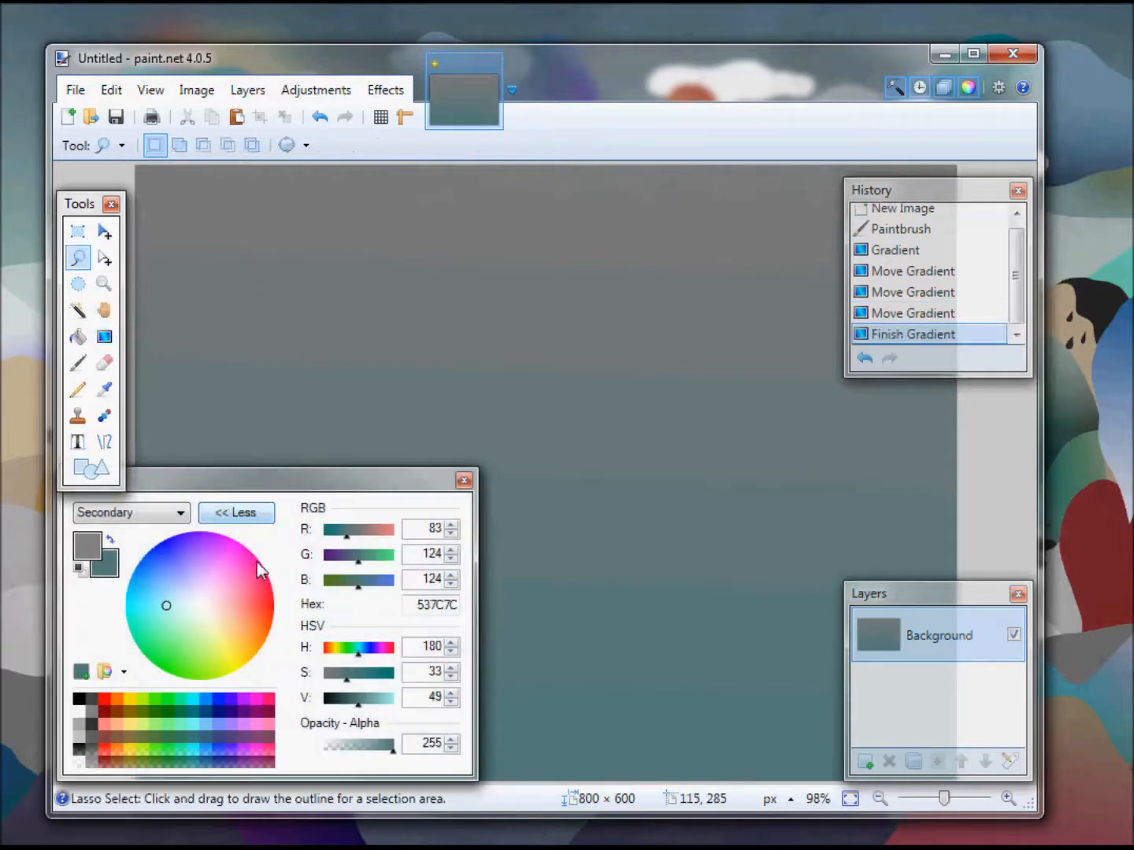
mouse_move(563, 70)
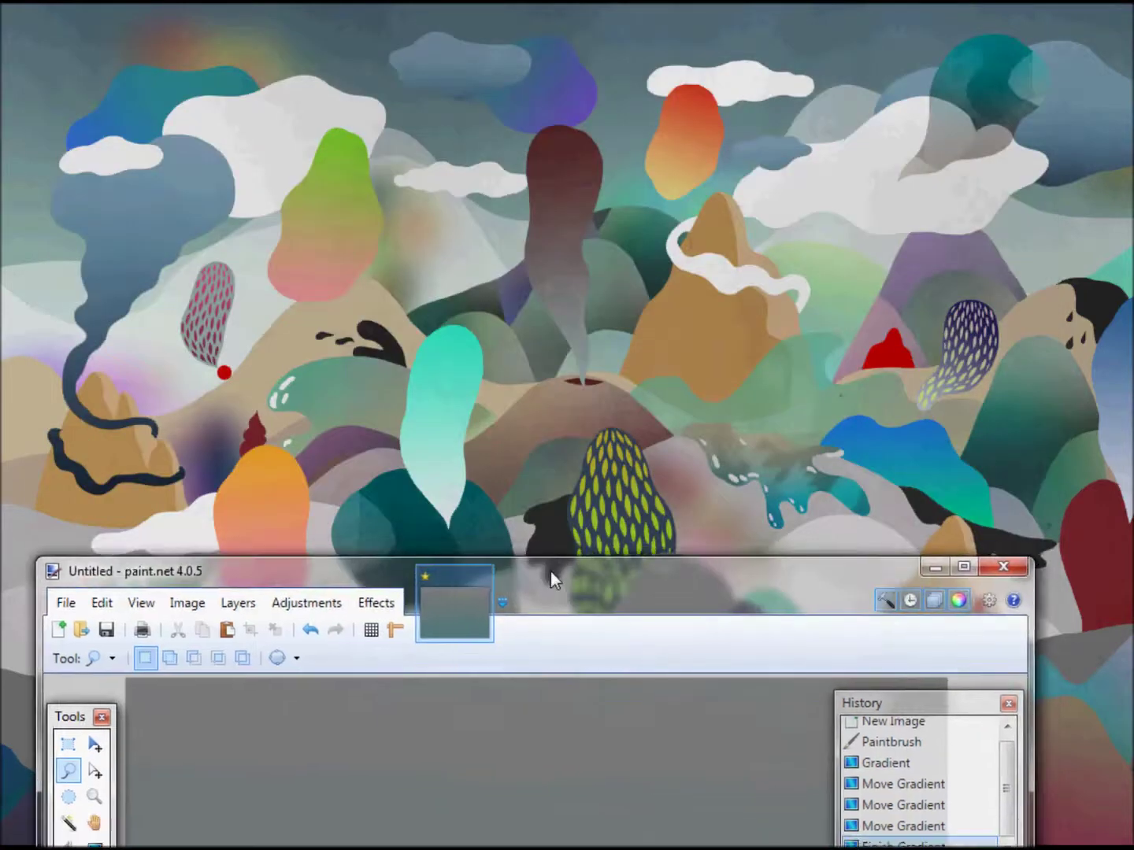
mouse_move(1026, 366)
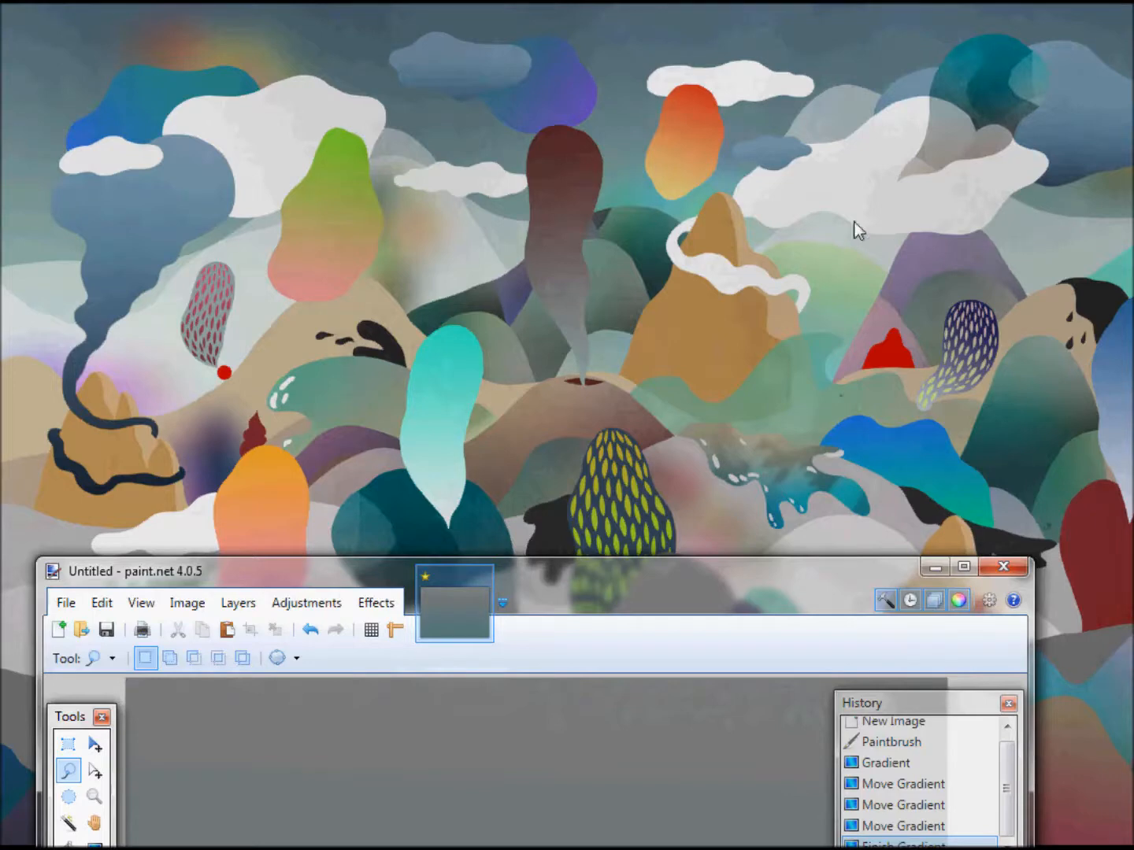
mouse_move(447, 196)
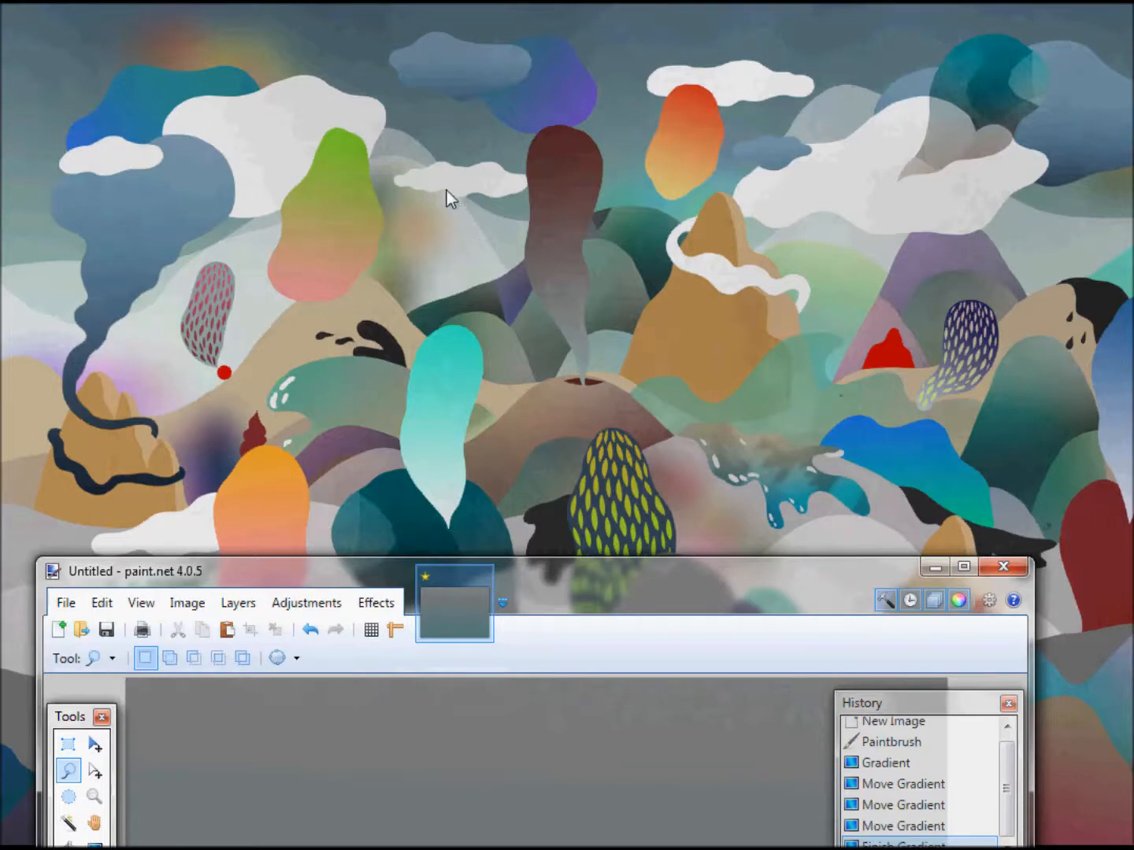
mouse_move(9, 318)
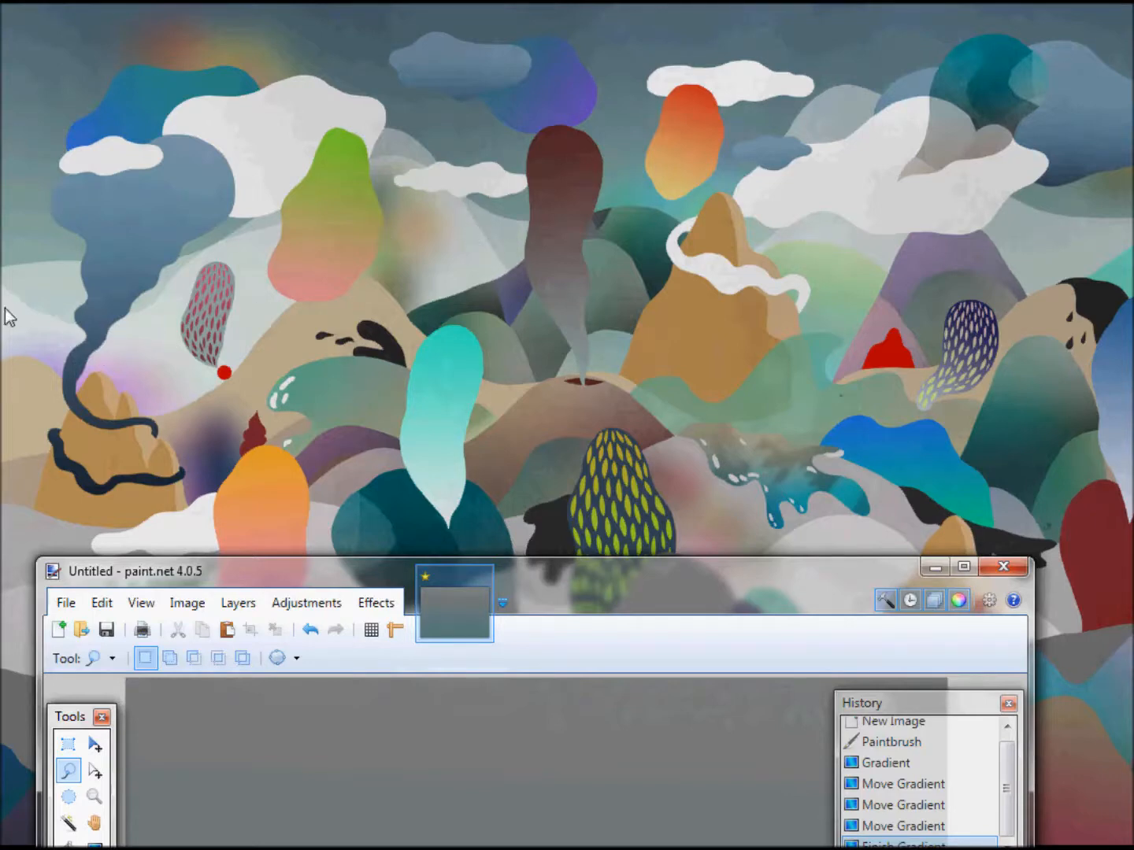
mouse_move(195, 318)
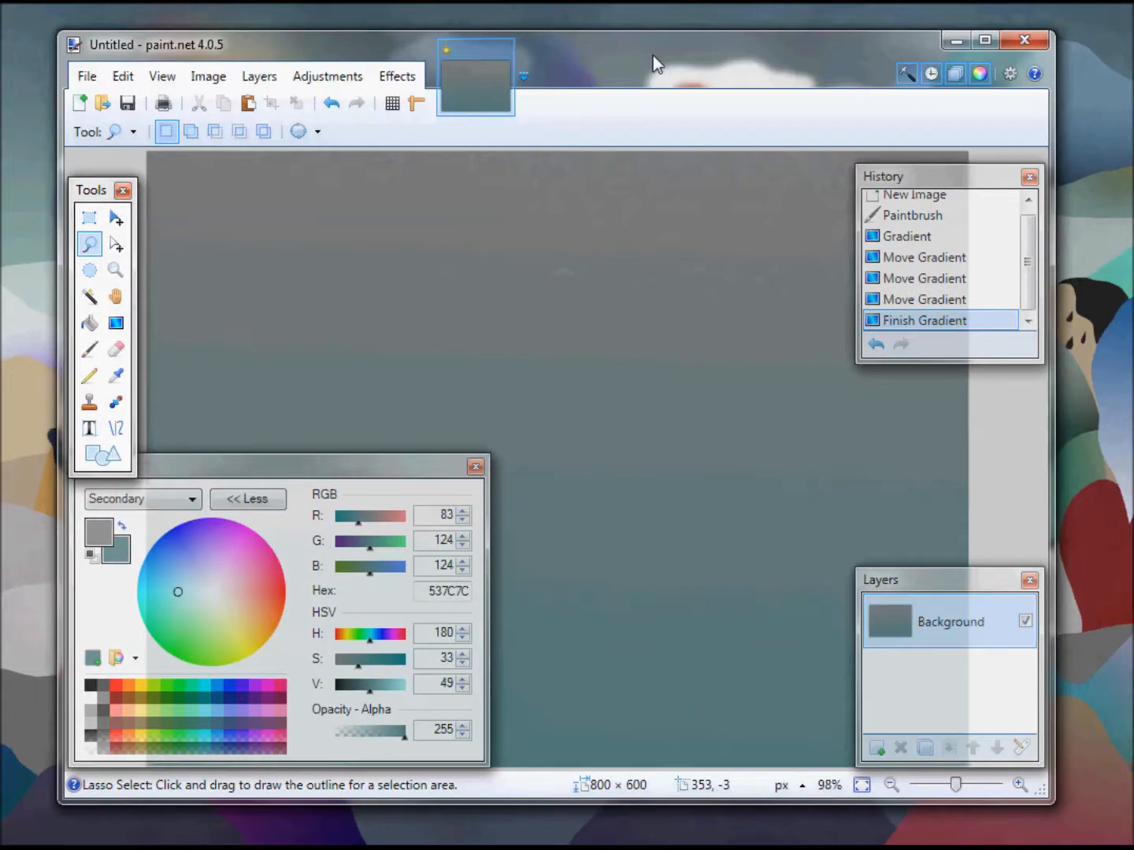
mouse_move(98, 533)
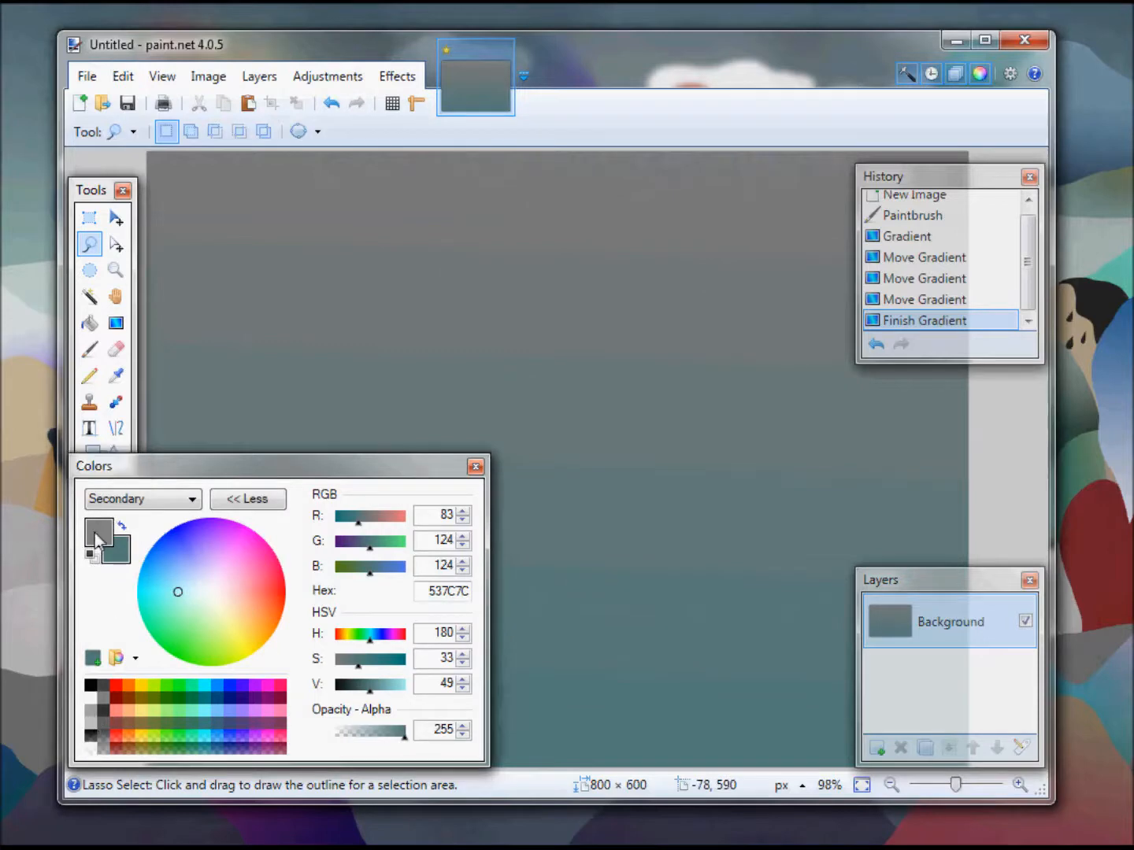
- Set the primary colour to light grey EAEAEA with opacity around 140
click(121, 525)
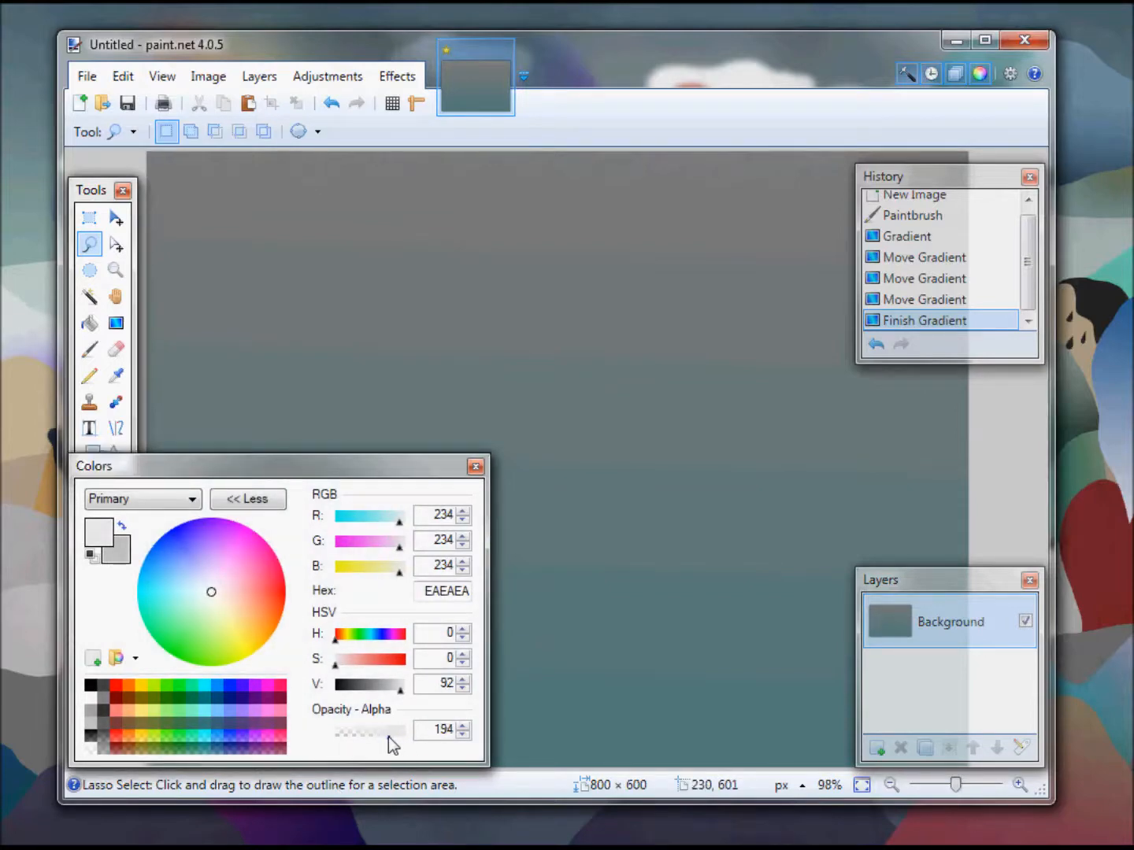
drag(394, 730, 374, 735)
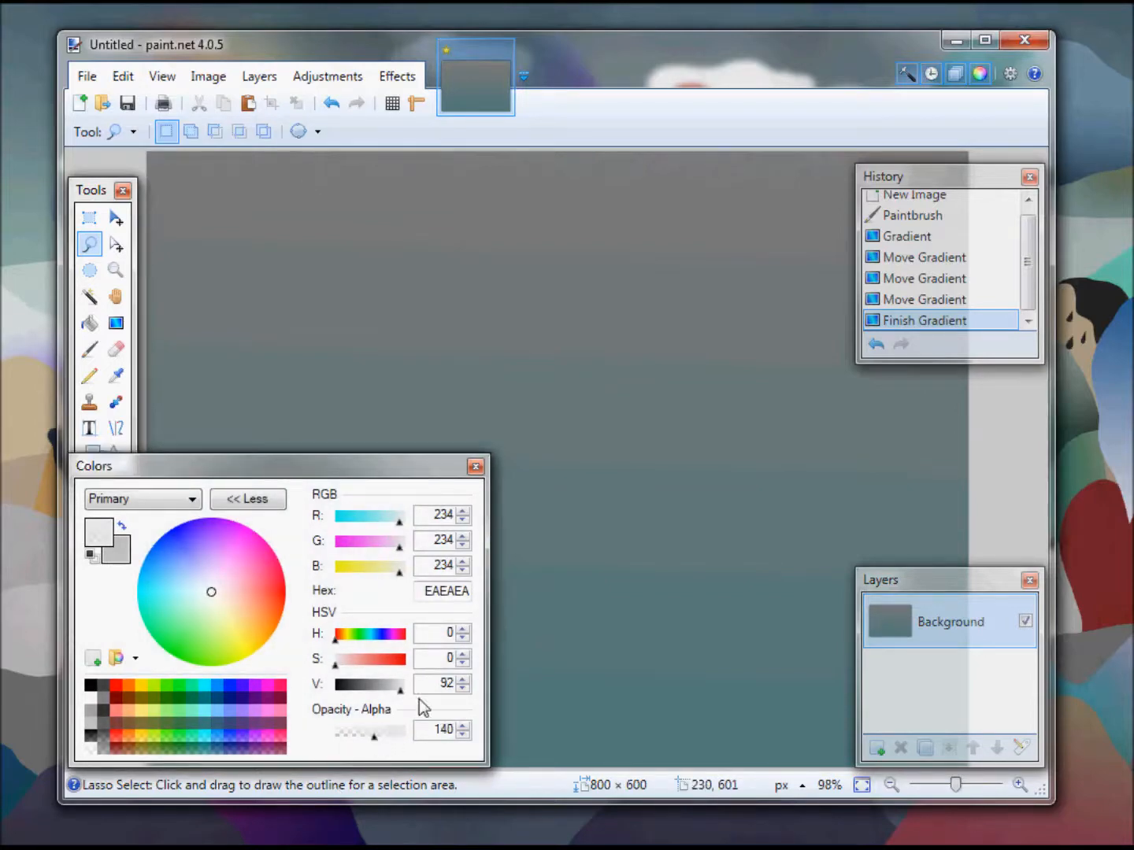
mouse_move(369, 475)
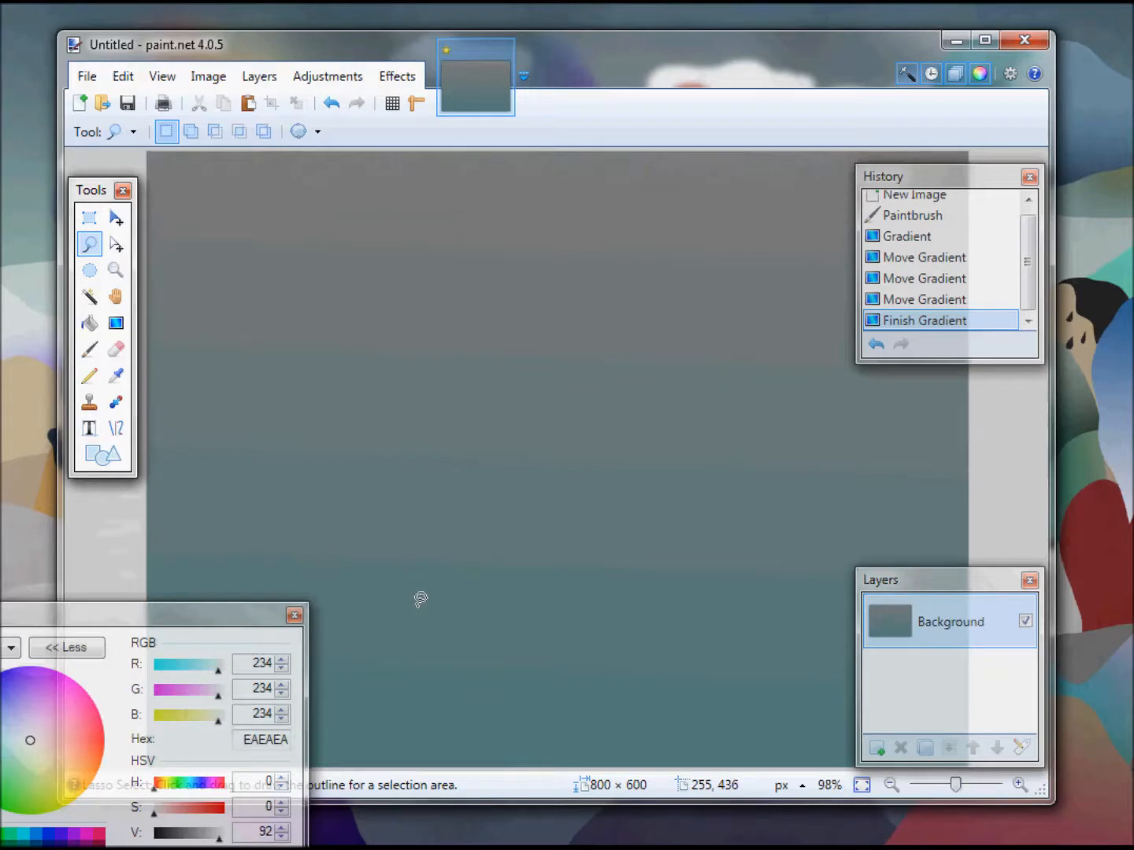
mouse_move(203, 563)
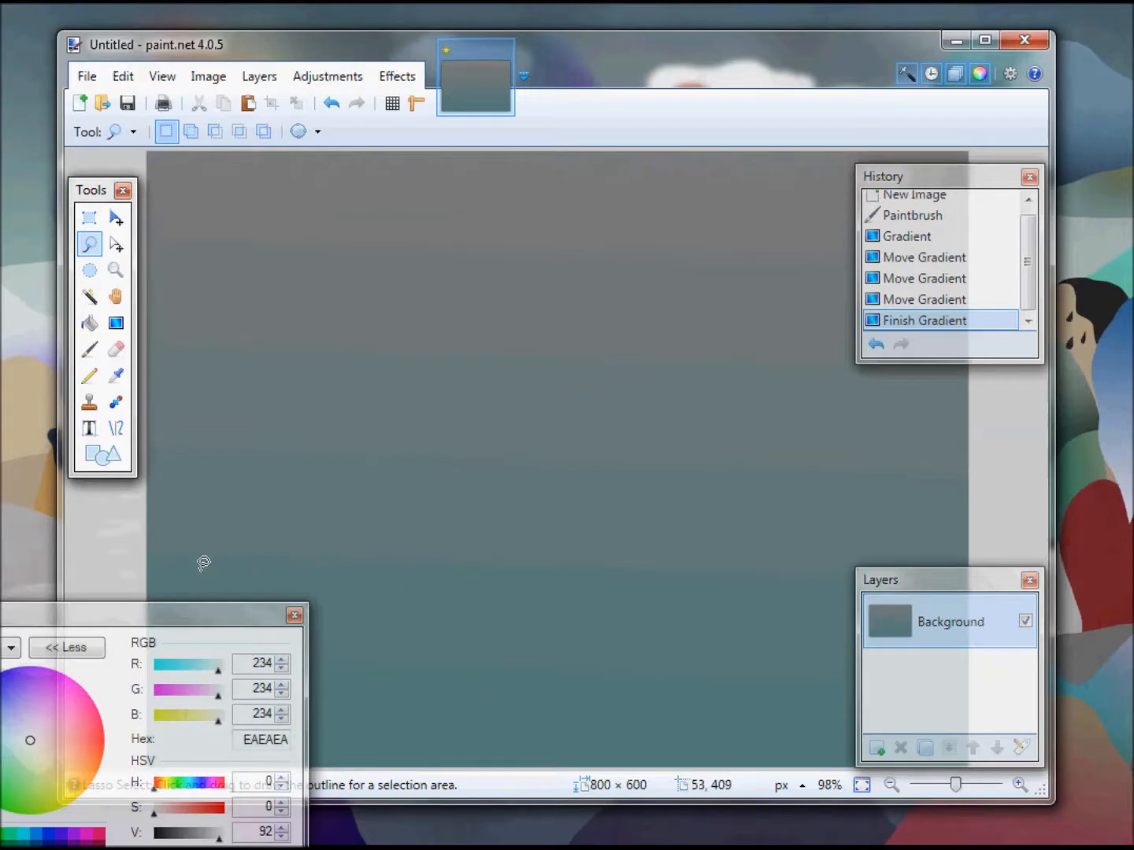
- Lasso a tall mountain shape on the left and bring up the Gradient tool
drag(204, 567, 406, 252)
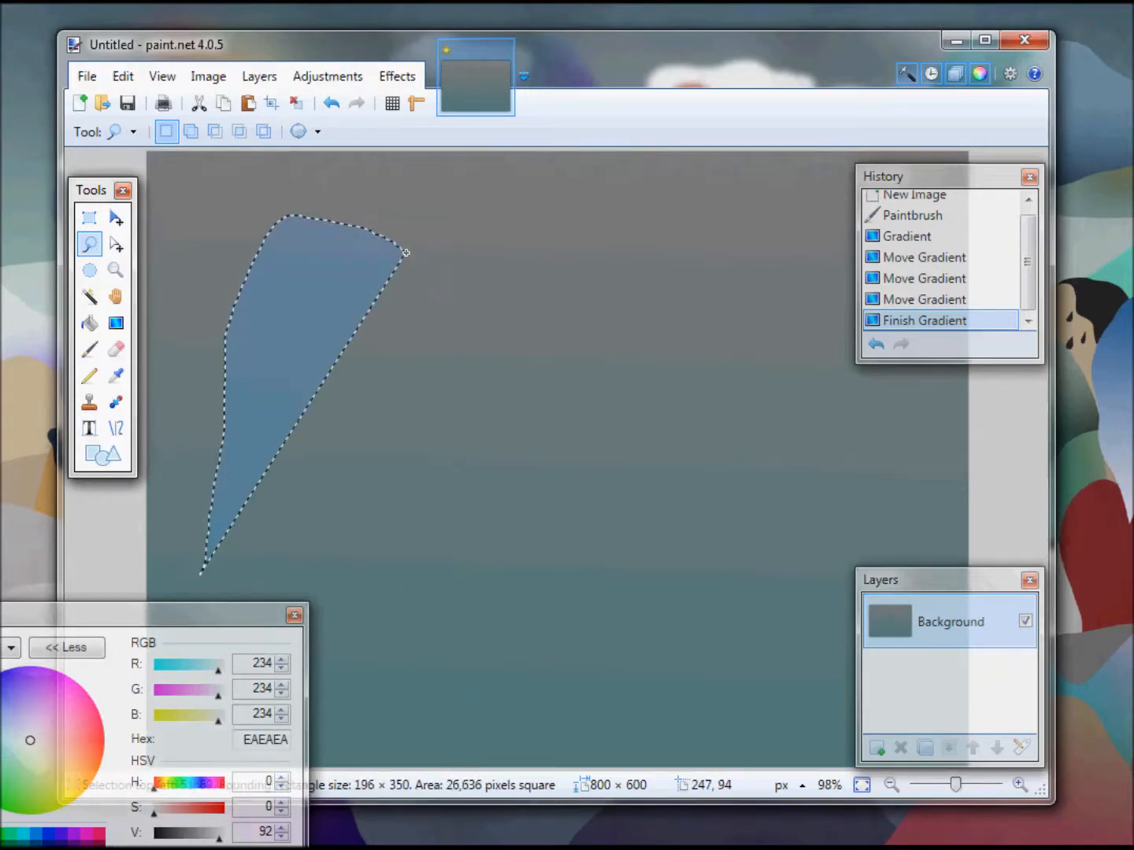
drag(406, 252, 580, 711)
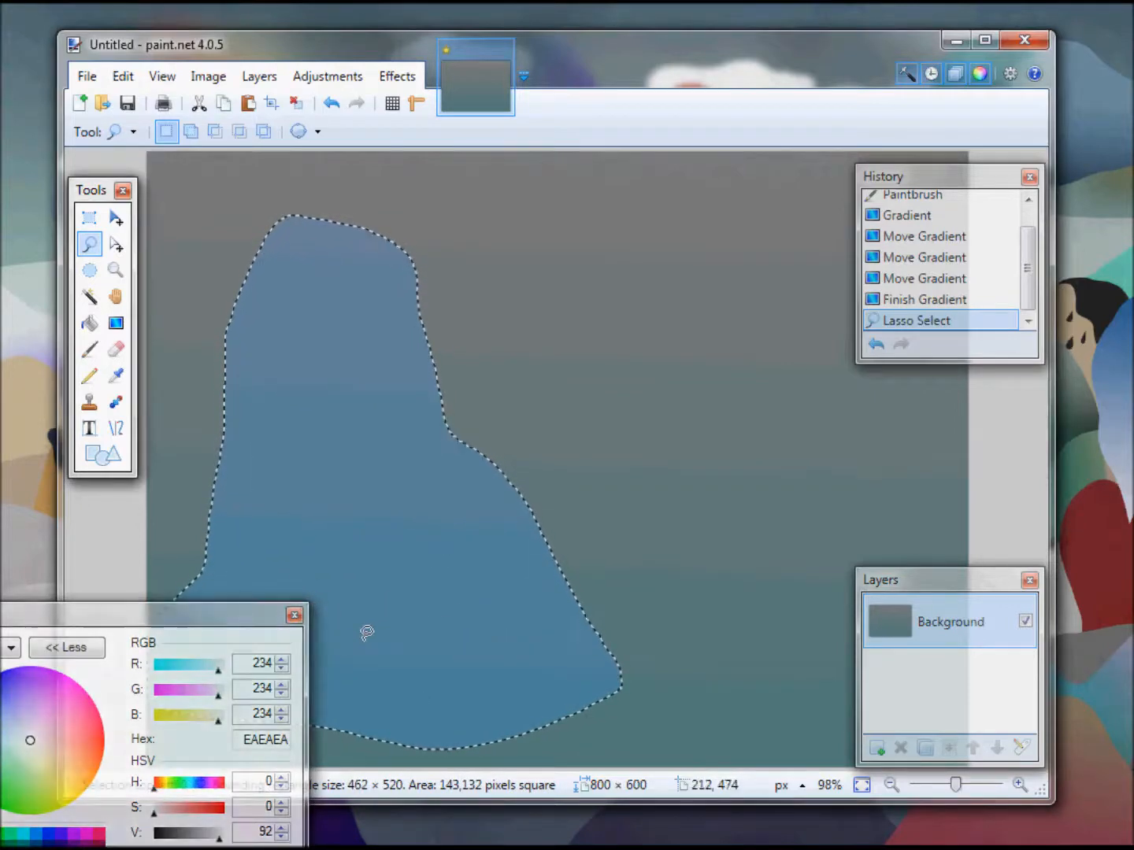
mouse_move(115, 323)
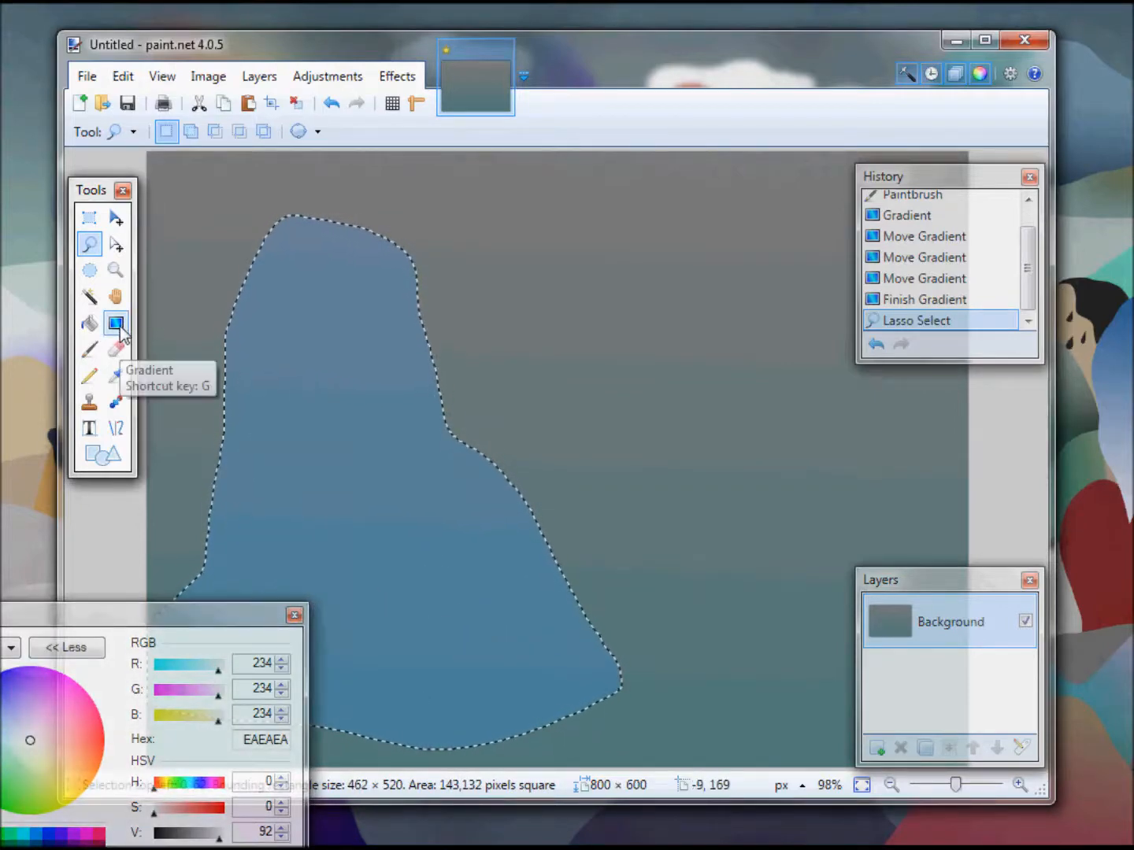
click(115, 323)
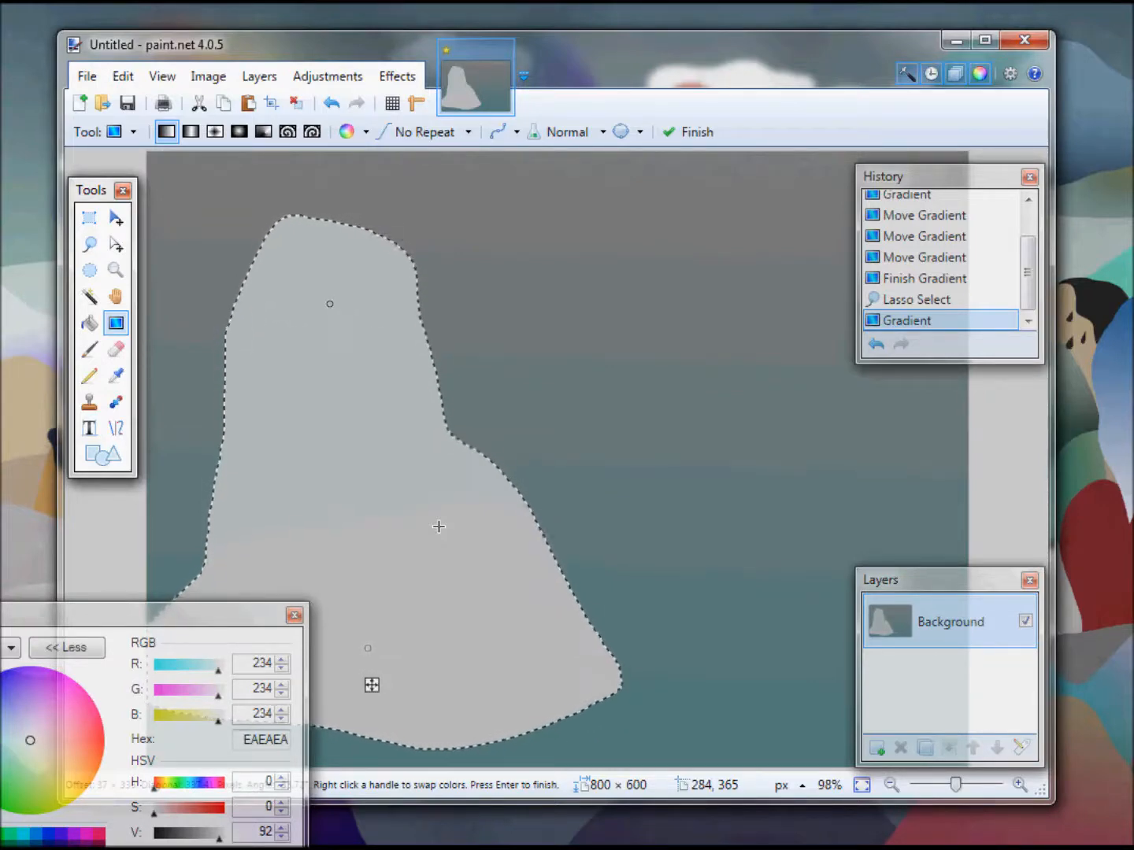
mouse_move(734, 439)
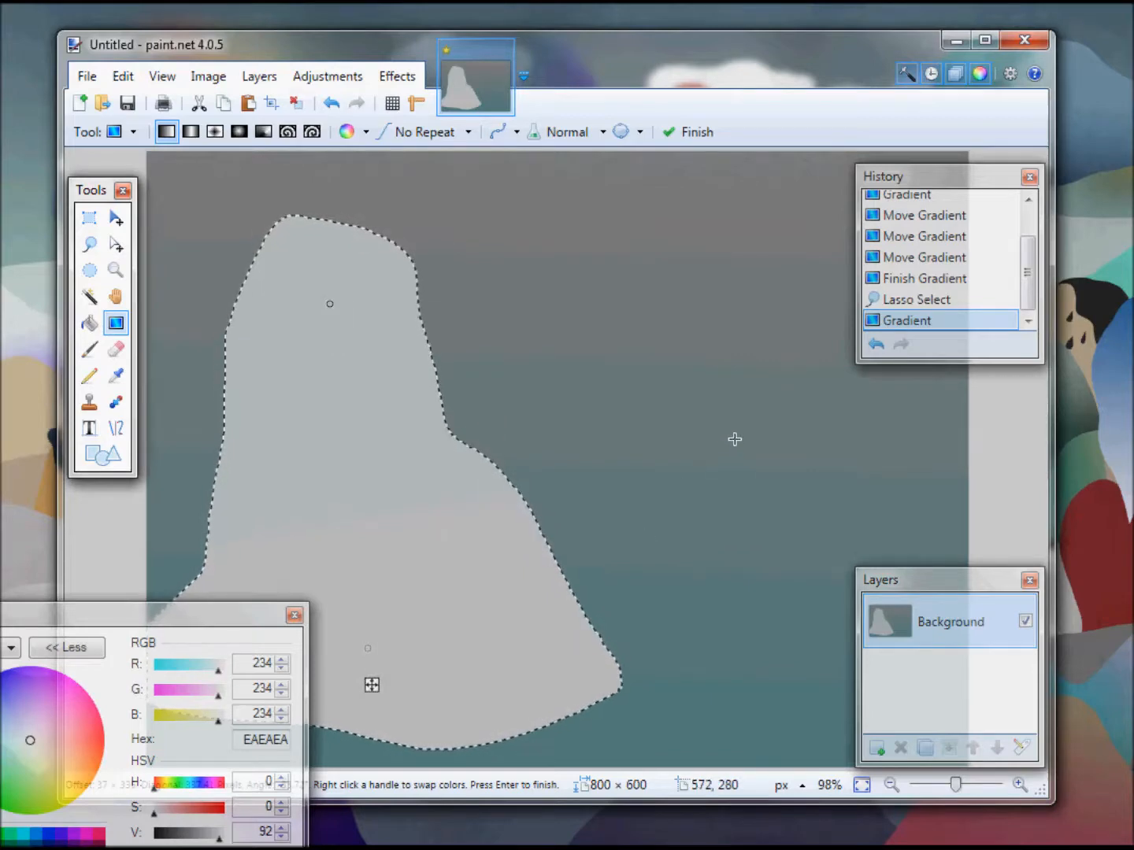
mouse_move(758, 549)
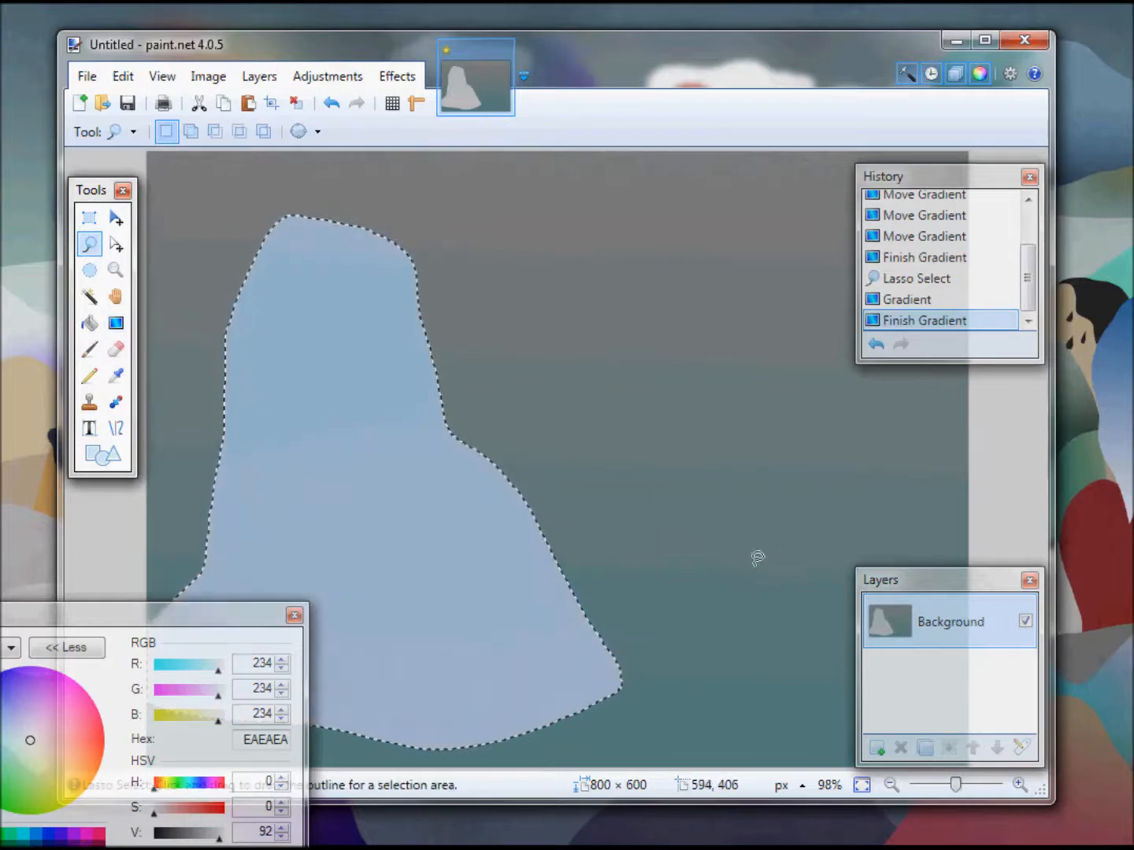
mouse_move(935, 542)
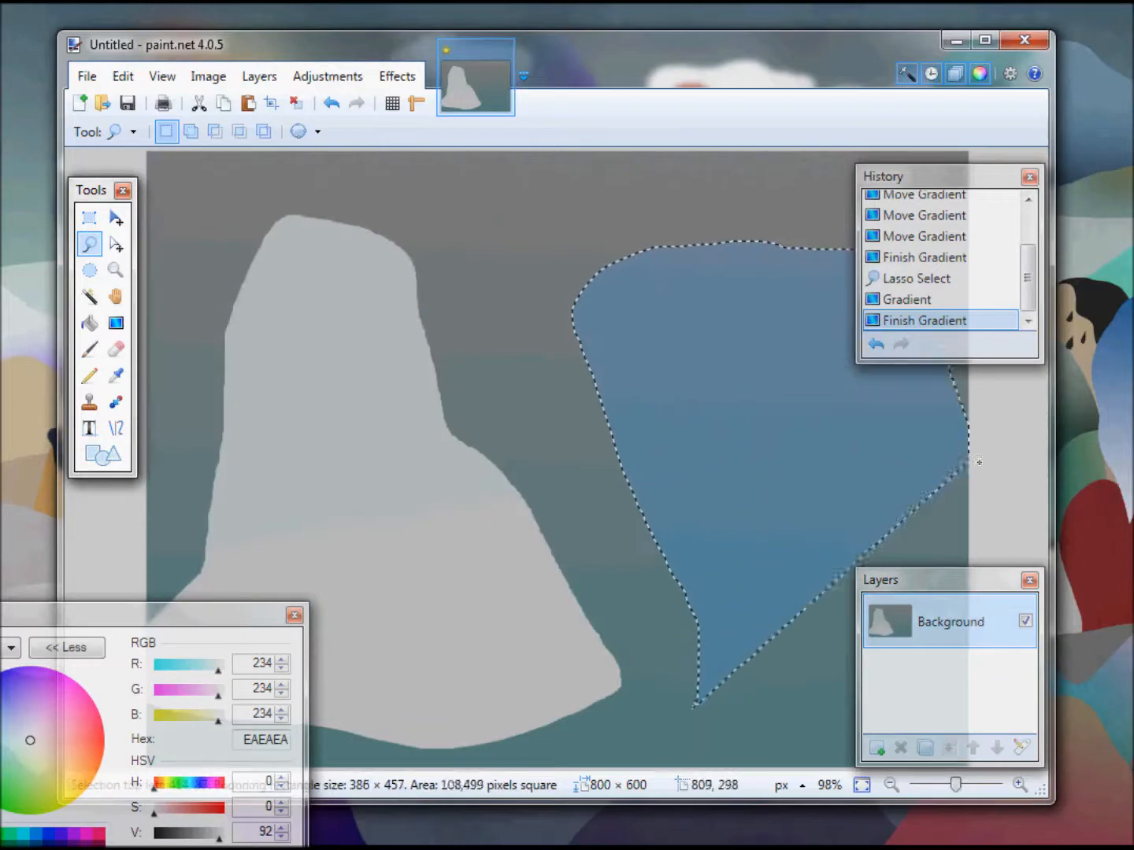
- Outline the broader right mountain, fill it with a pale grey gradient, and deselect
drag(976, 462, 731, 661)
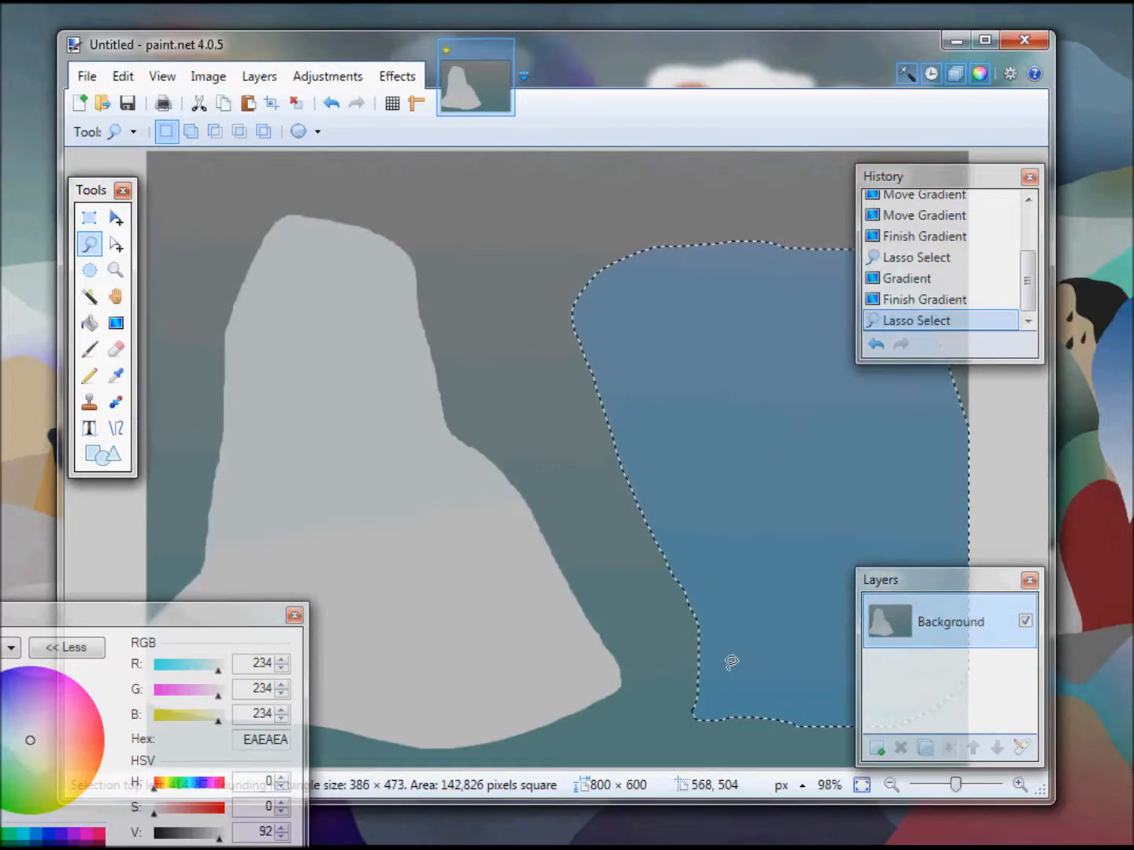
mouse_move(115, 323)
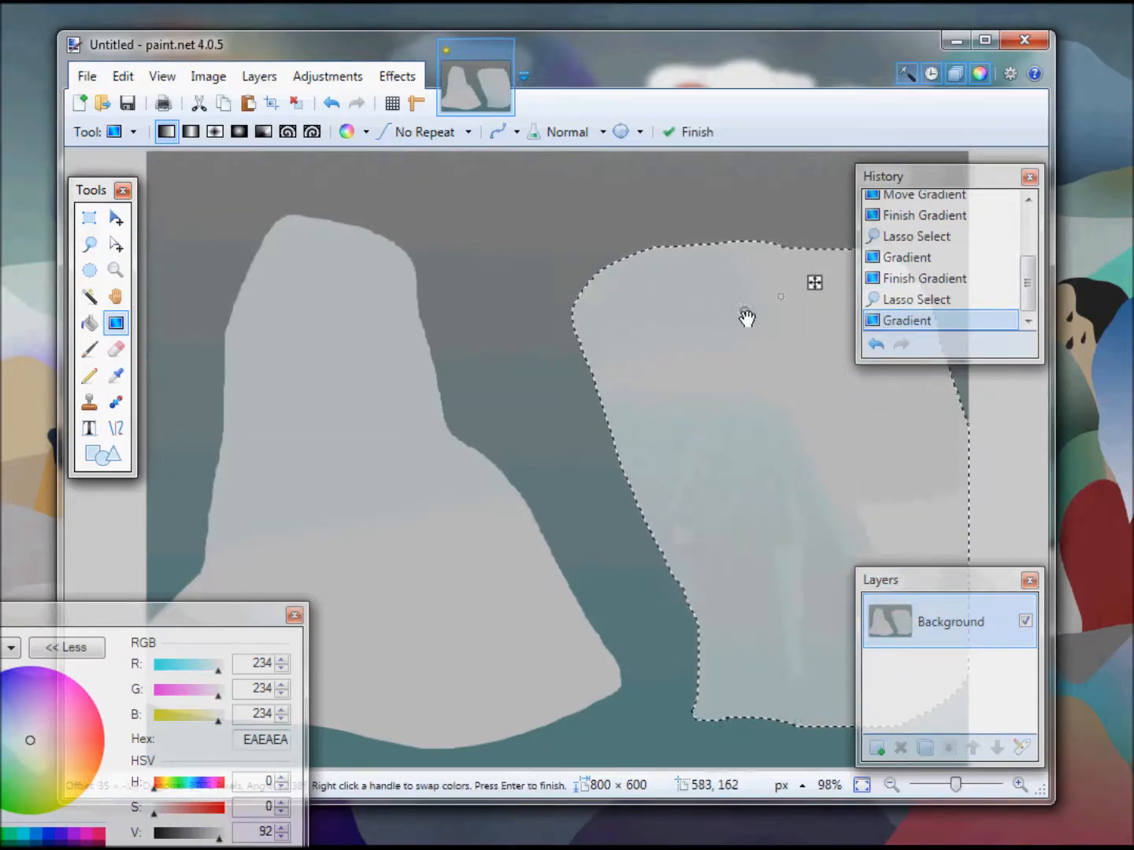
drag(746, 317, 785, 642)
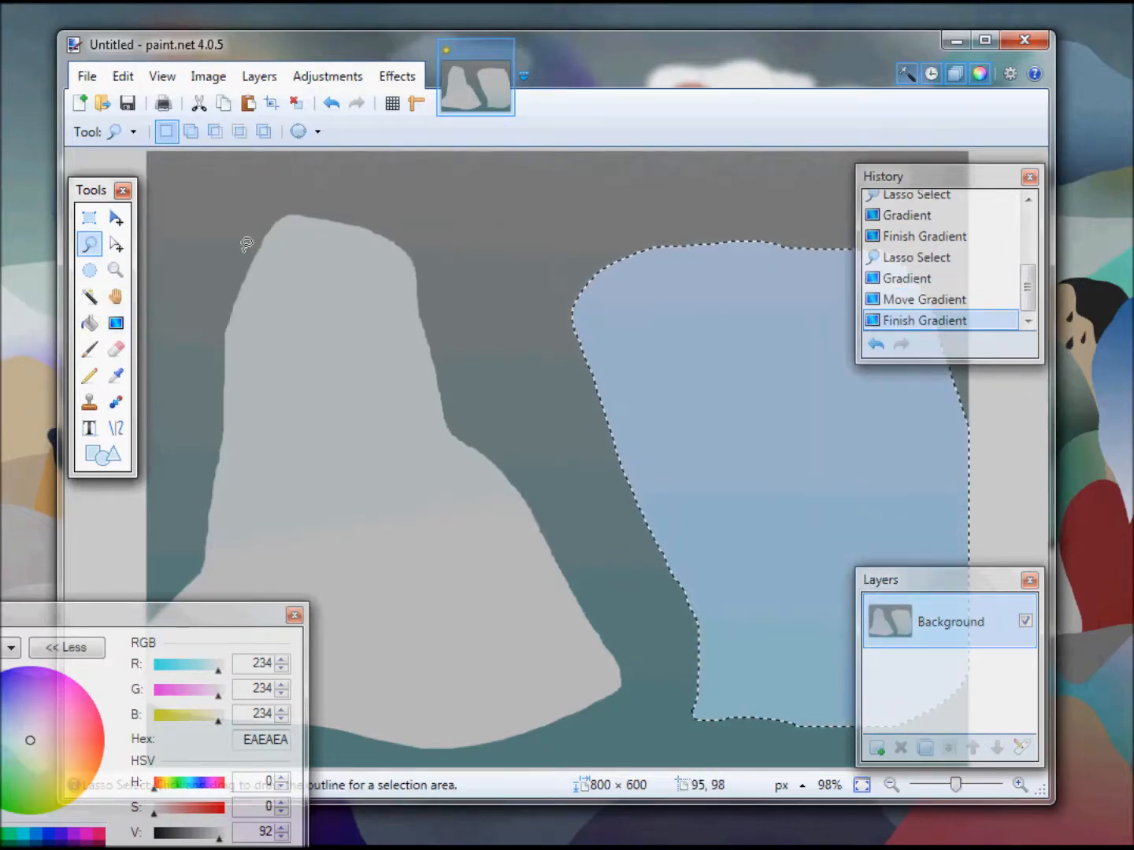
click(115, 323)
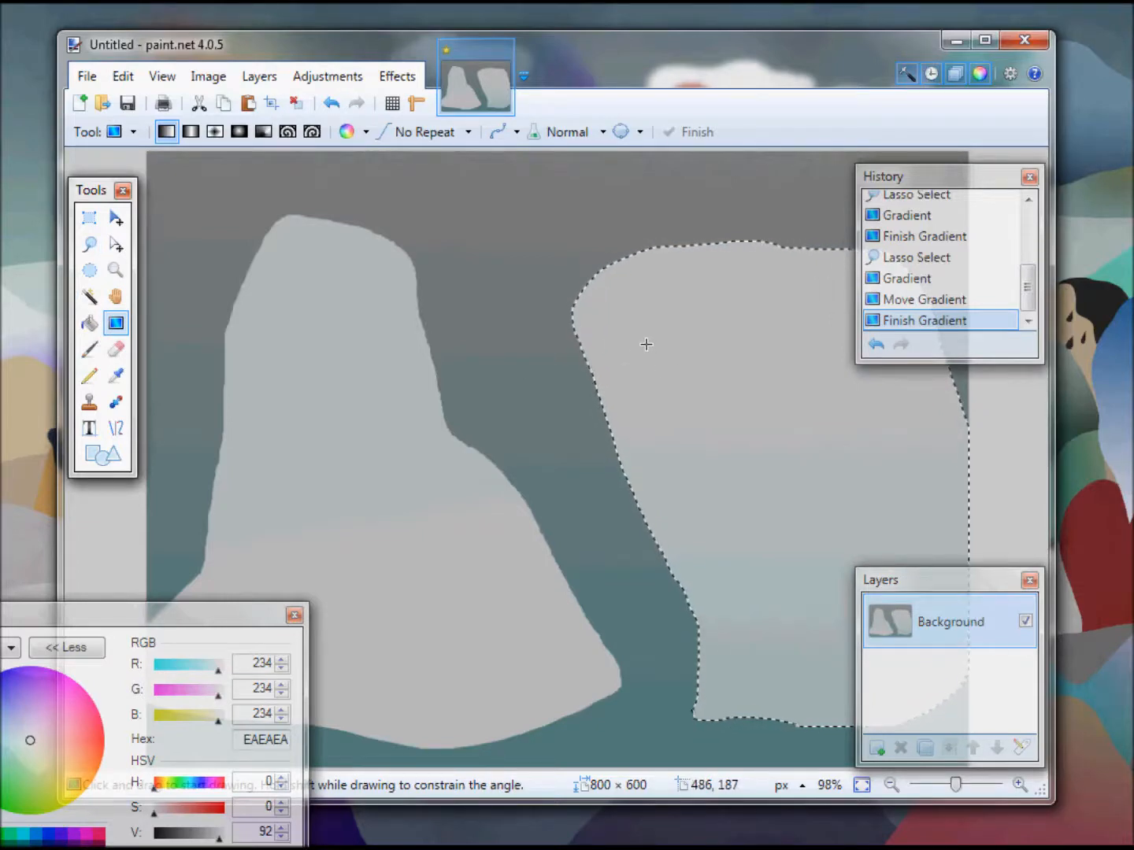
key(Ctrl+D)
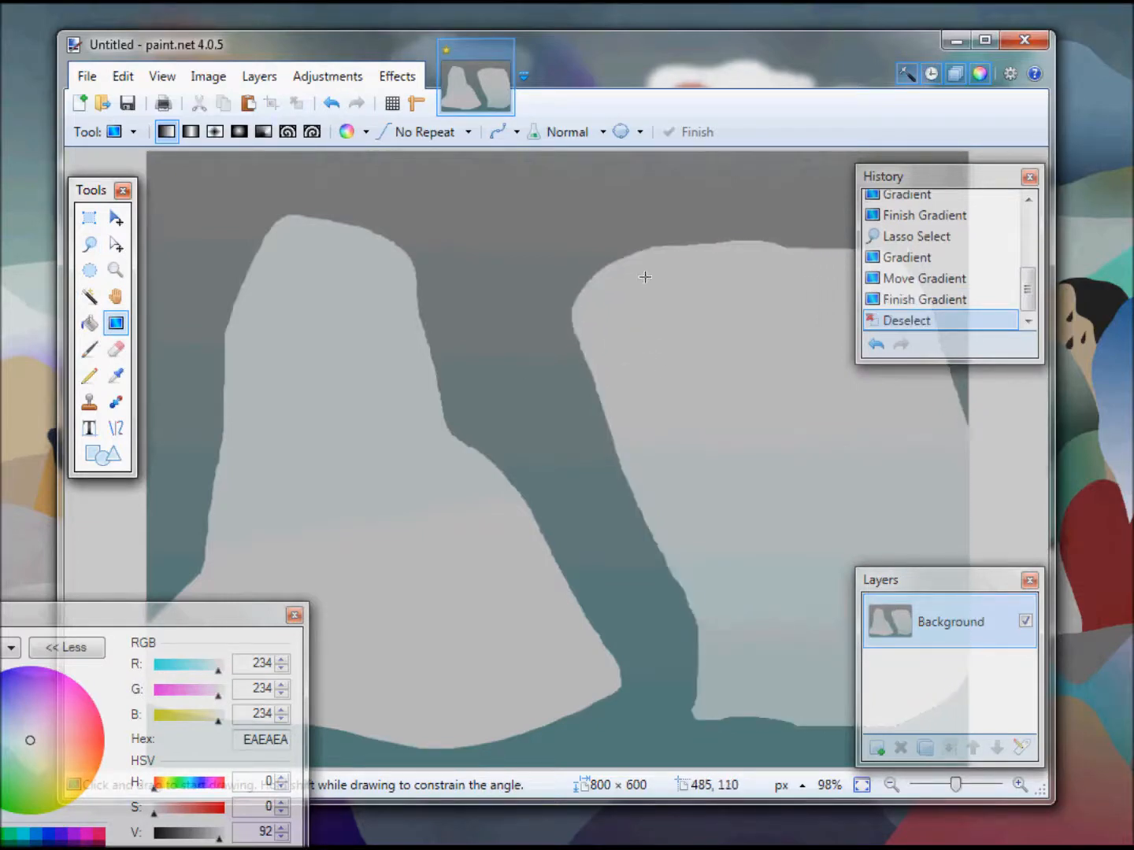
drag(158, 44, 195, 507)
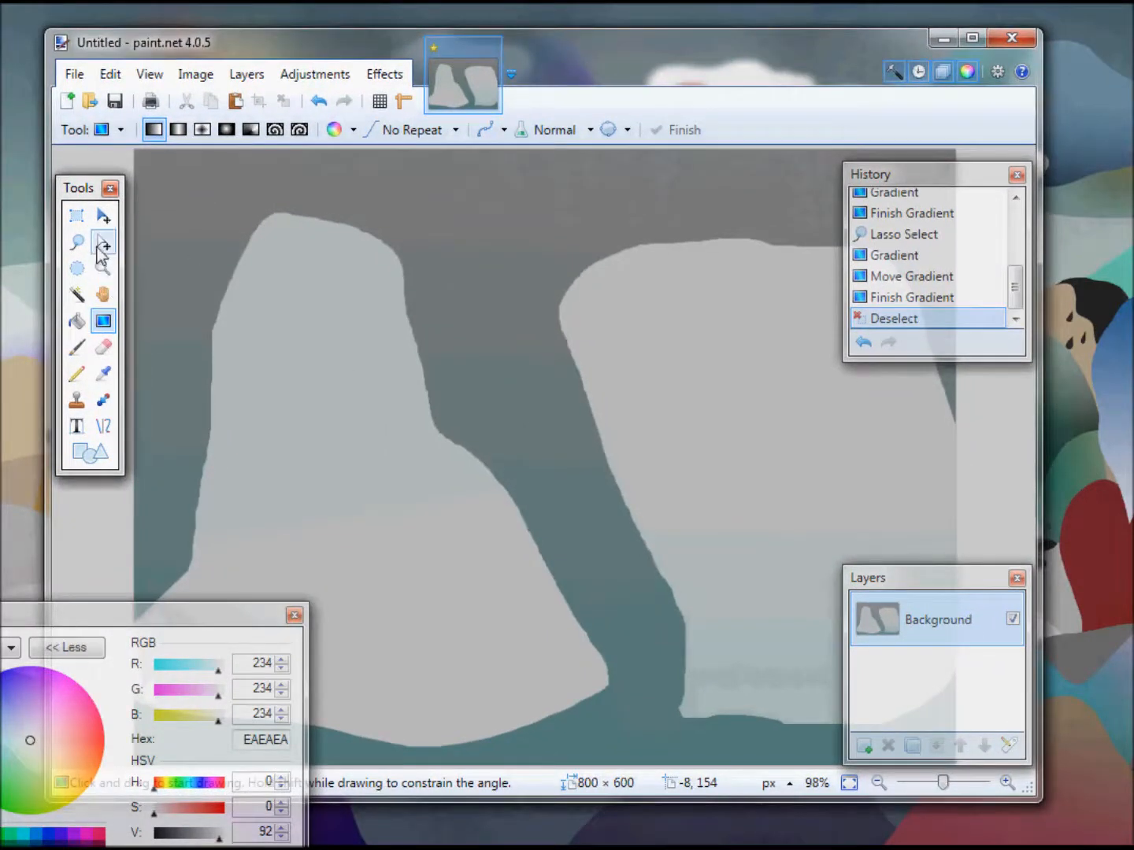
- Lasso a jagged ridge across the lower canvas and commit its pale grey gradient
click(76, 241)
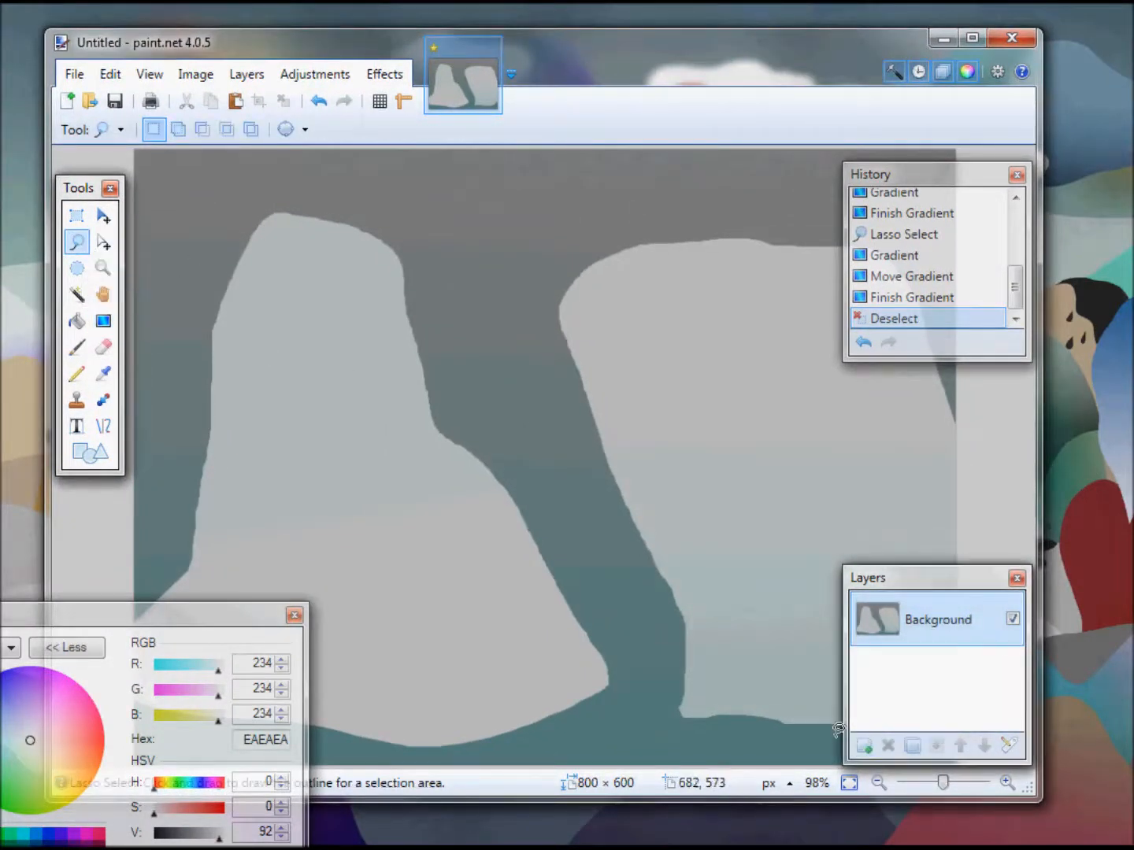
drag(449, 299, 819, 732)
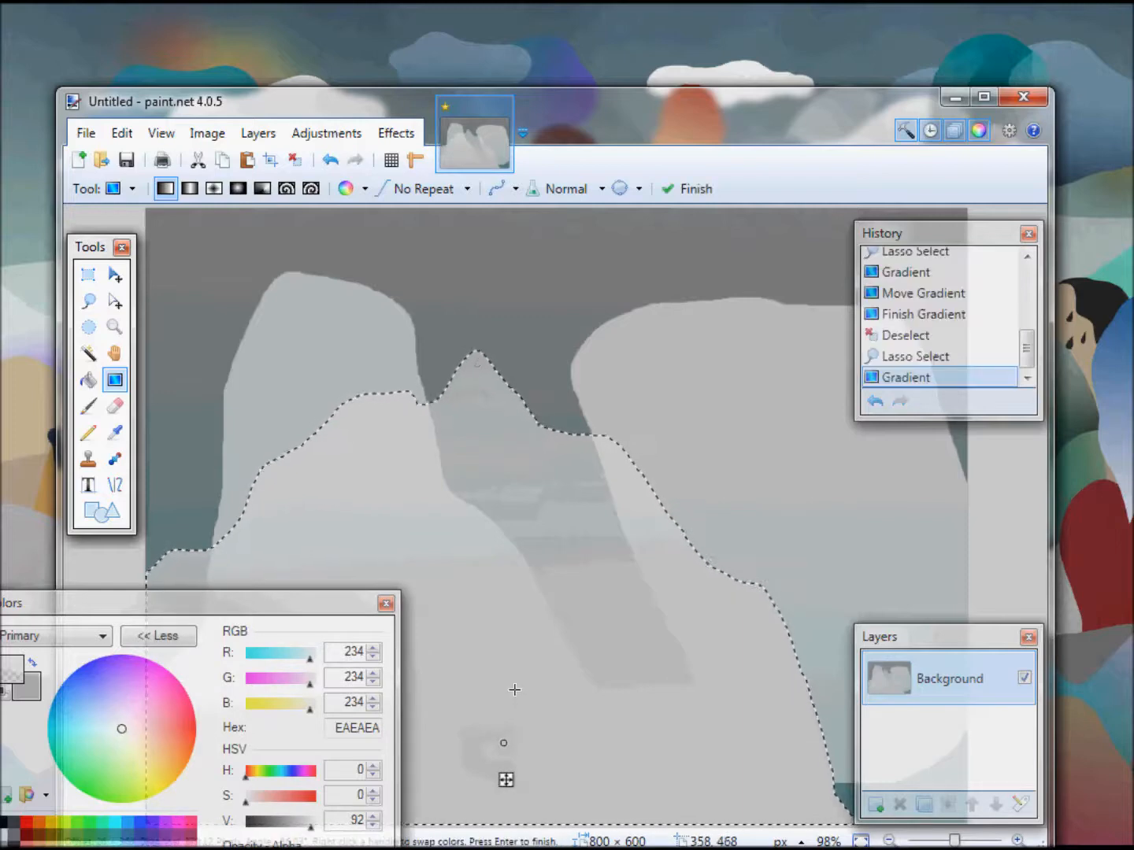
mouse_move(555, 660)
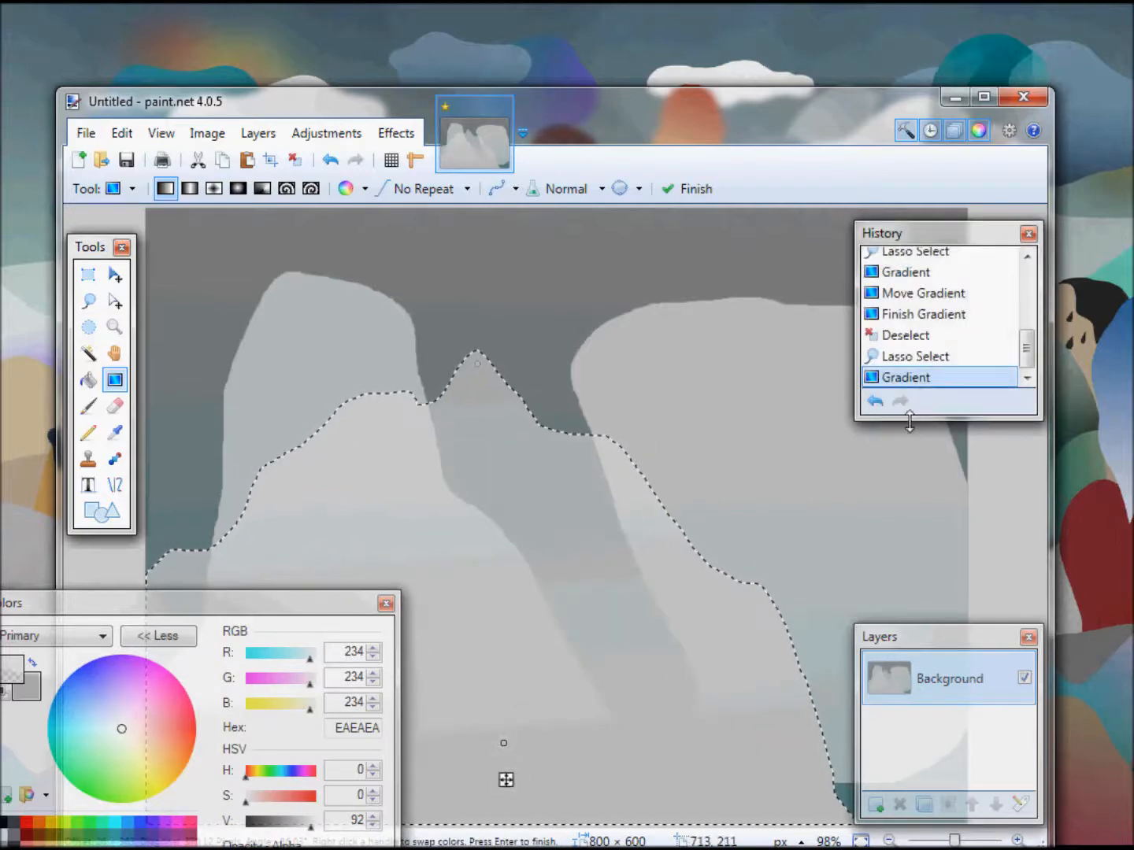
click(695, 188)
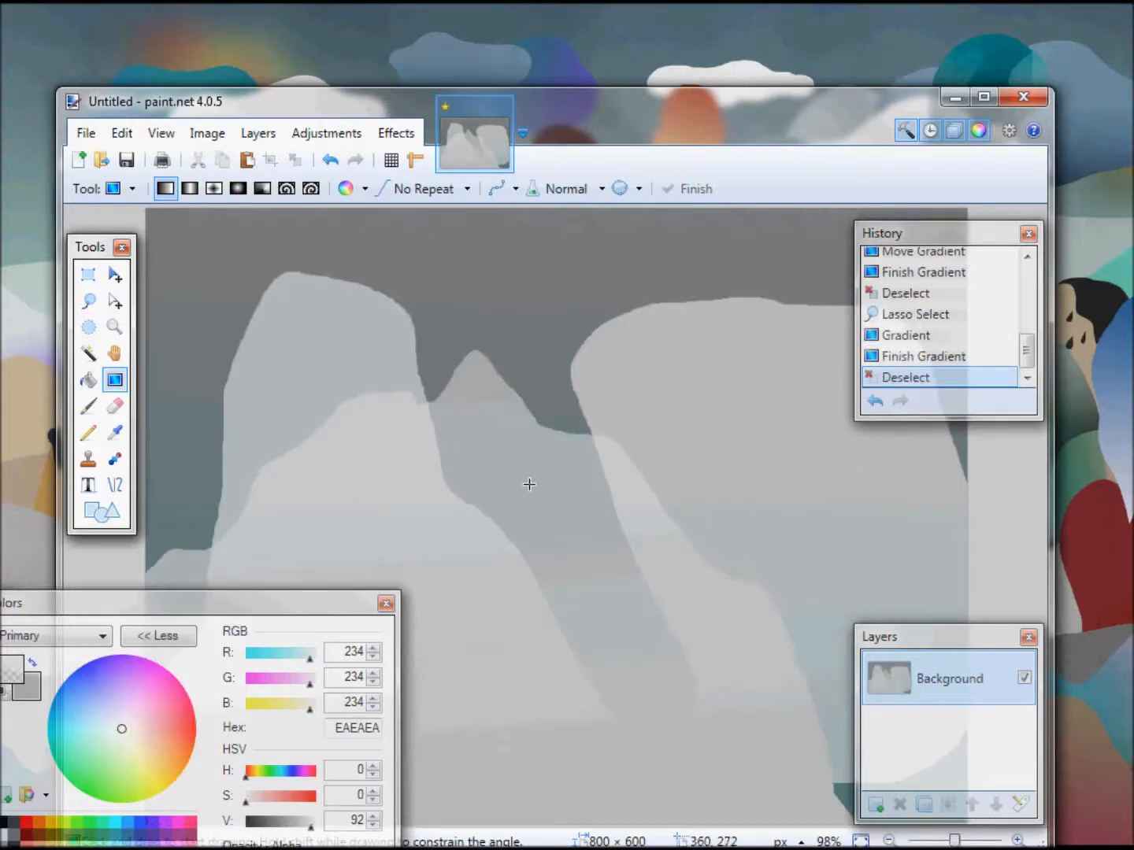
mouse_move(619, 501)
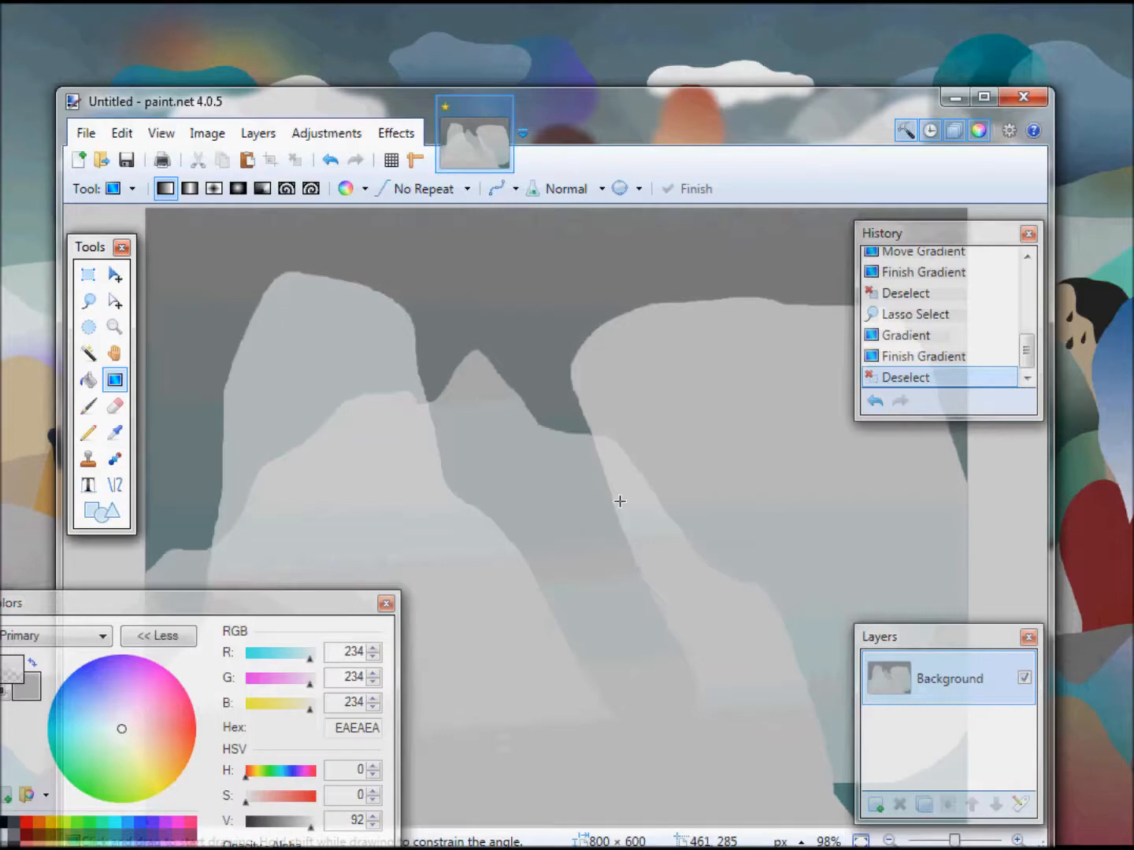
mouse_move(453, 421)
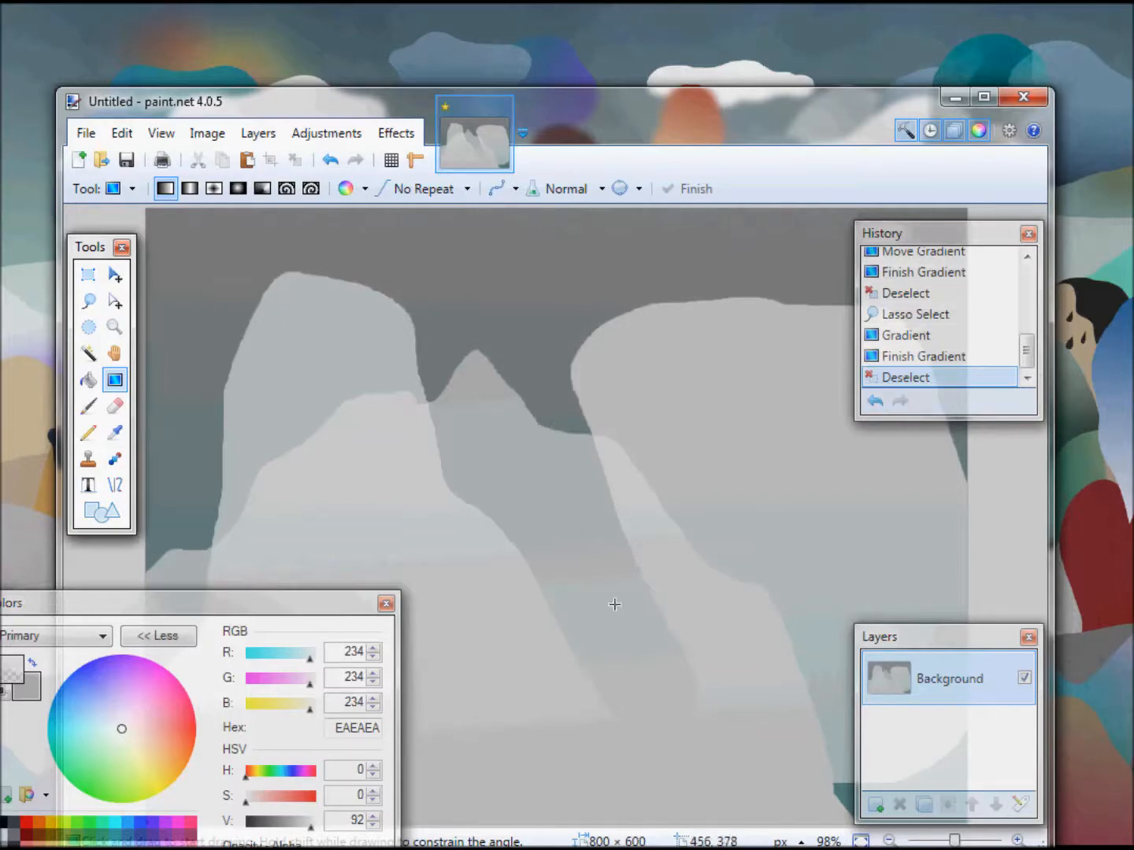
mouse_move(531, 514)
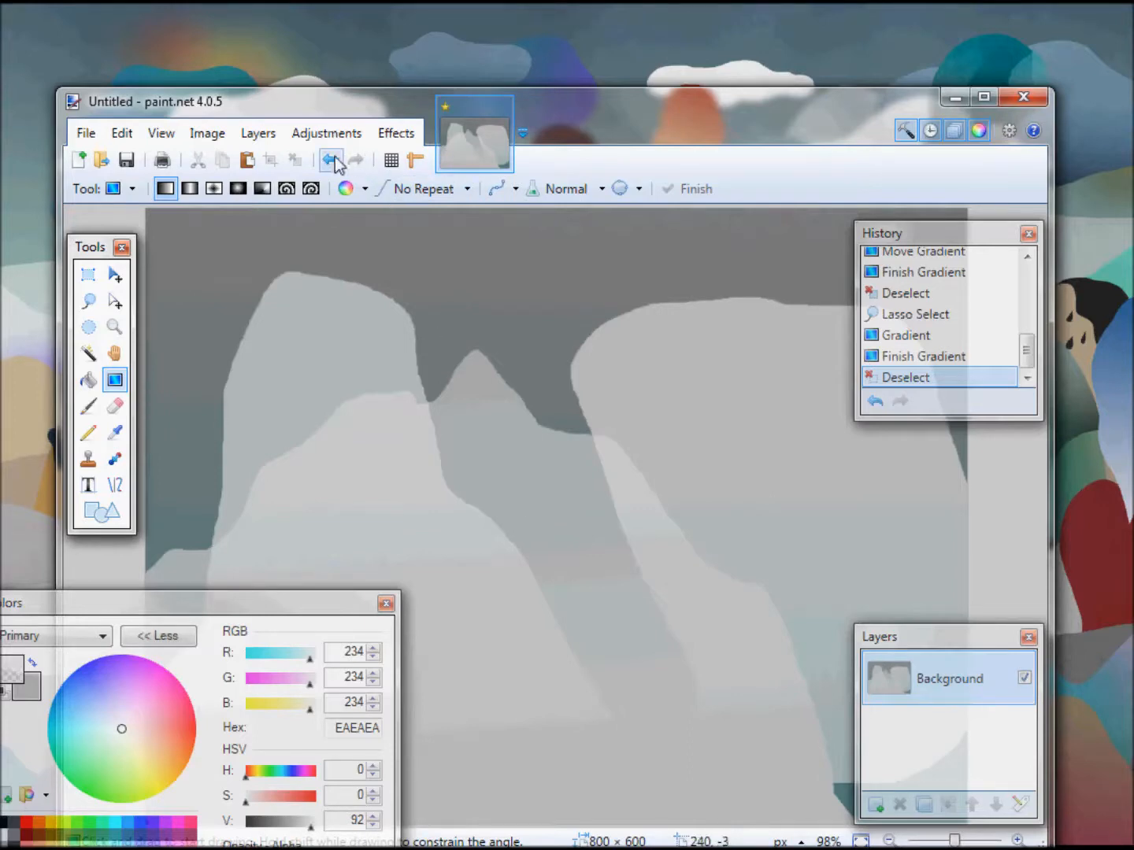
- Undo and redo the ridge gradient to review it, keeping the fill applied
click(330, 160)
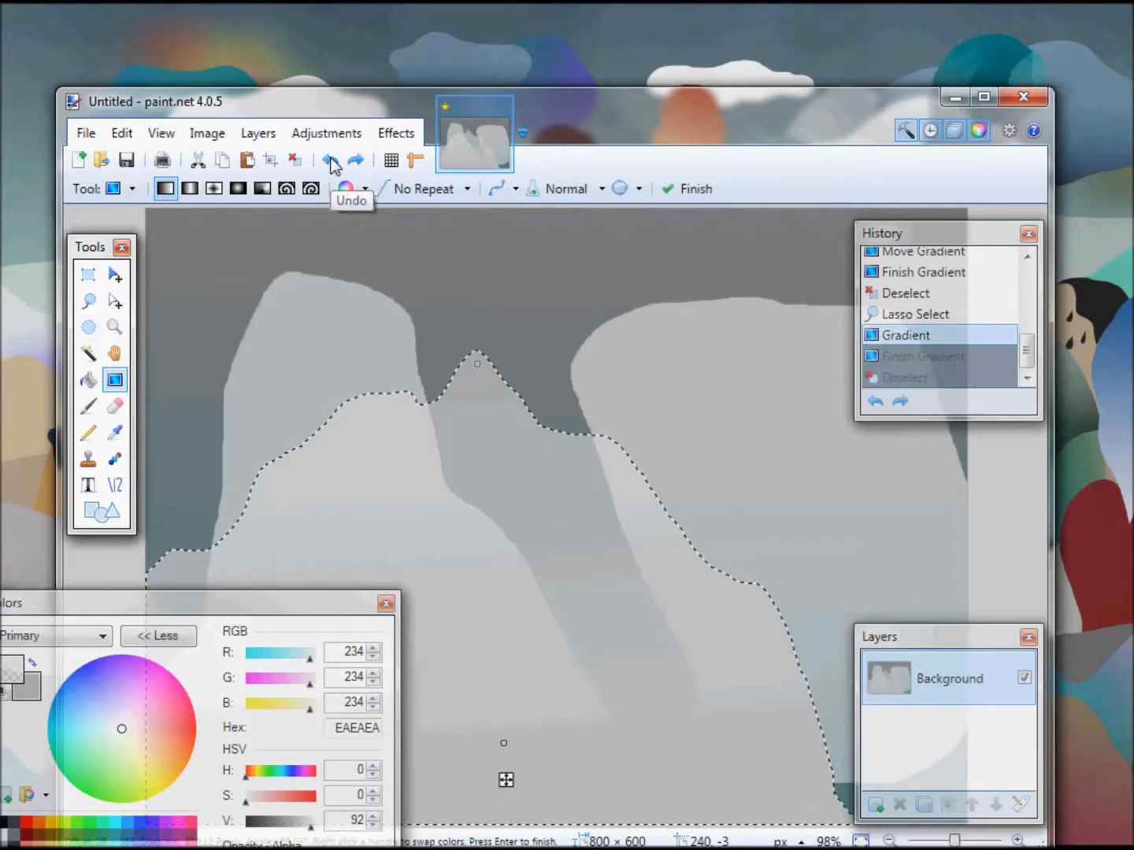
click(329, 160)
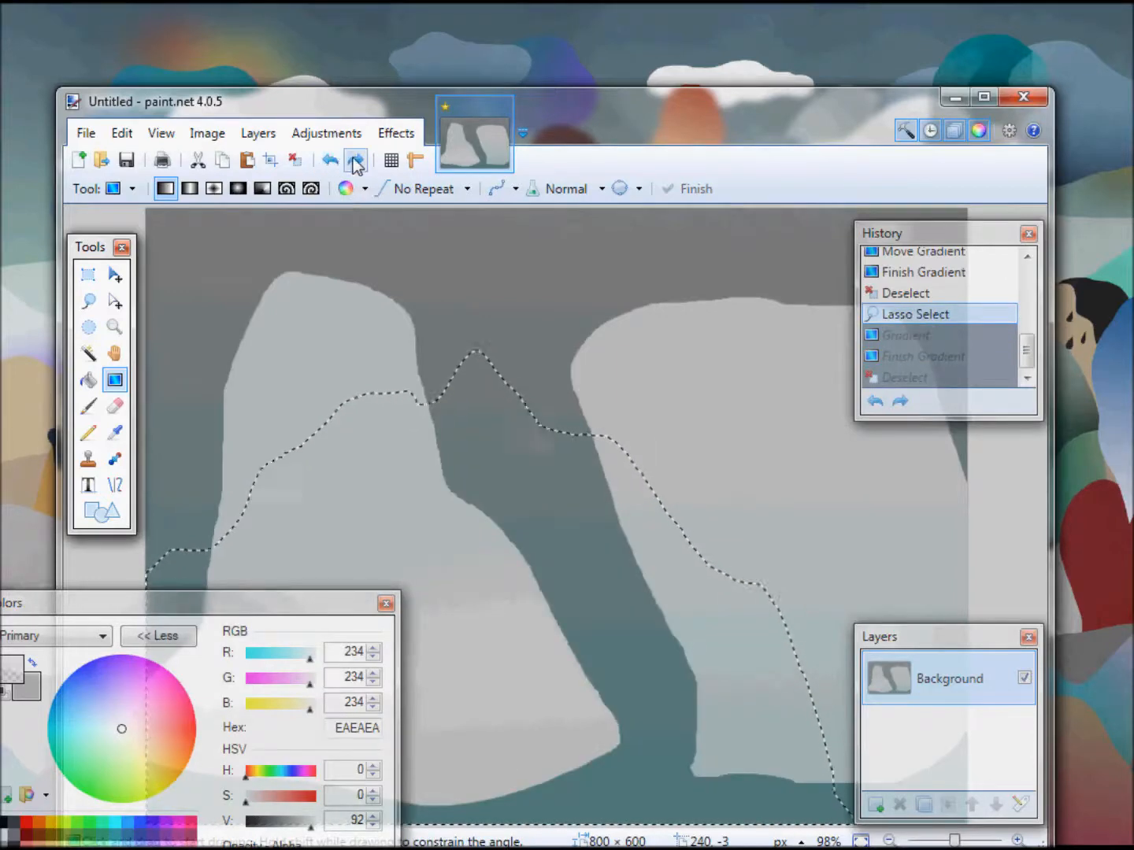
click(355, 159)
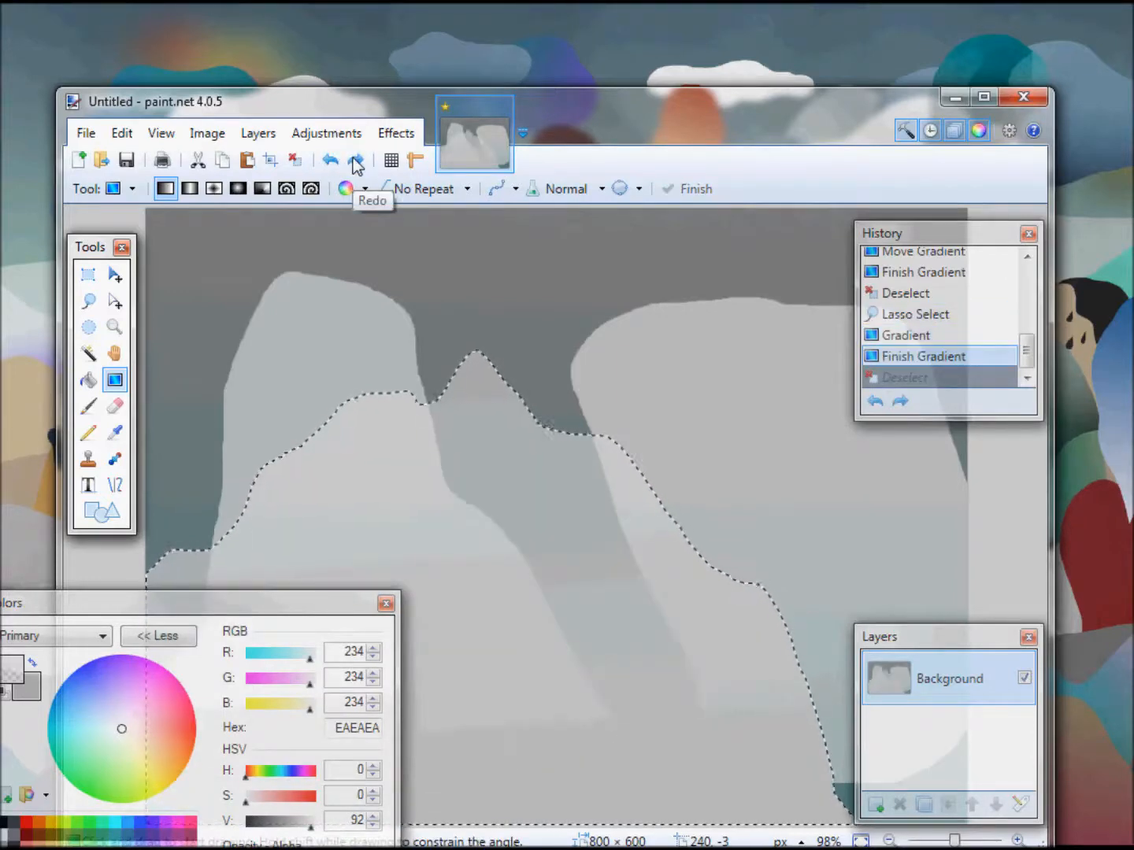
click(355, 159)
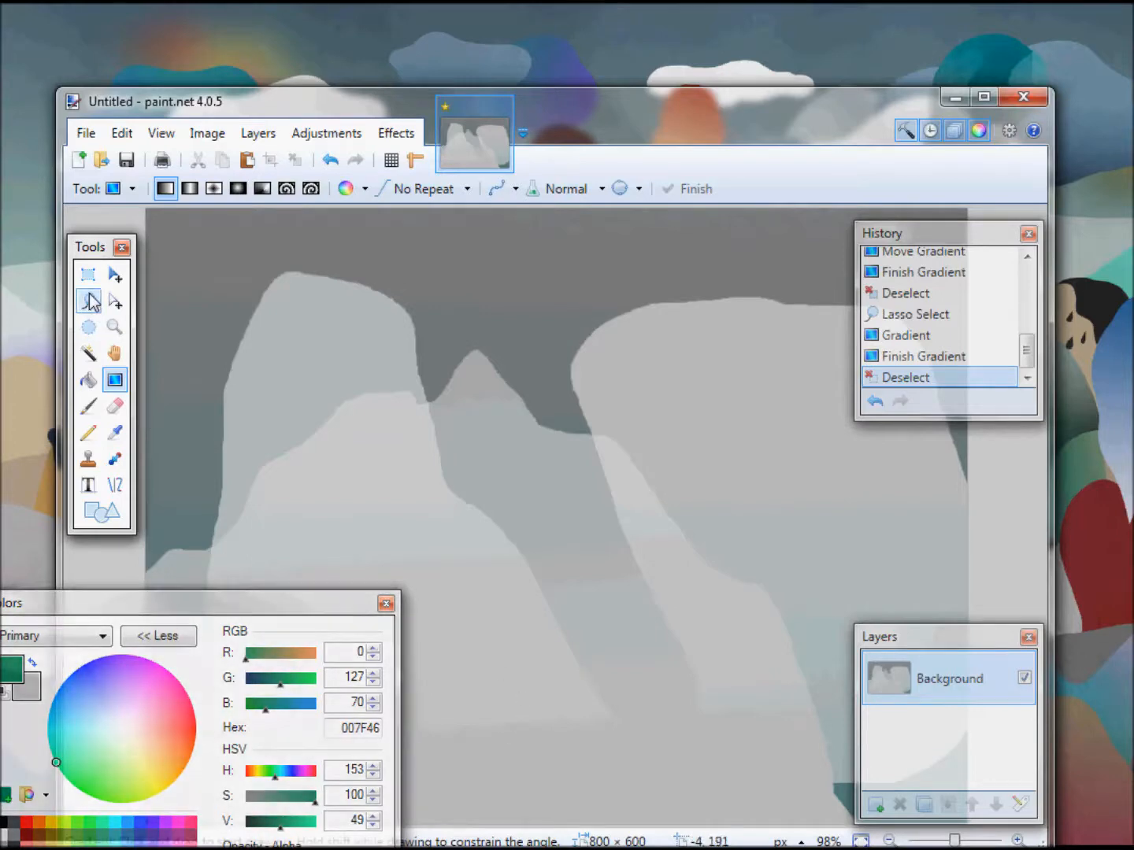
- Lasso a tall peak over the right mountain and commit a teal 007F7F gradient fill
click(90, 300)
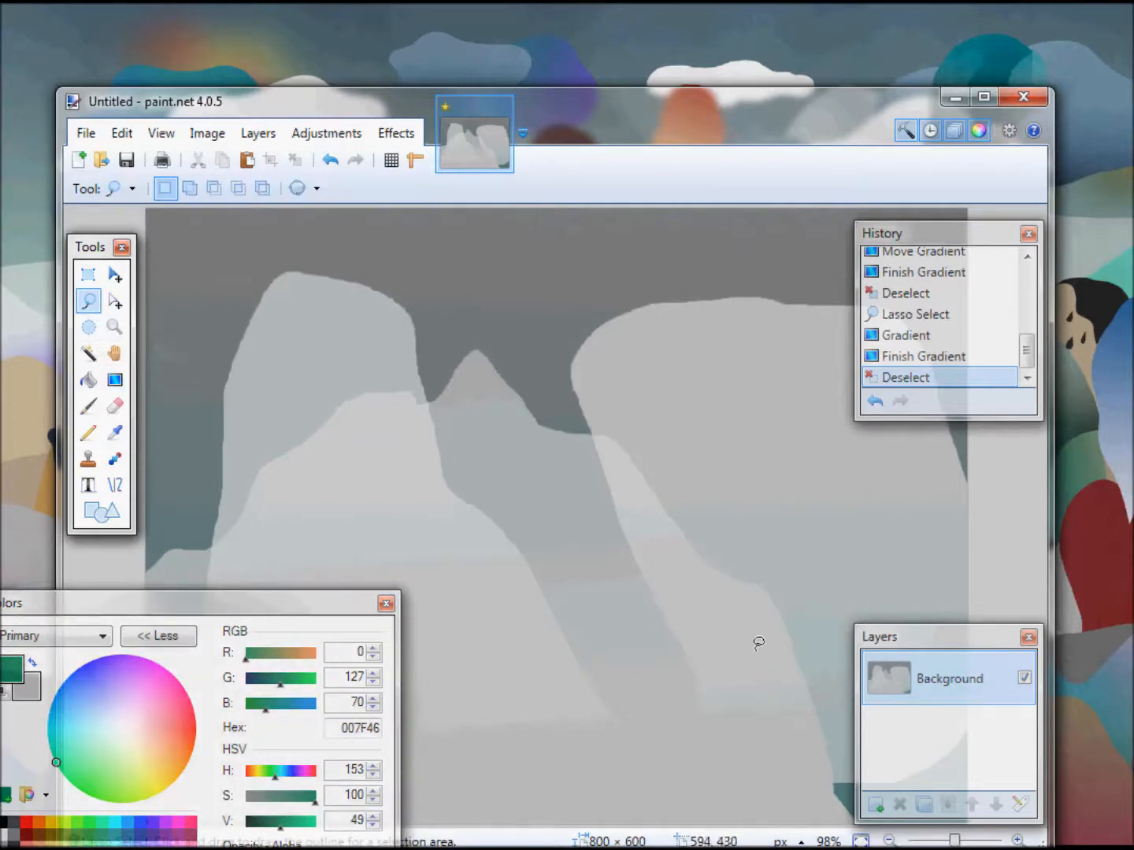
mouse_move(790, 534)
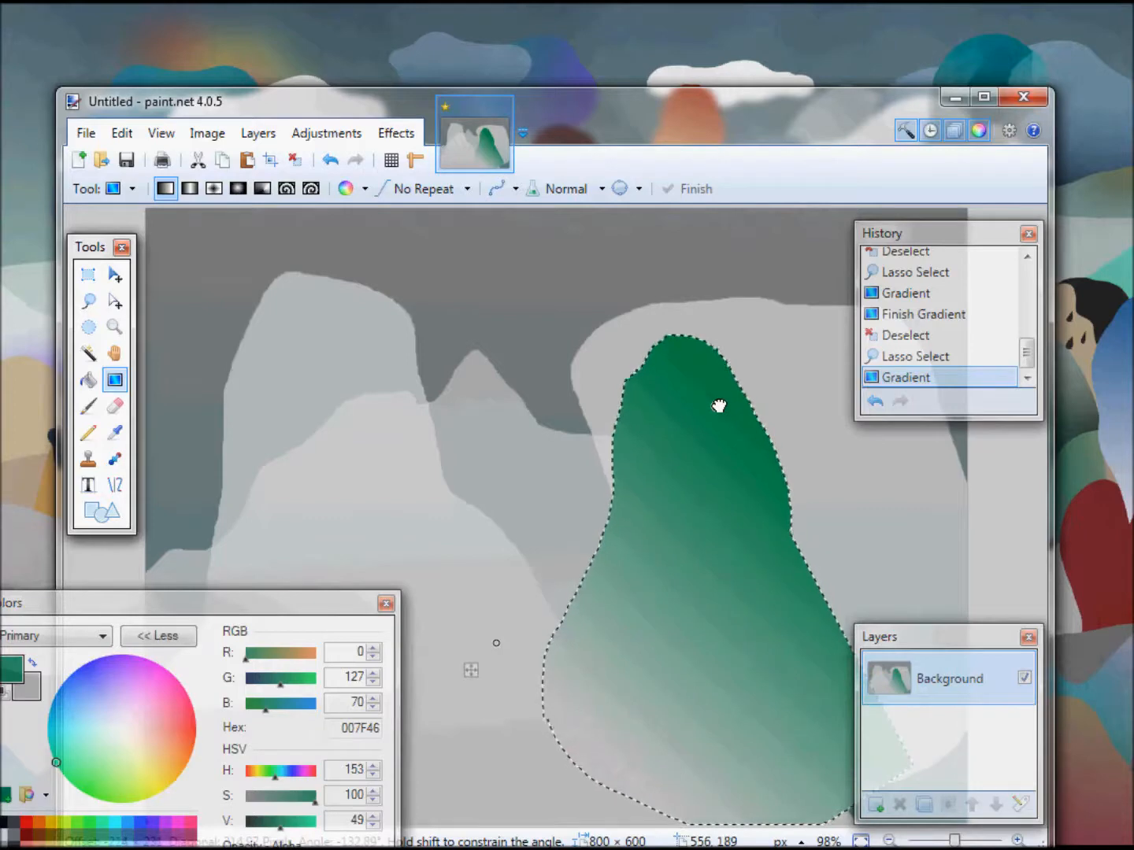
drag(718, 405, 693, 469)
text(127)
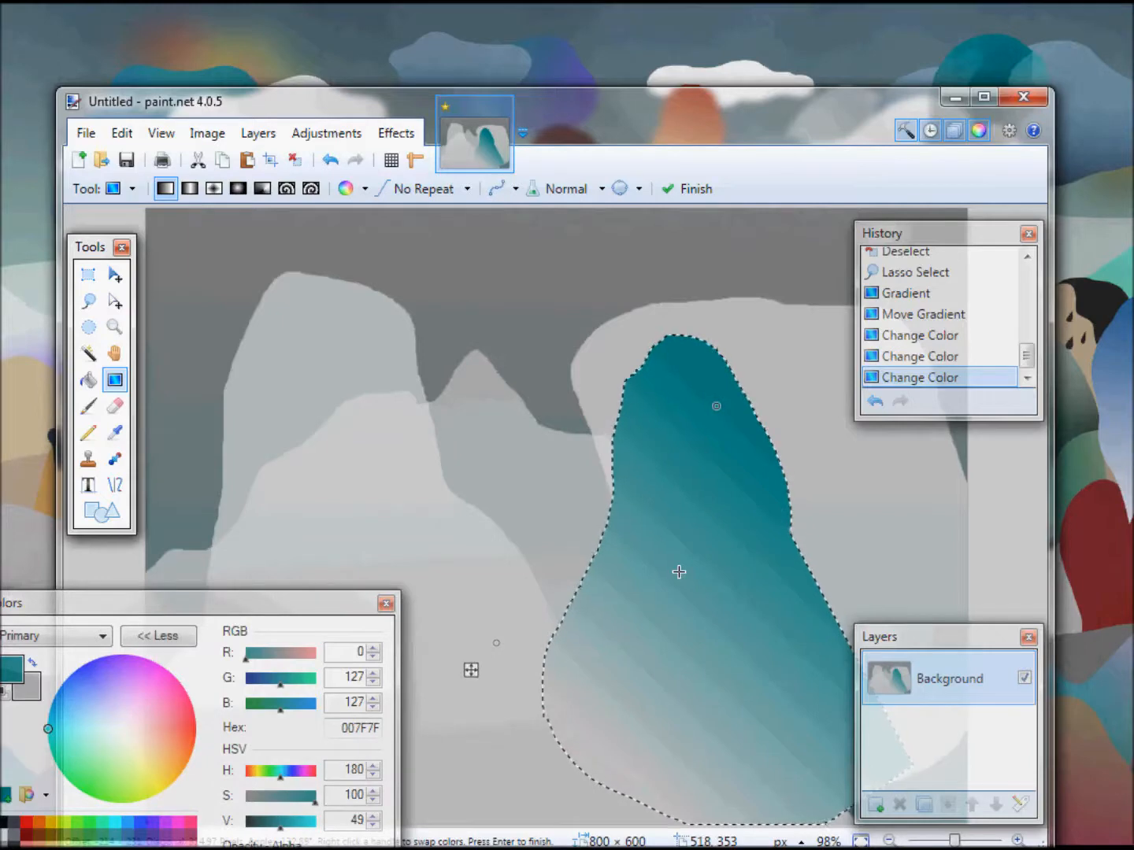
key(Enter)
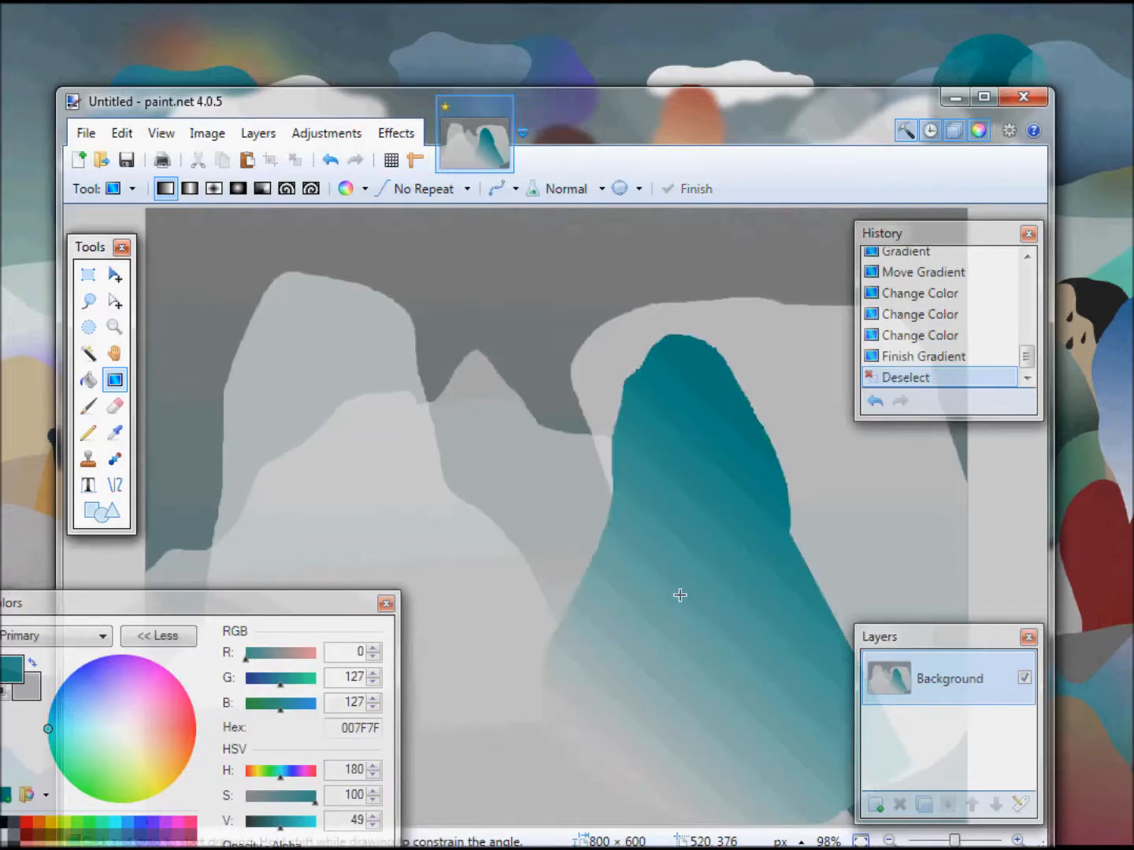
mouse_move(504, 630)
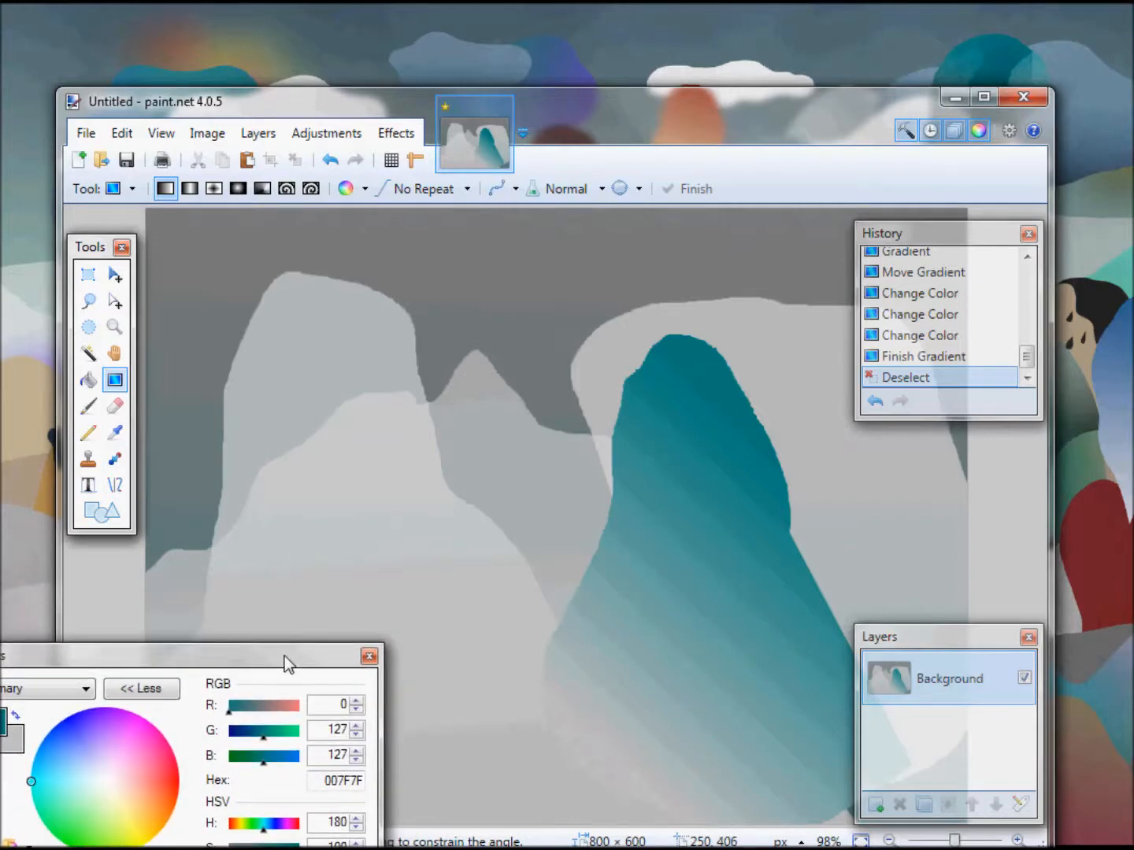
mouse_move(337, 680)
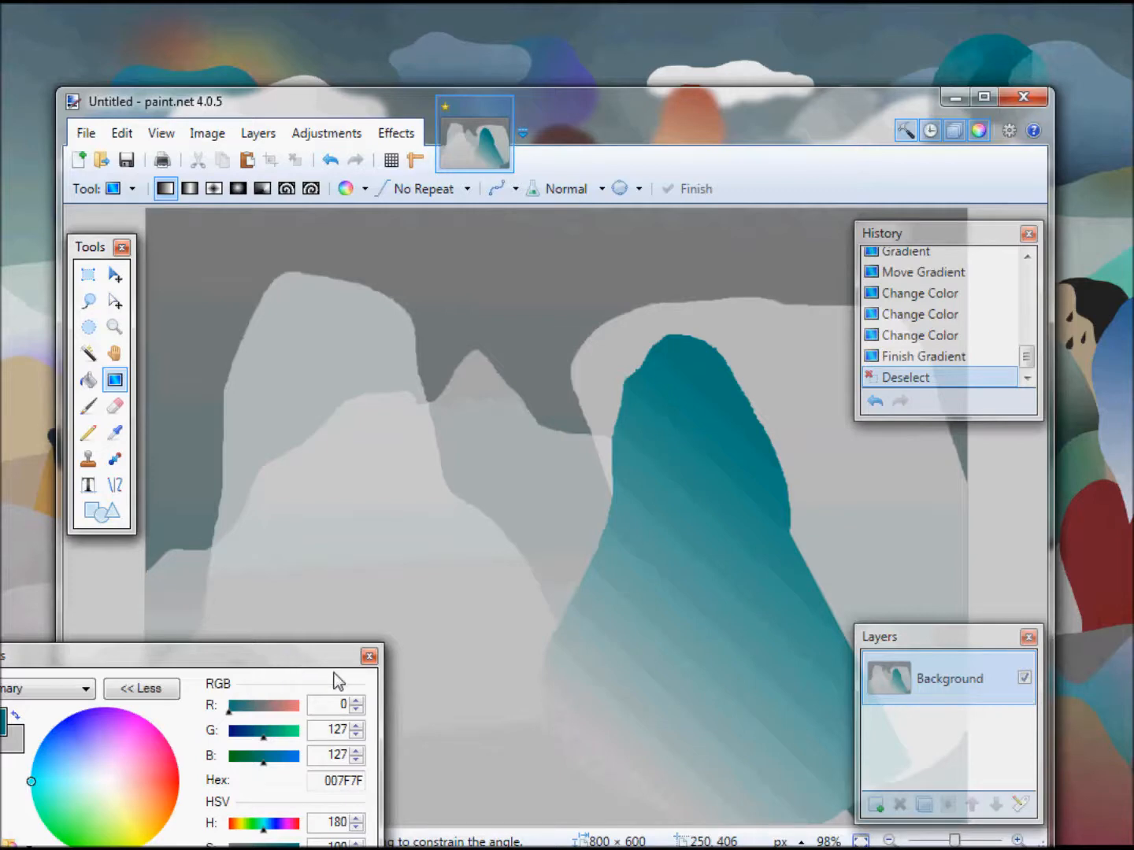
mouse_move(325, 664)
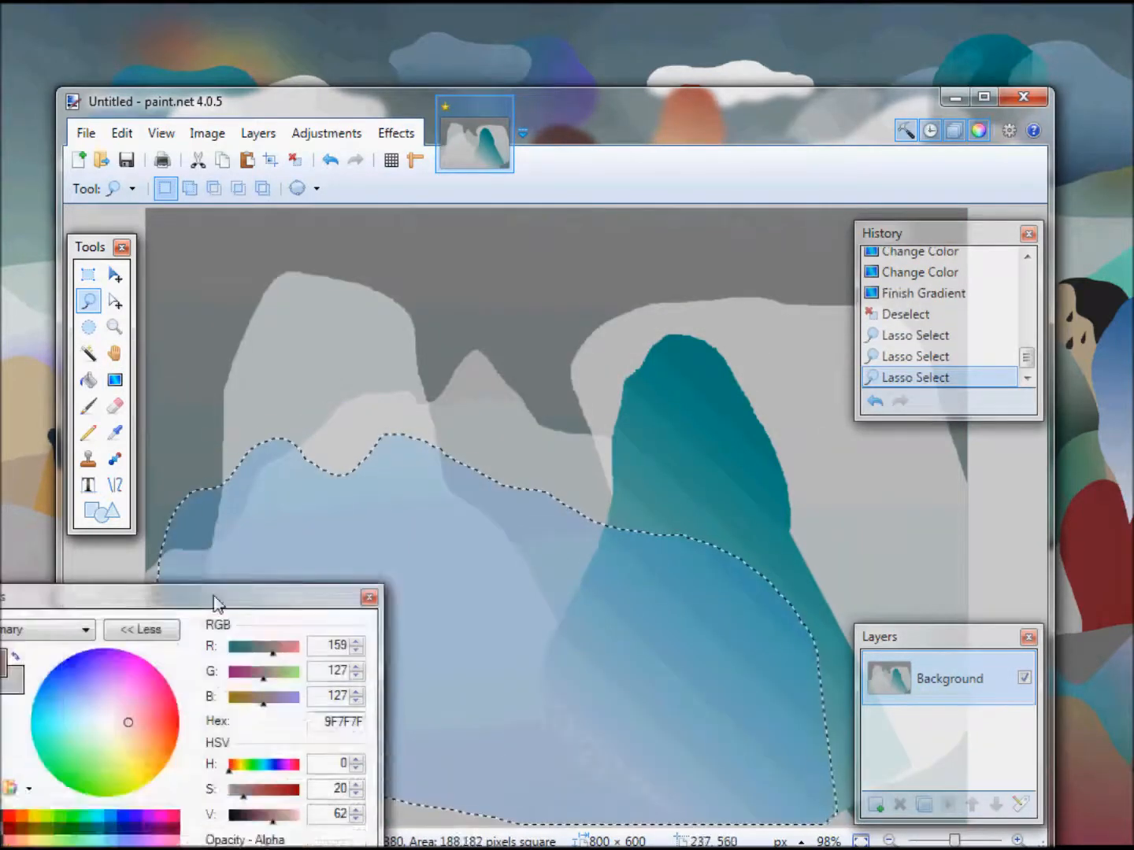
- Select the Gradient tool and choose medium blue 3A889E for the curl shape
click(115, 380)
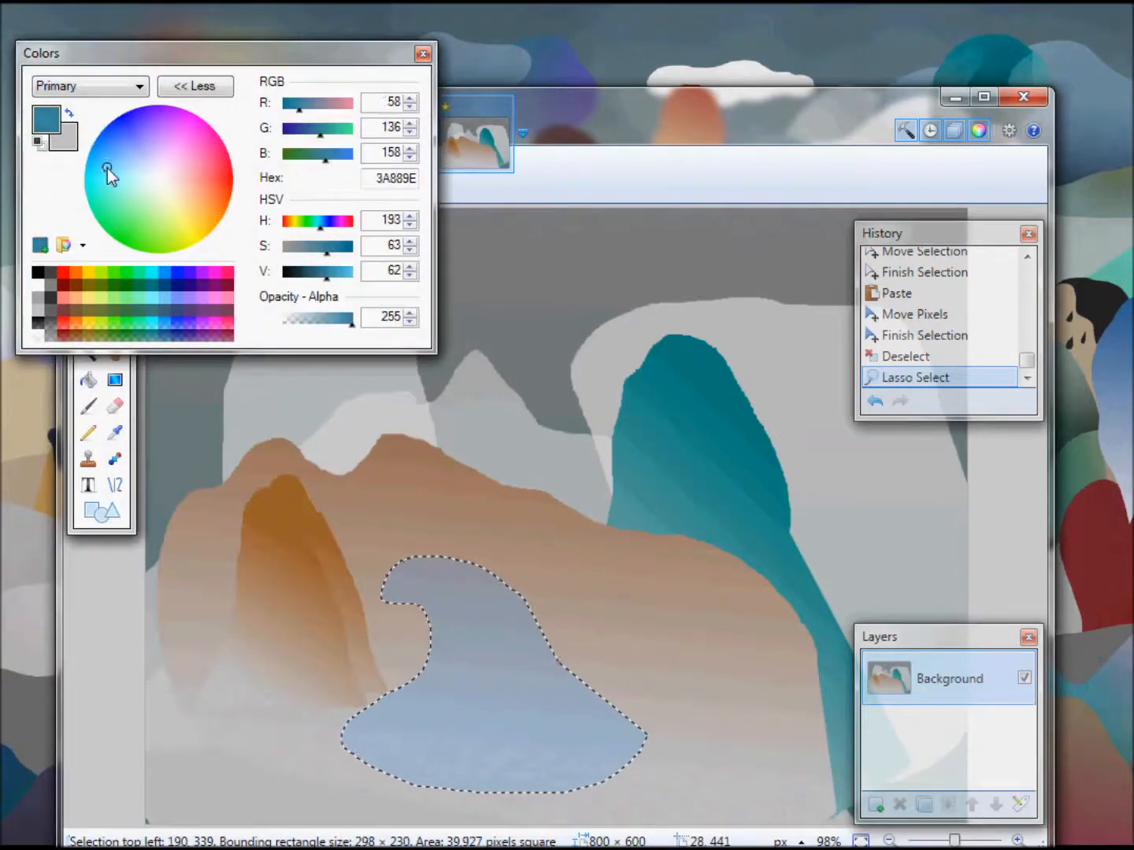
click(104, 158)
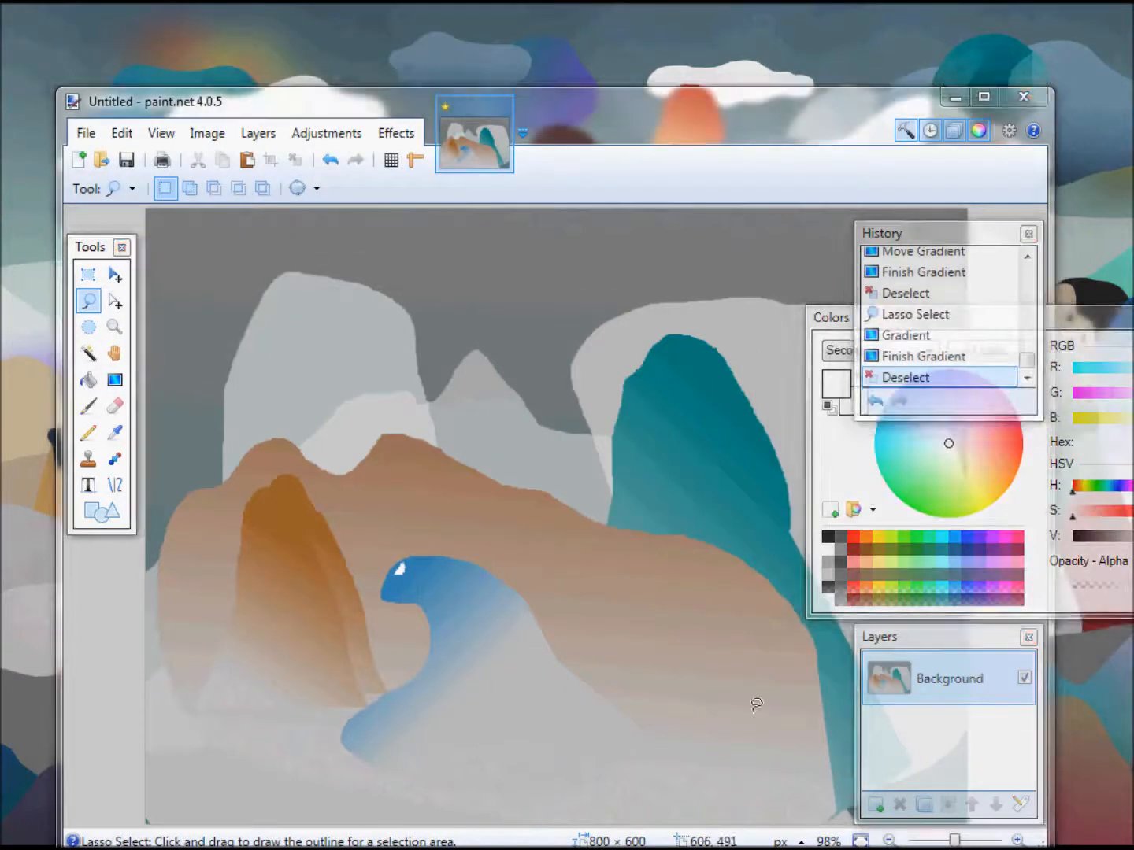
- Fill the second cloud's selection with a vertical blue gradient
click(87, 407)
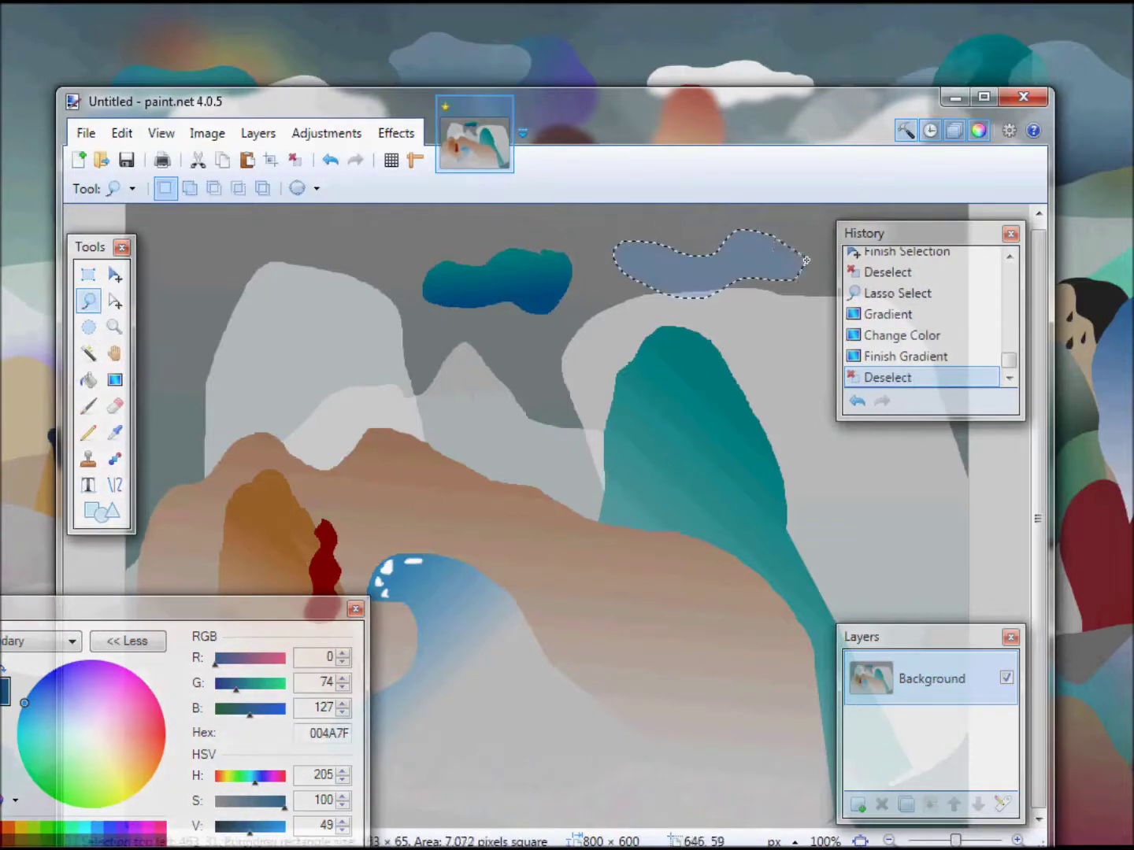
click(114, 379)
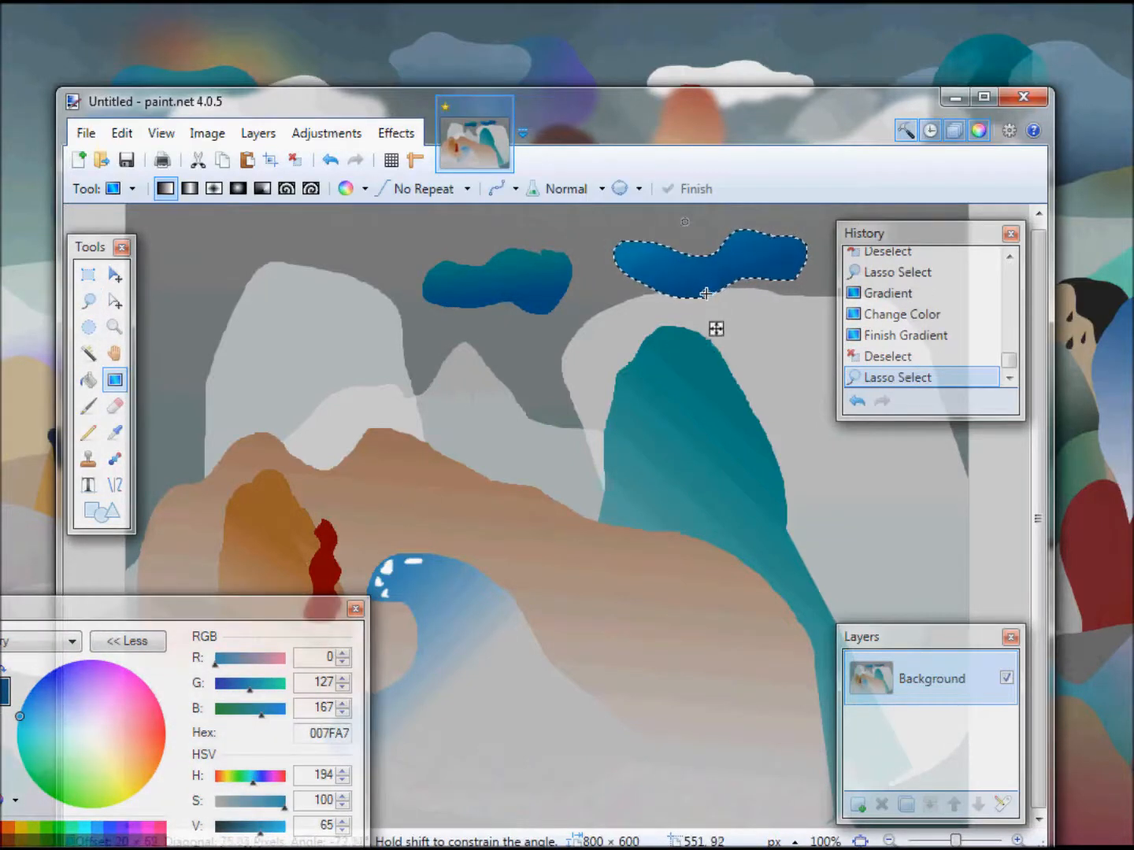
drag(705, 293, 700, 260)
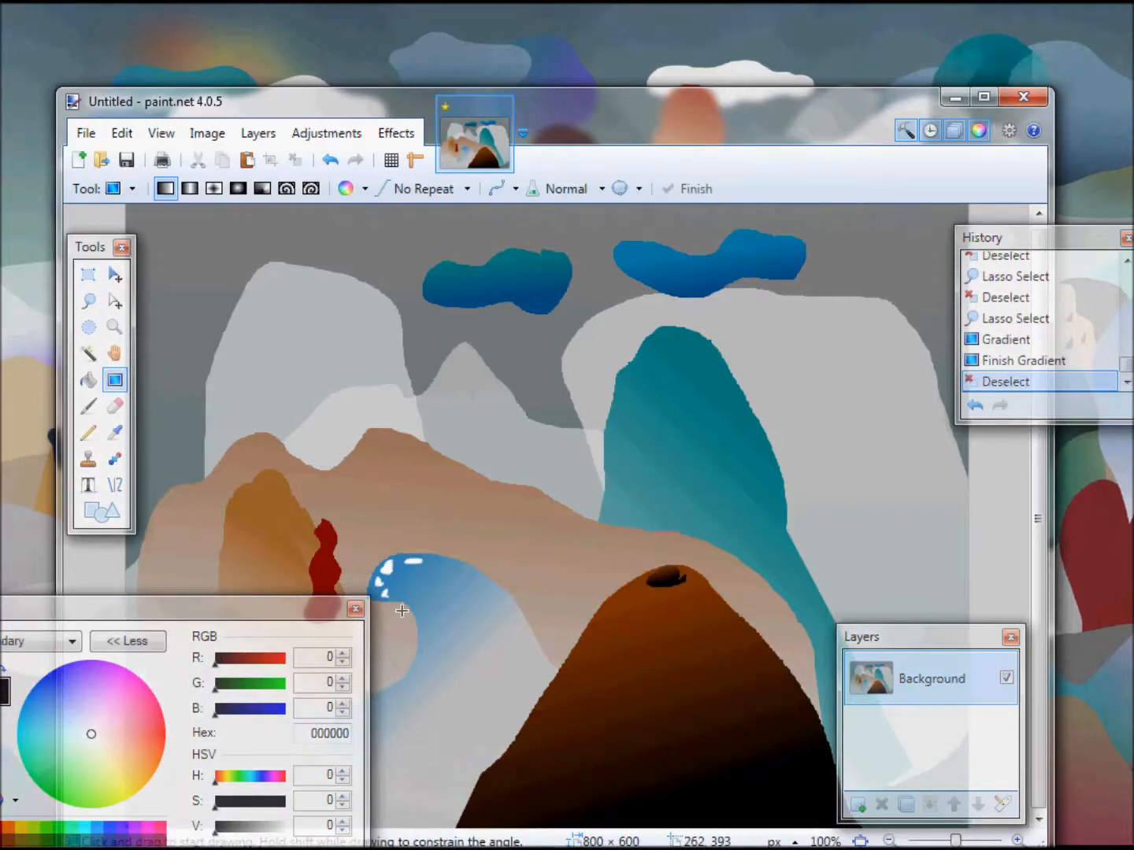
mouse_move(408, 599)
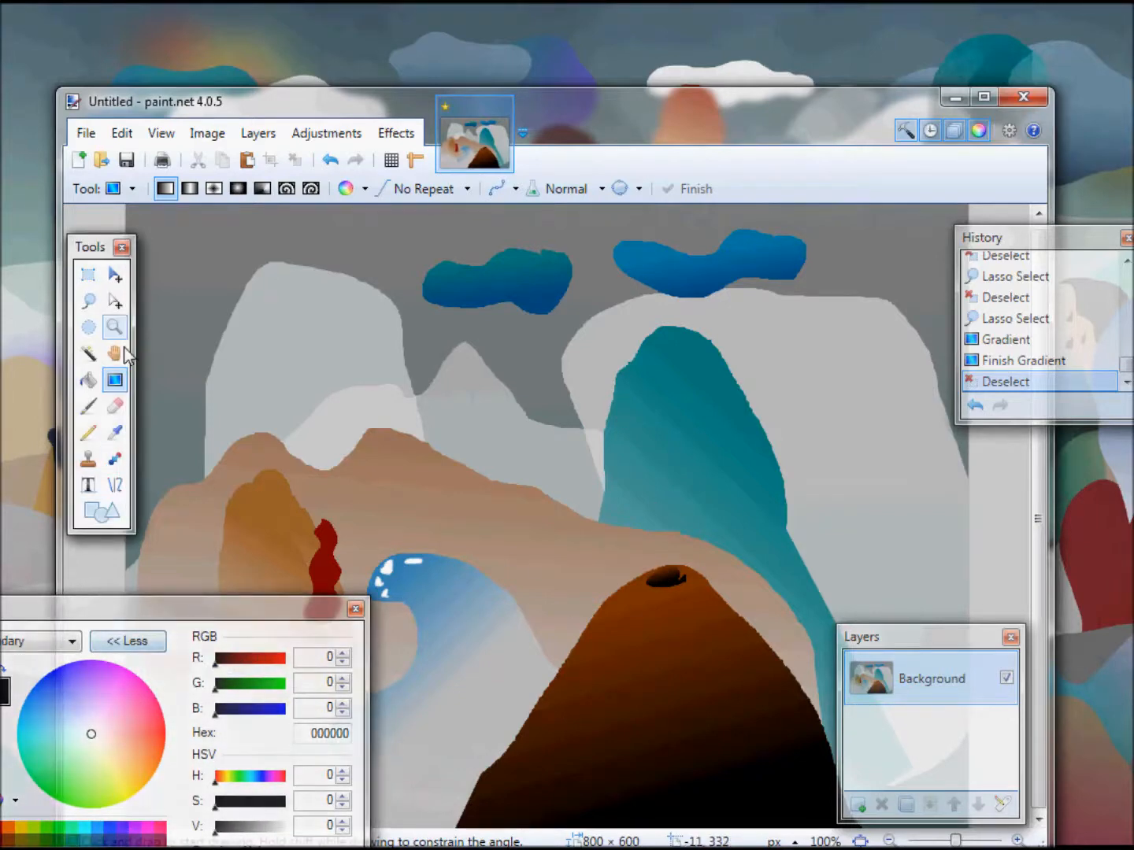
- Lasso the smoke plume above the crater and fill it with a softened red-to-dark-grey gradient
click(87, 301)
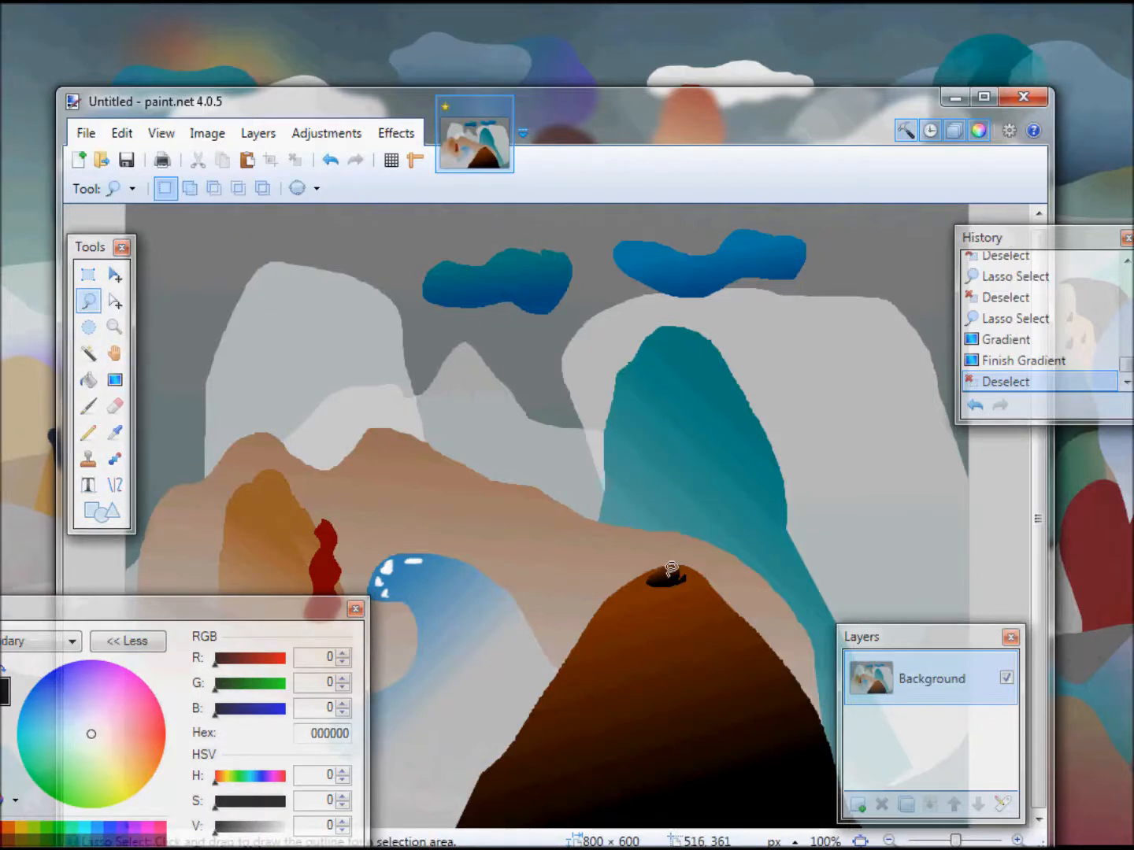
drag(669, 571, 667, 432)
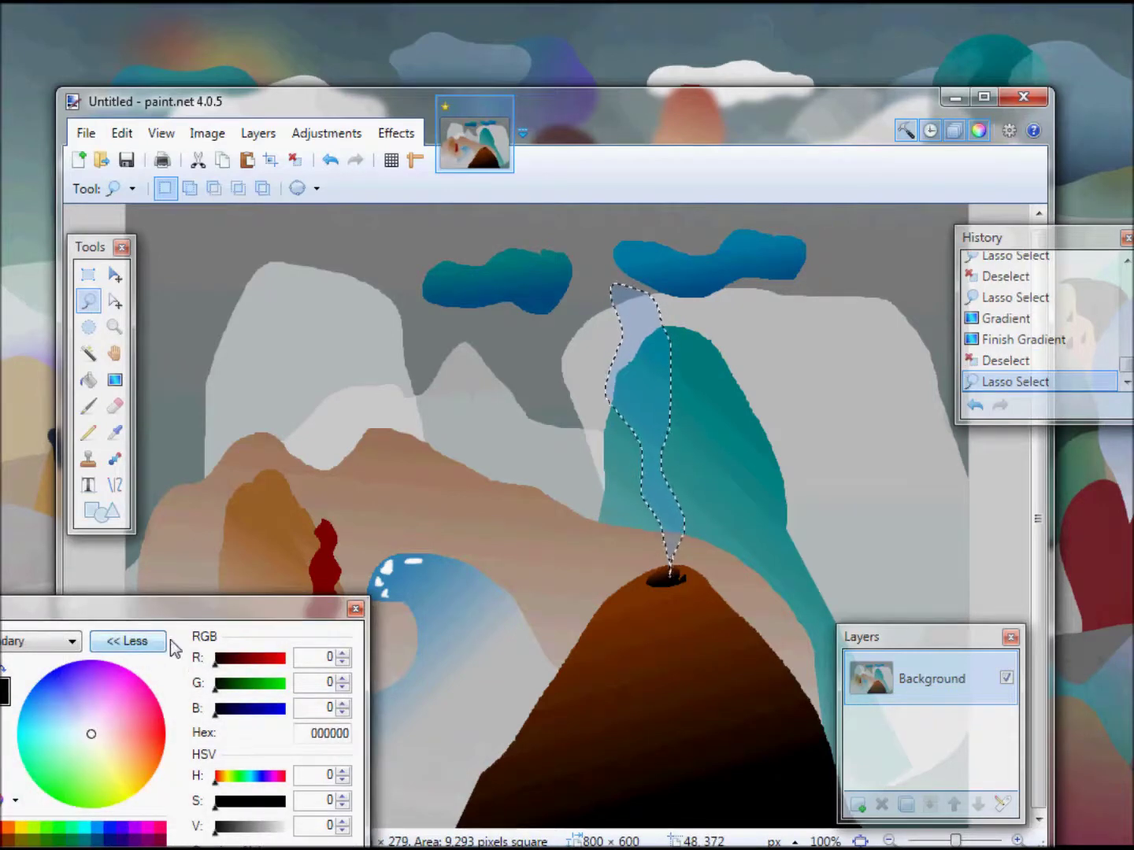
click(155, 764)
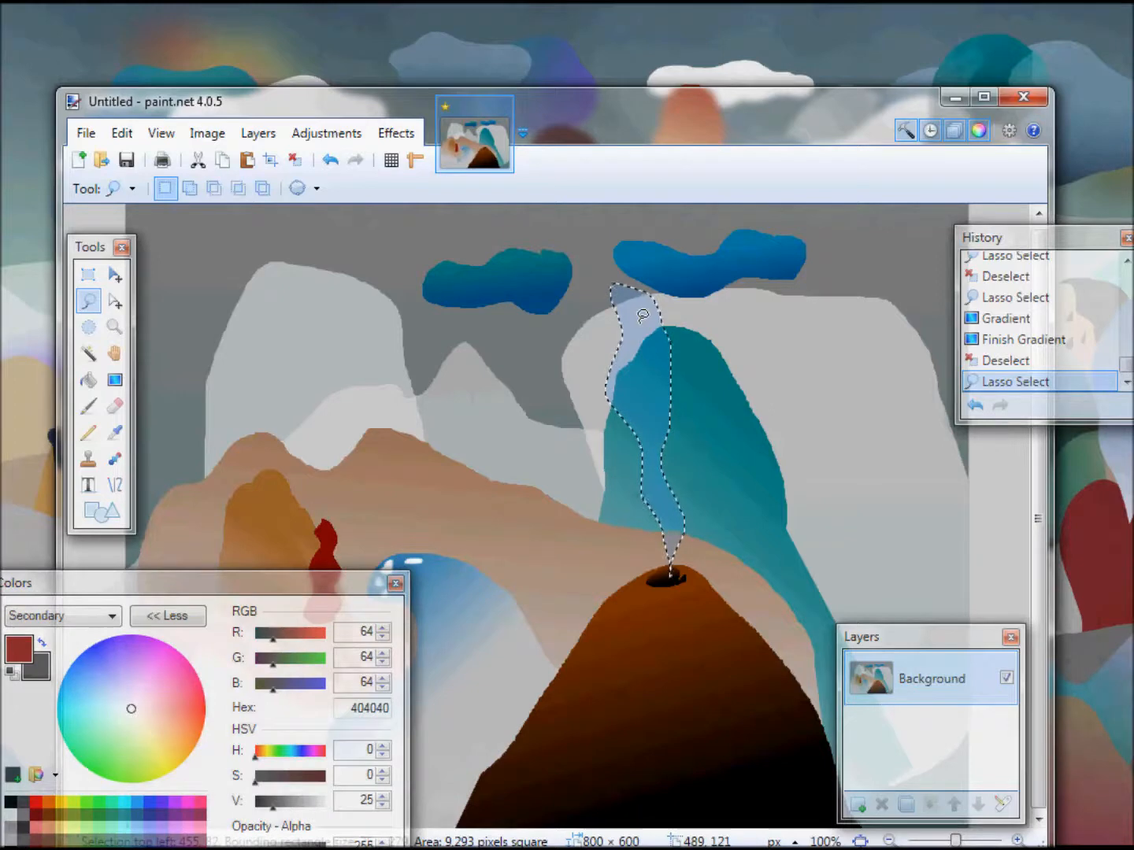
click(115, 380)
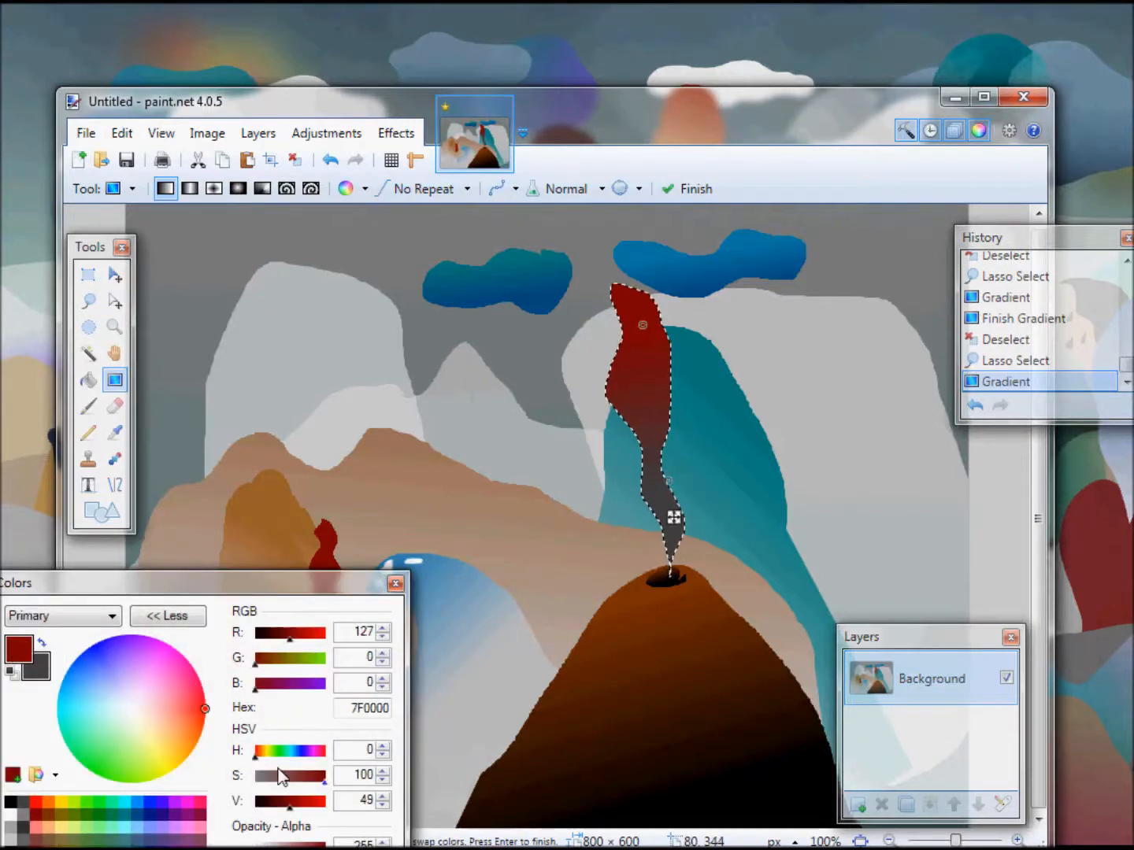
drag(283, 775, 323, 776)
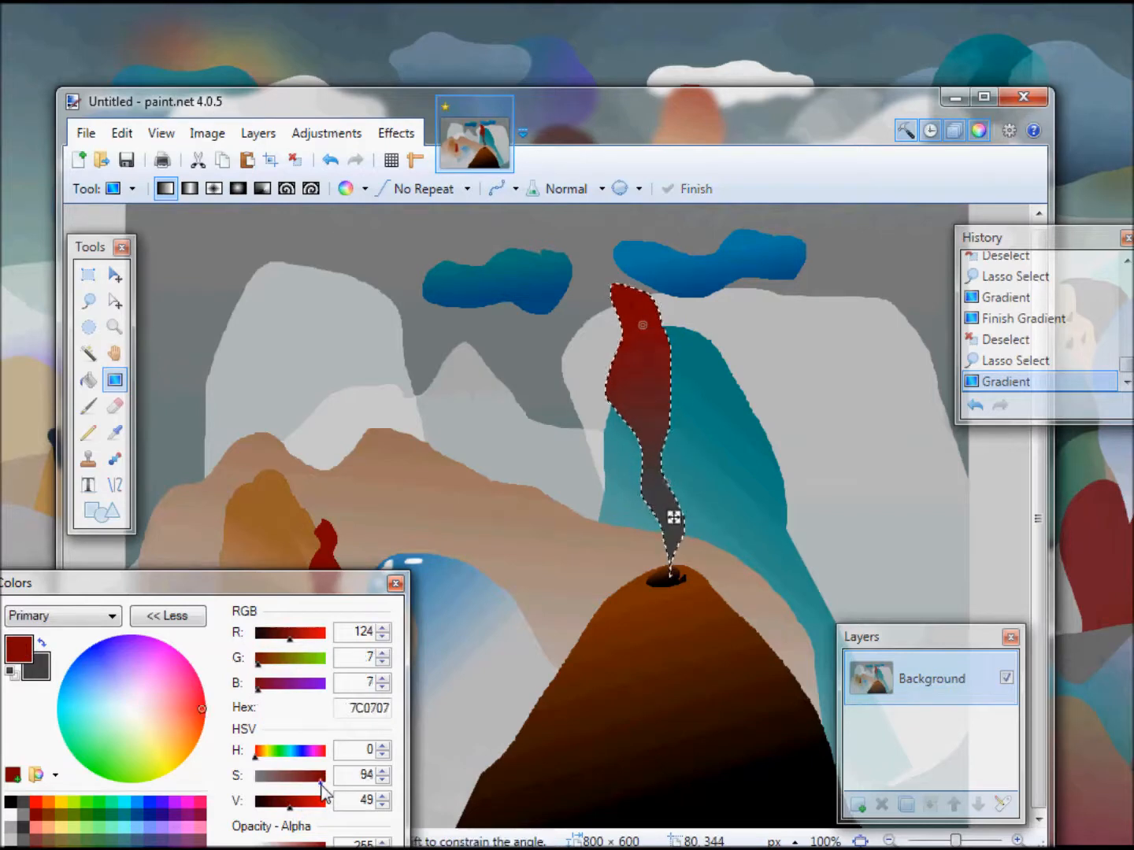
drag(323, 776, 280, 776)
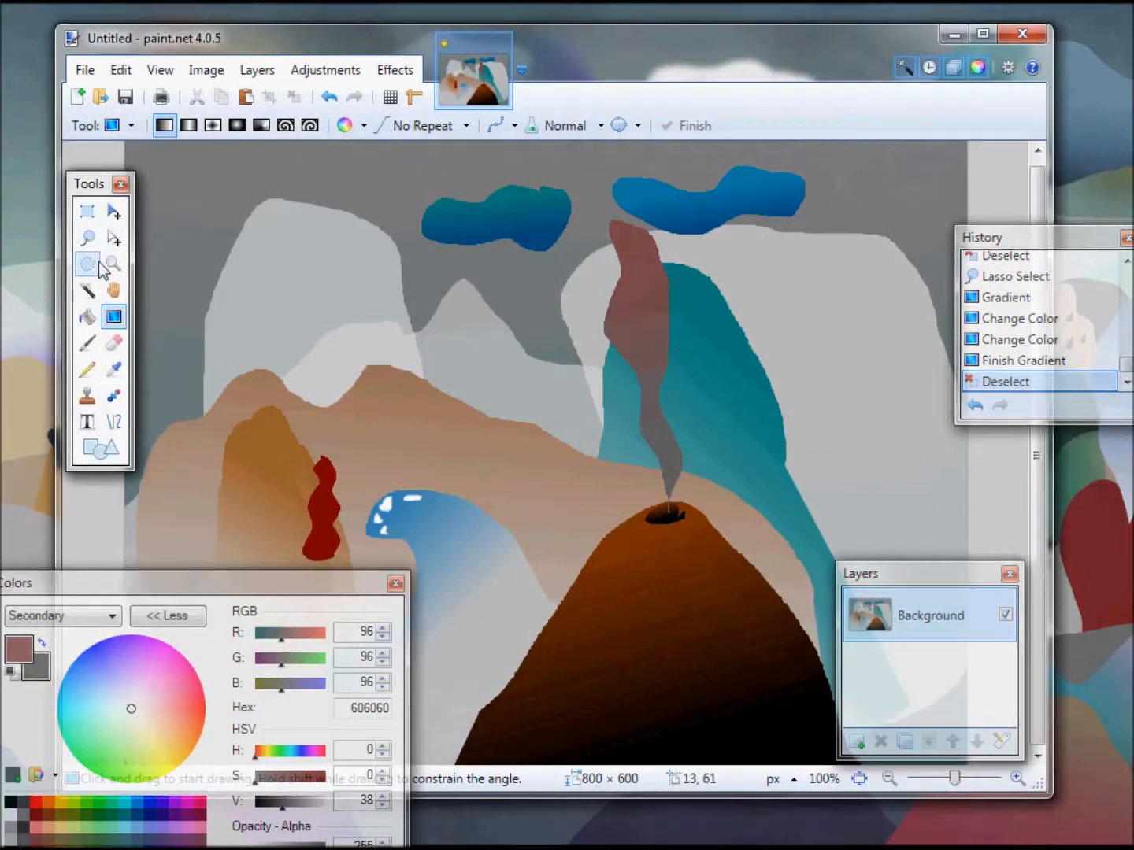
- Lasso a thin strip along the brown ridge and gradient-fill it with white snow
click(87, 237)
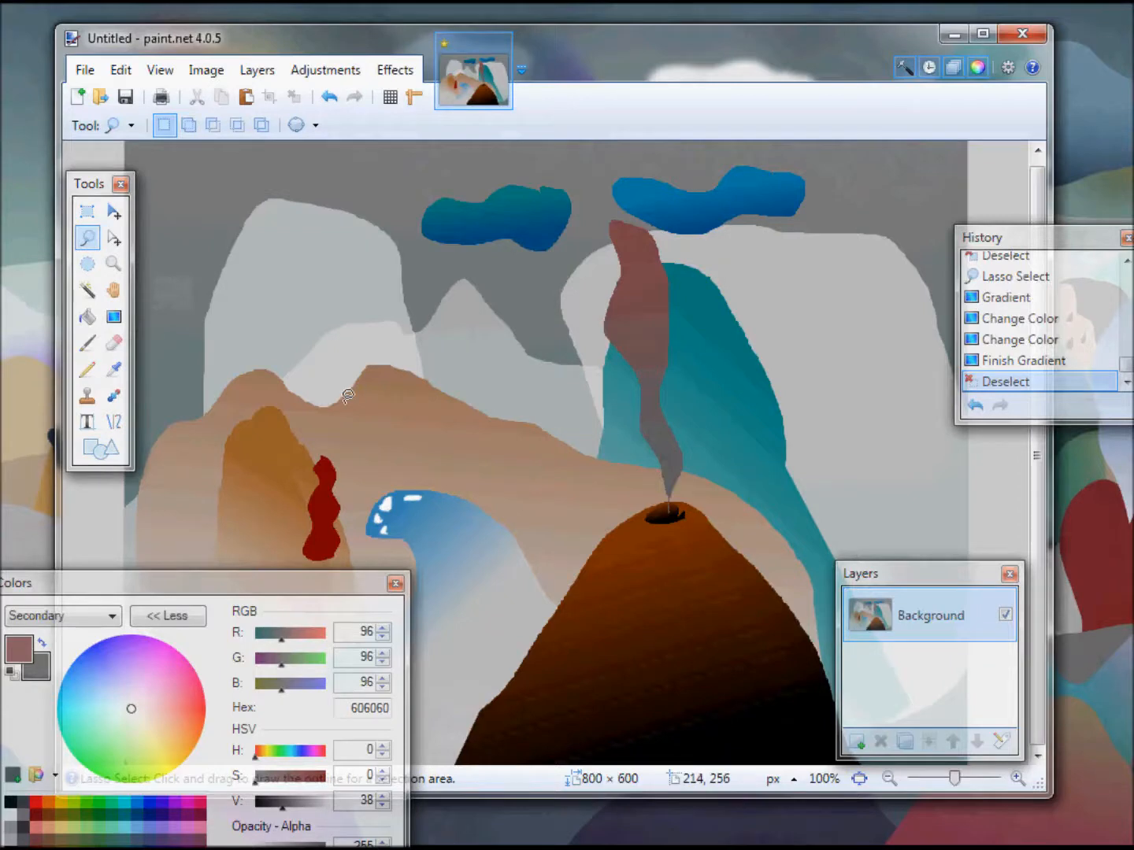
mouse_move(359, 378)
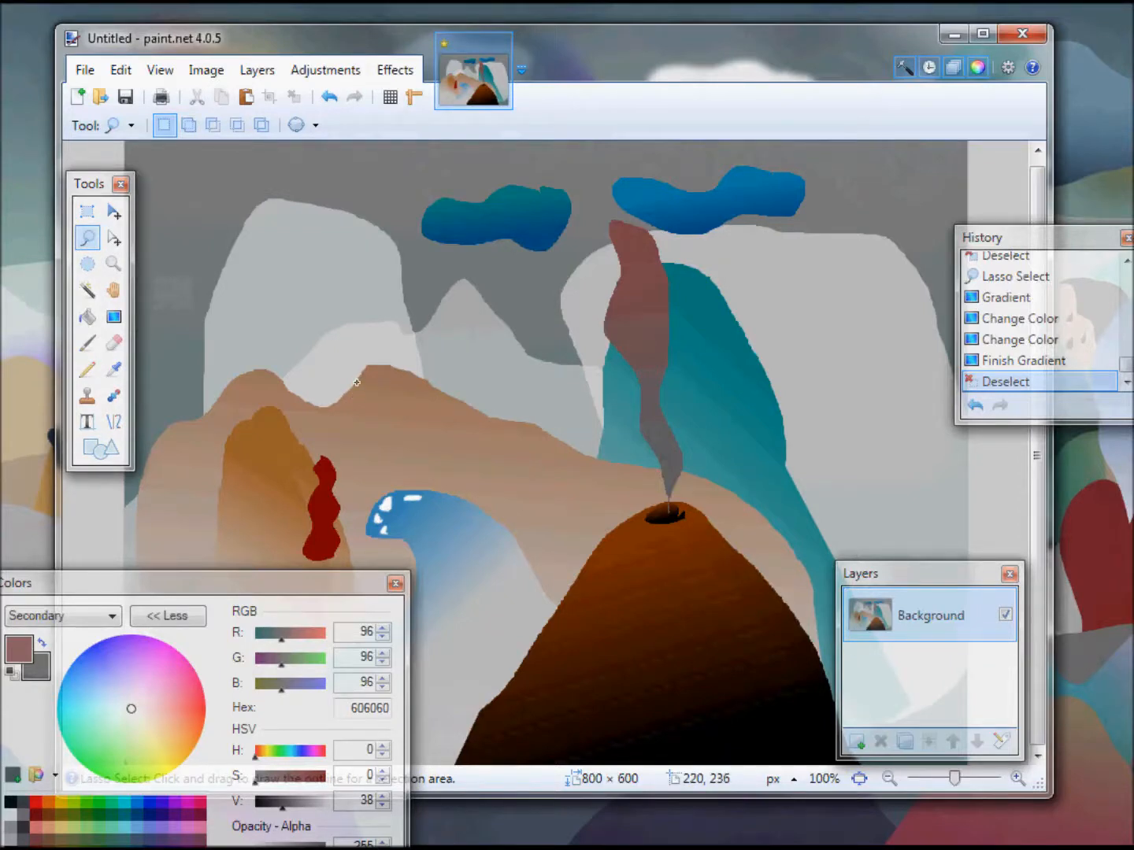
drag(359, 382, 465, 413)
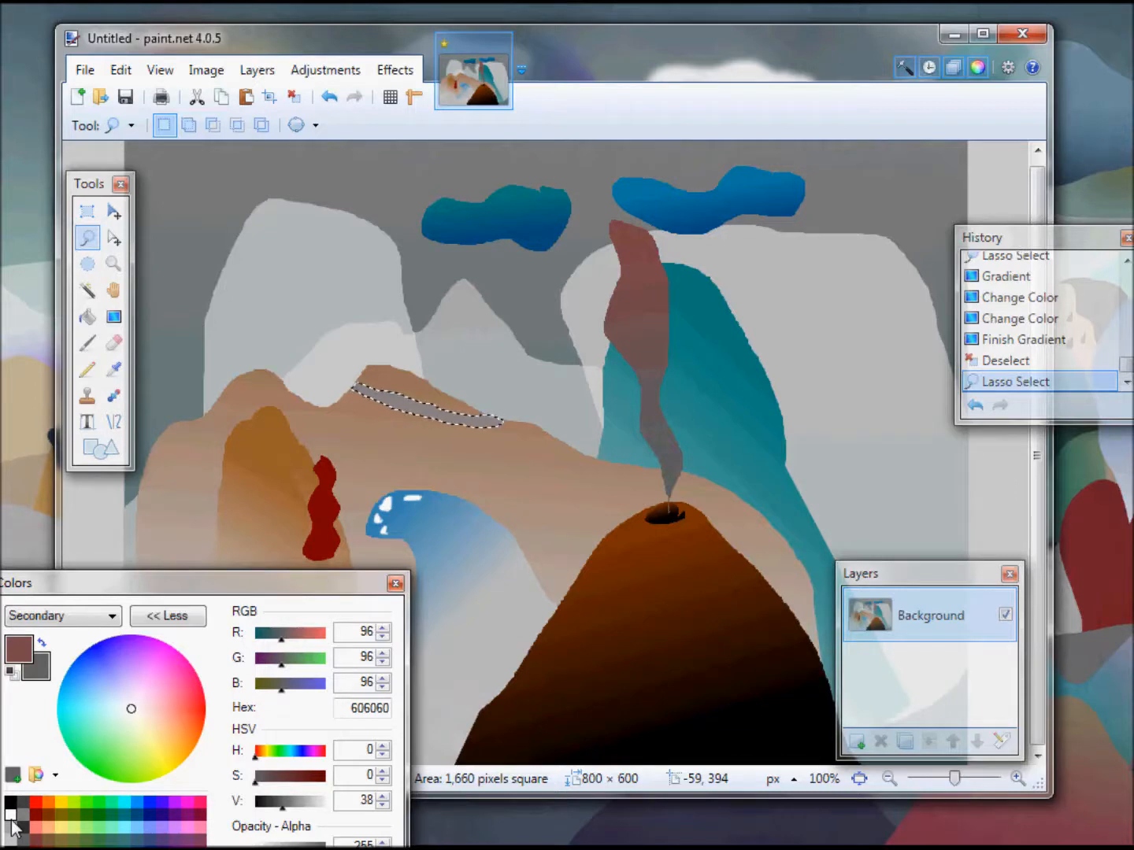
click(10, 815)
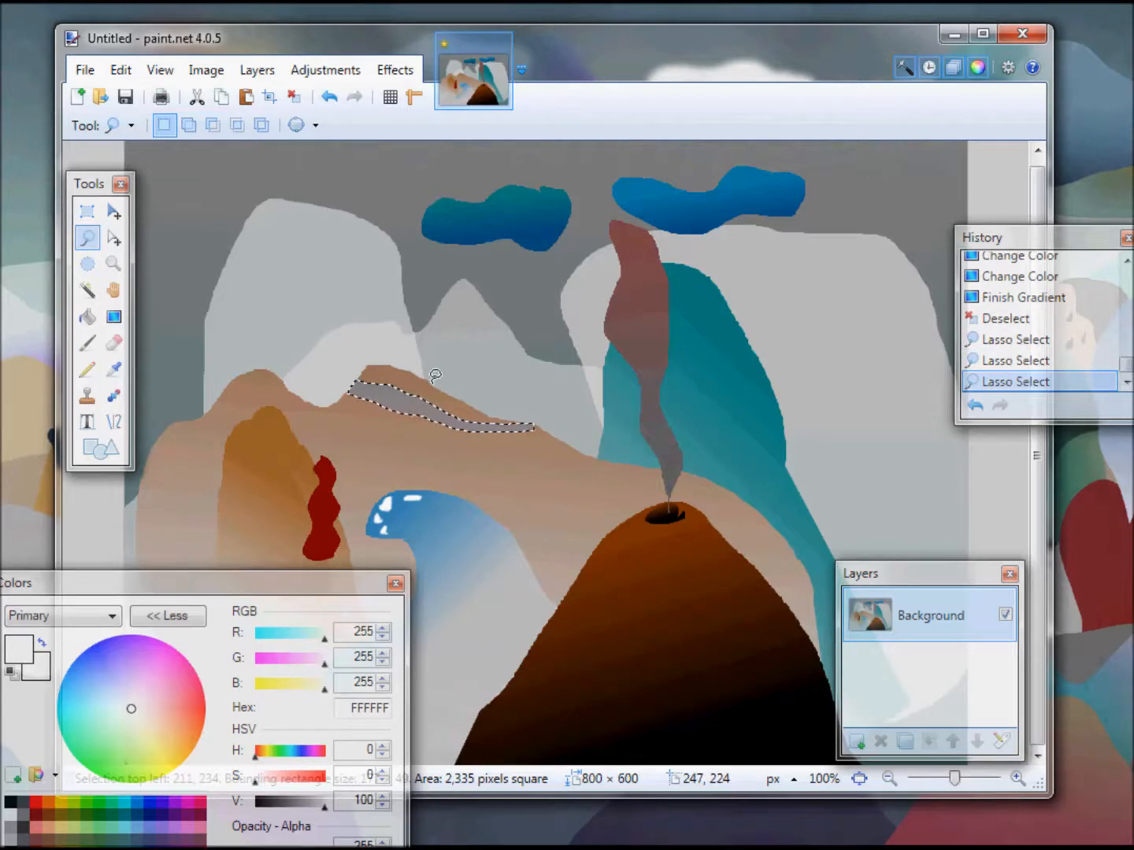
click(112, 317)
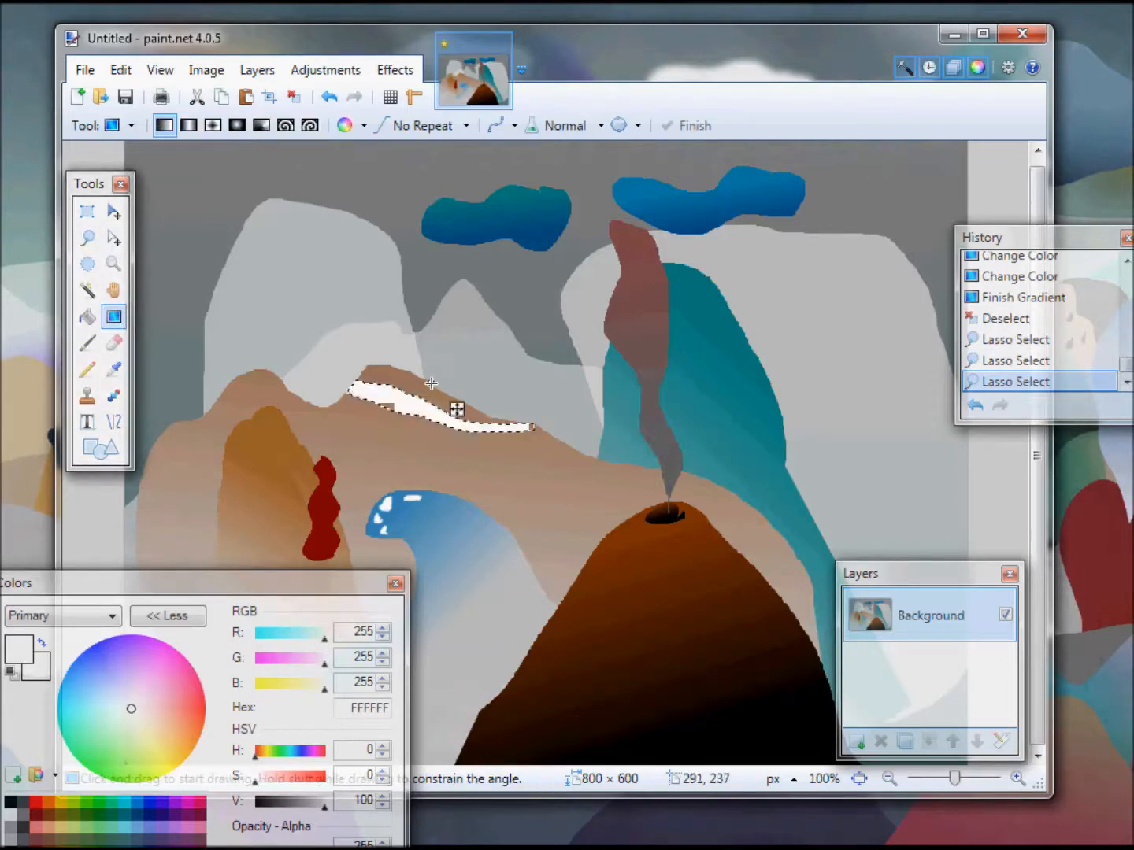
drag(431, 384, 510, 445)
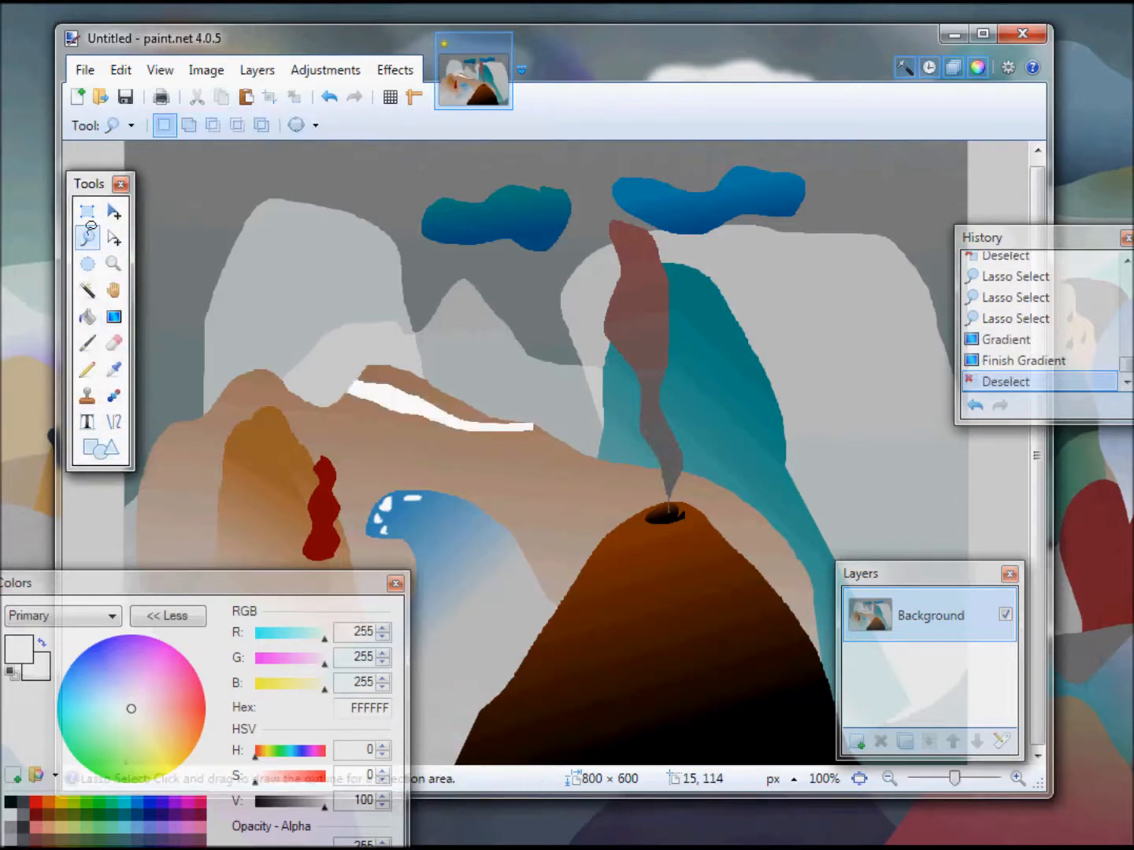
mouse_move(339, 261)
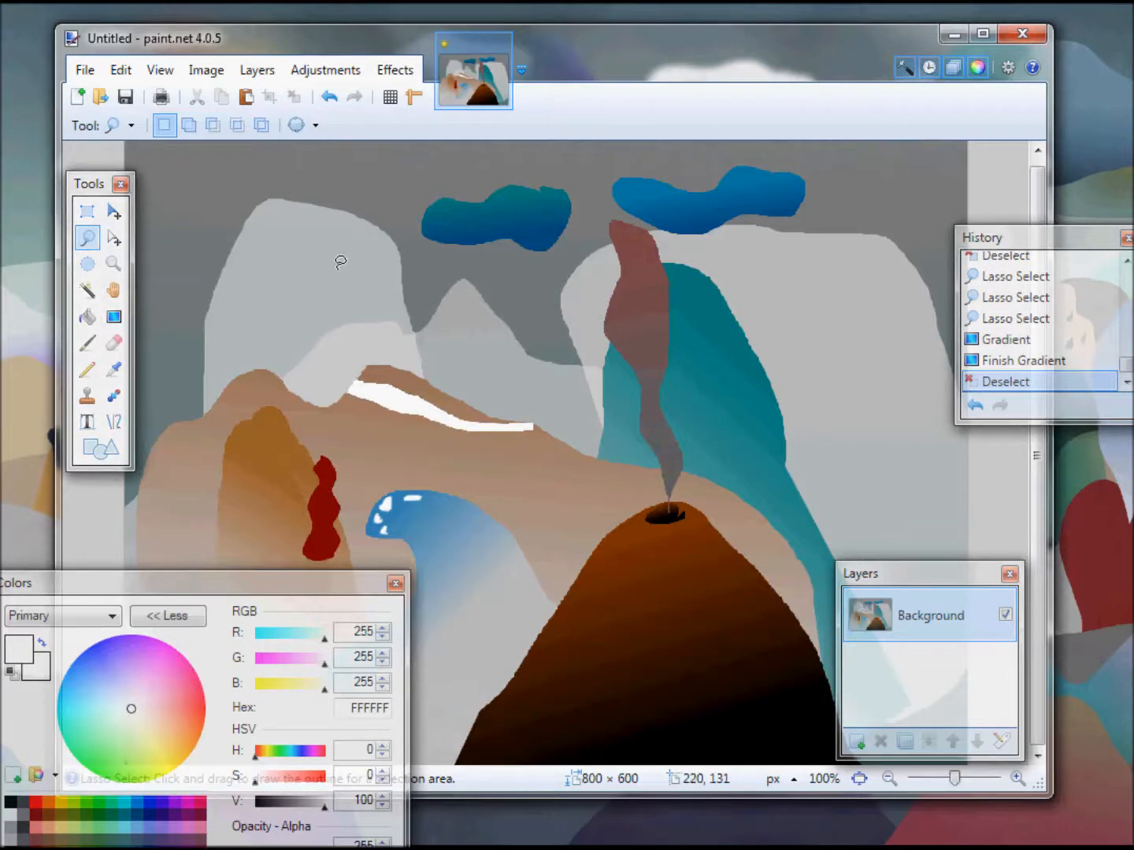
mouse_move(382, 193)
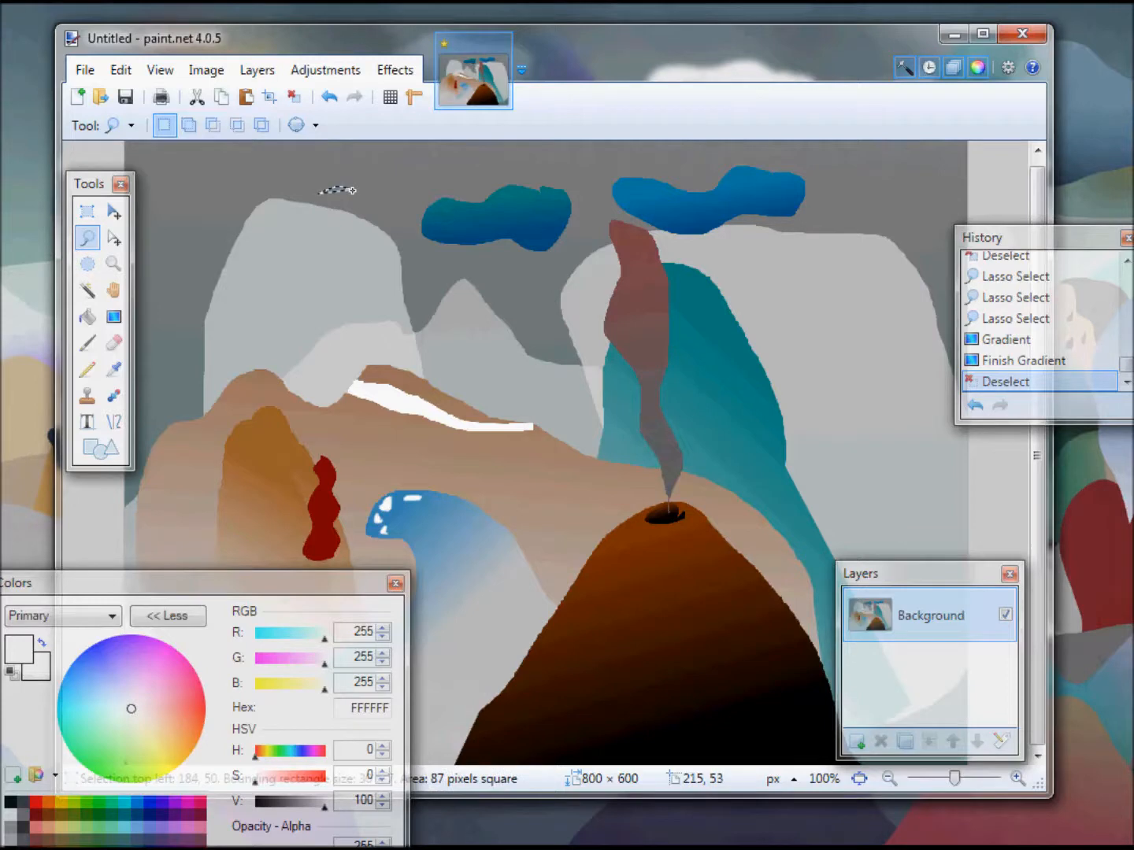
- Outline a long cloud shape at top left and fill it with white
drag(329, 189, 414, 215)
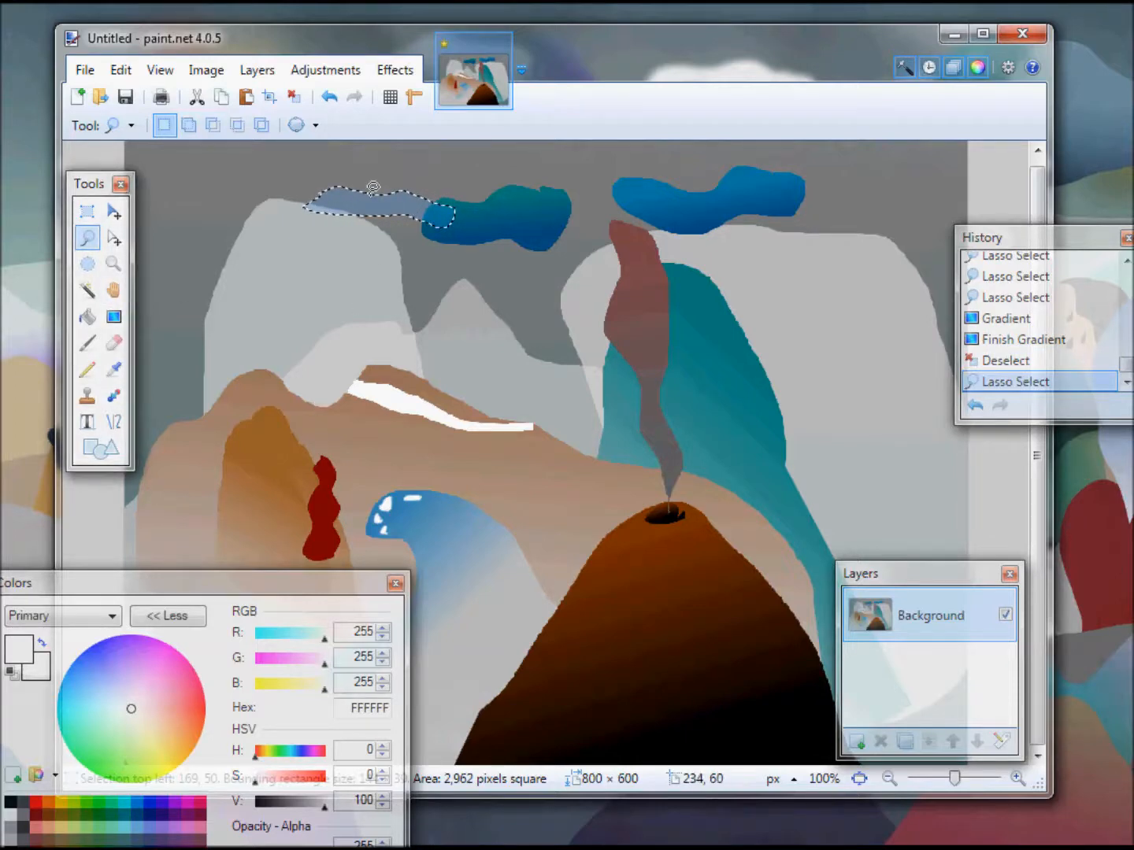
click(113, 317)
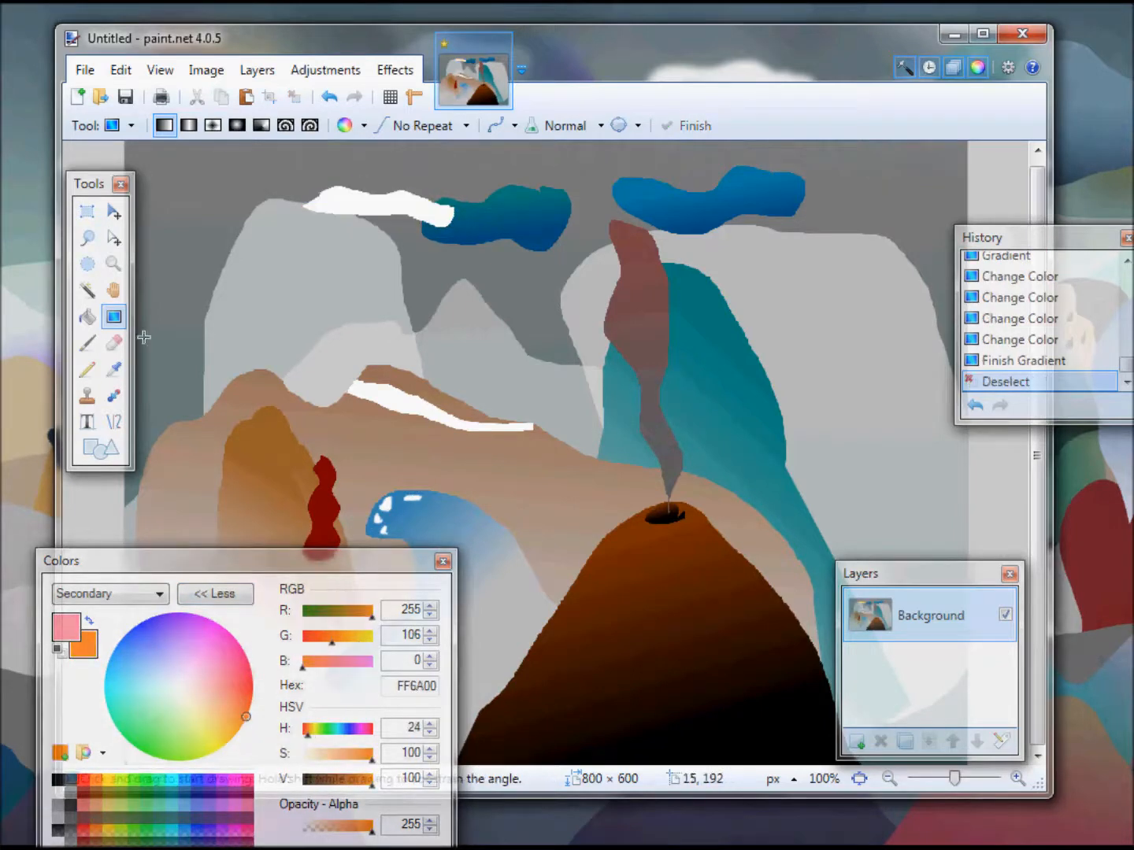
- Lasso a tall wisp over the left mountain and fill it with a pink-to-orange gradient
click(86, 238)
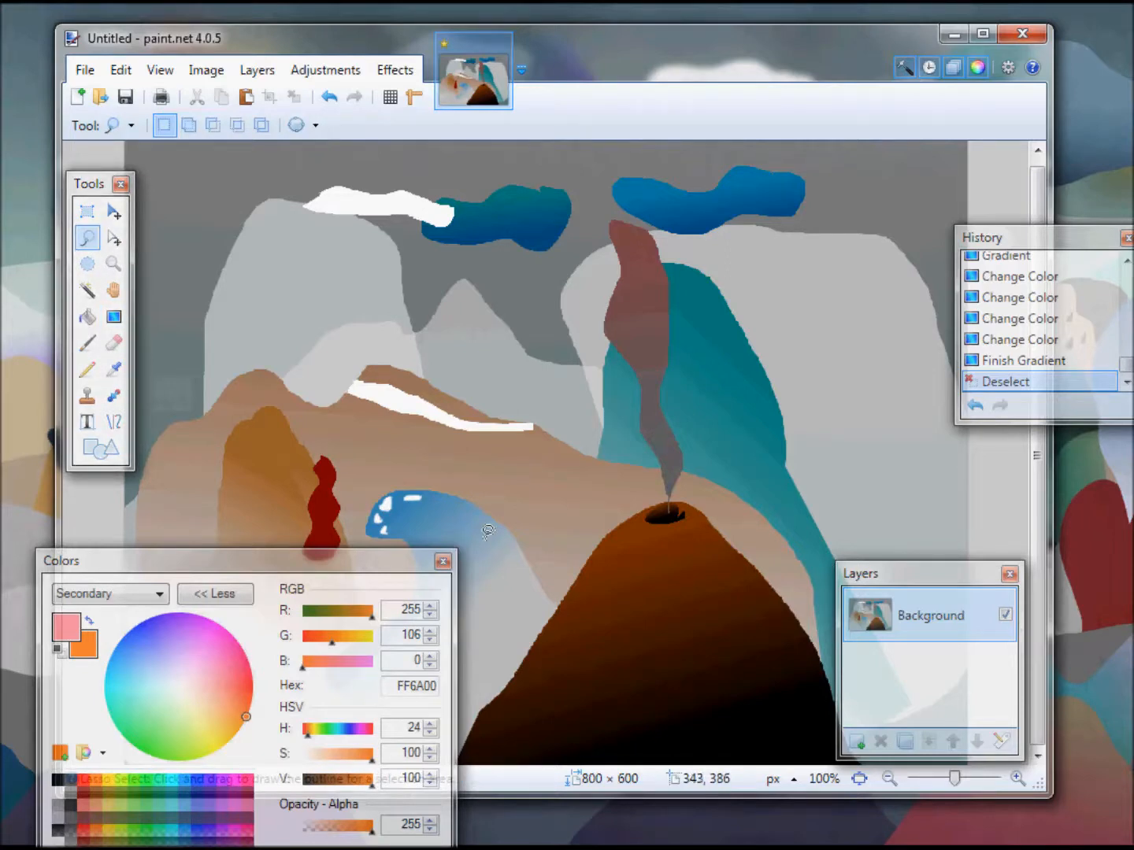
mouse_move(436, 480)
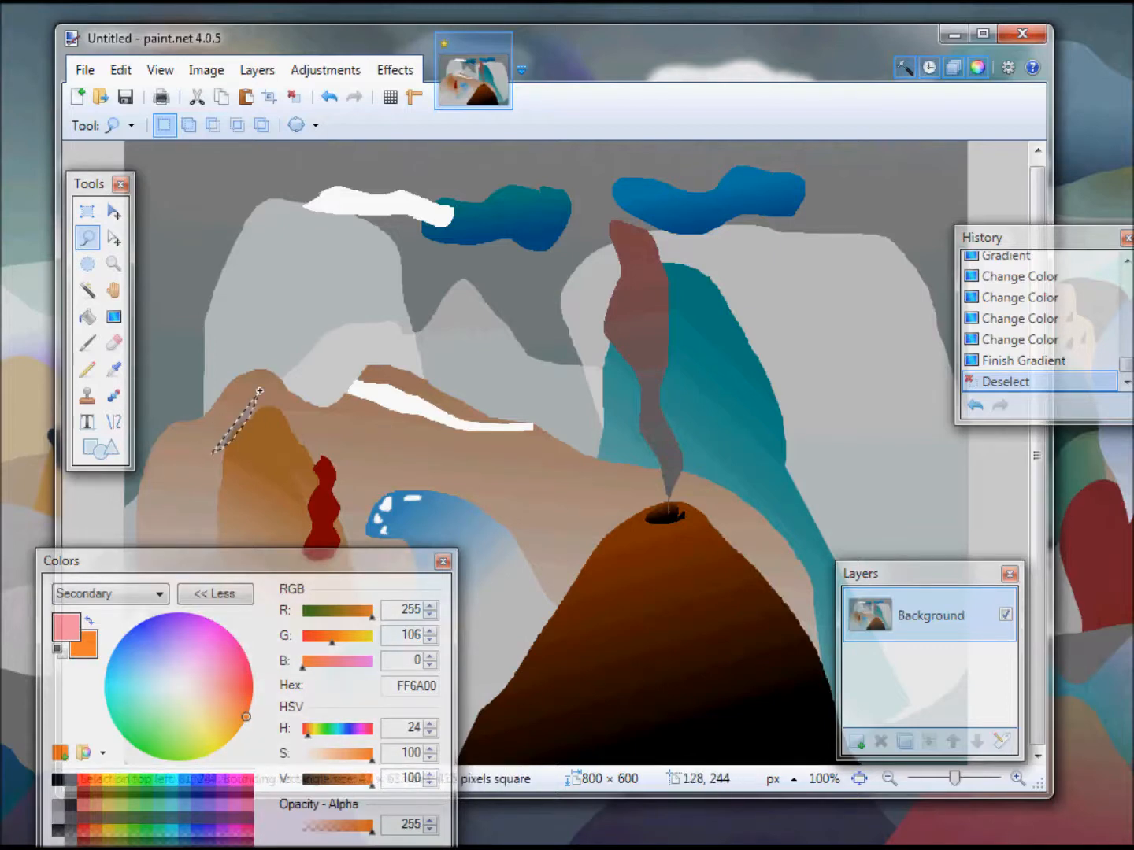
drag(260, 393, 201, 441)
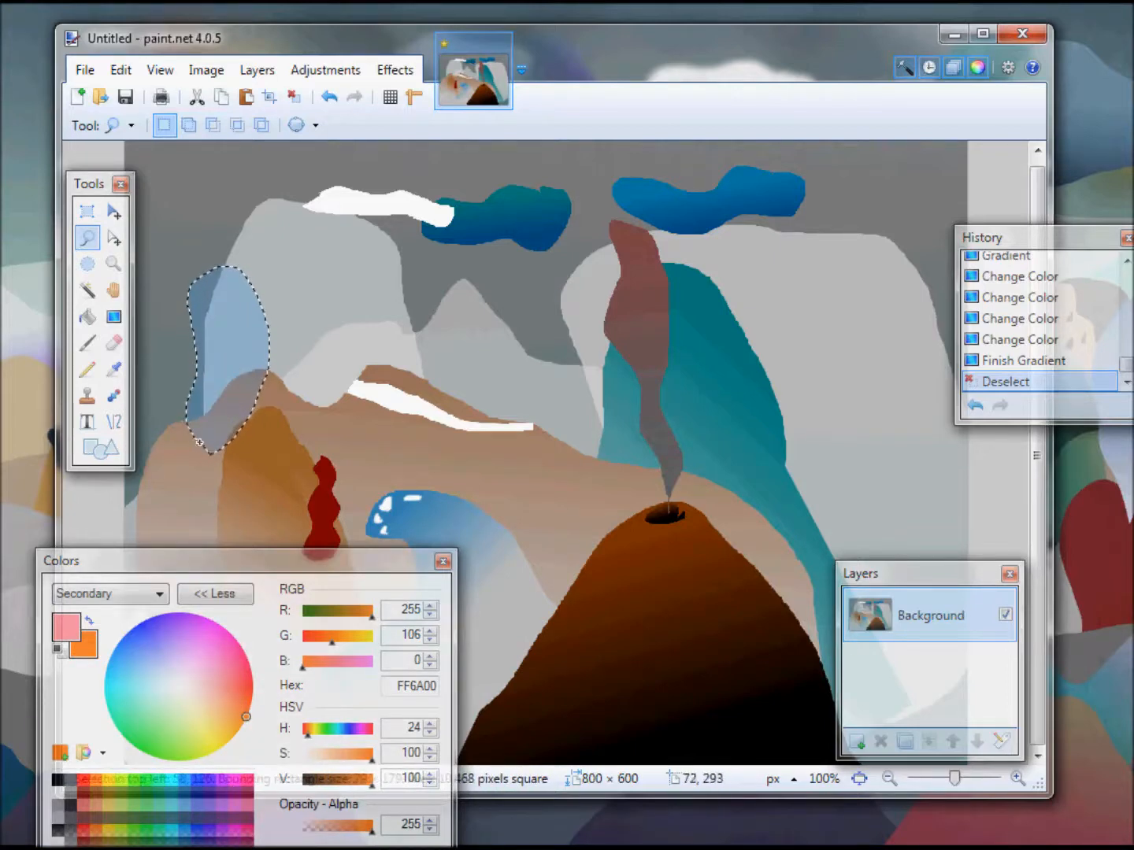
click(113, 316)
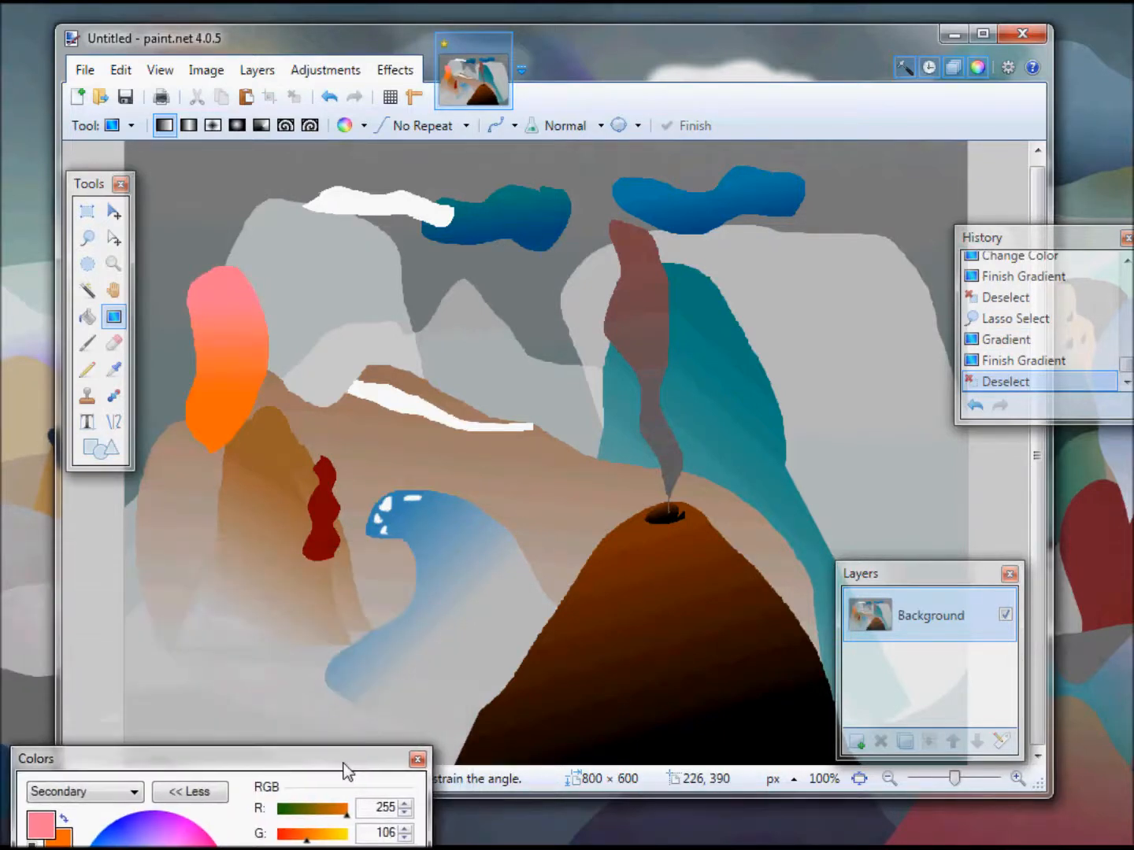
mouse_move(689, 391)
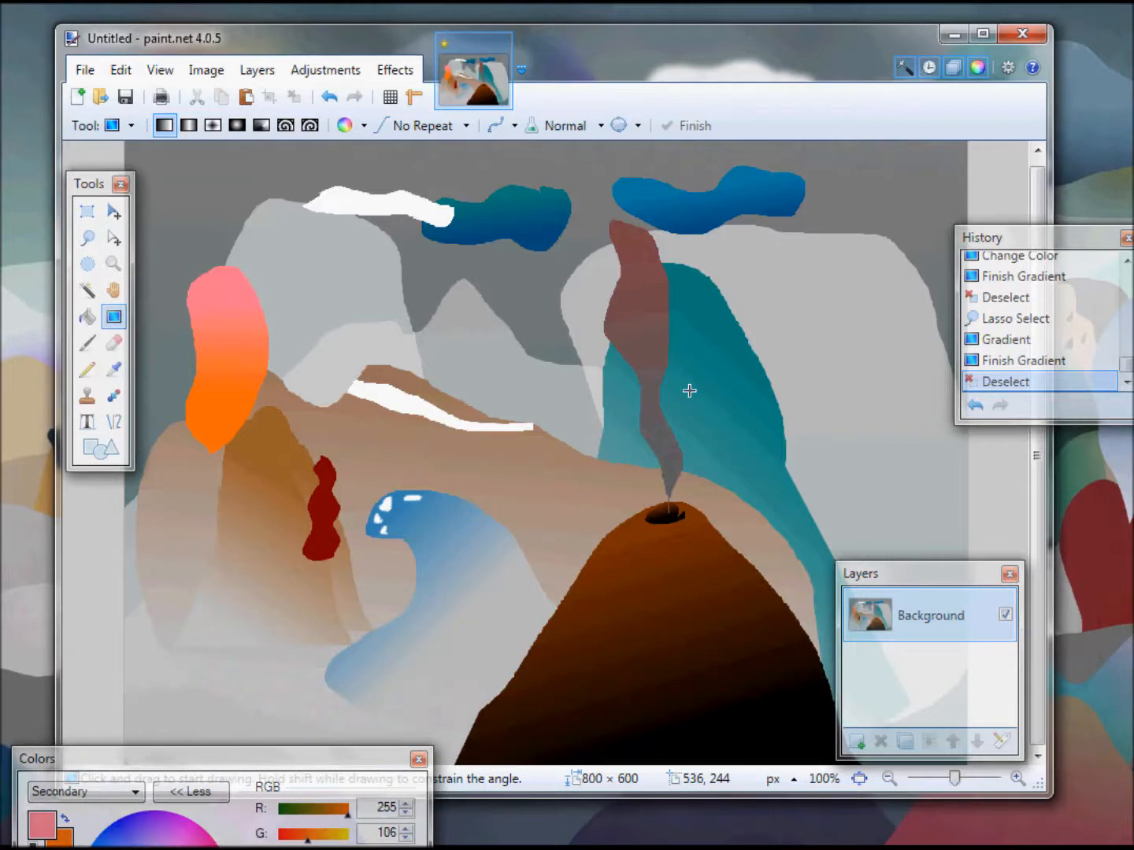
mouse_move(693, 384)
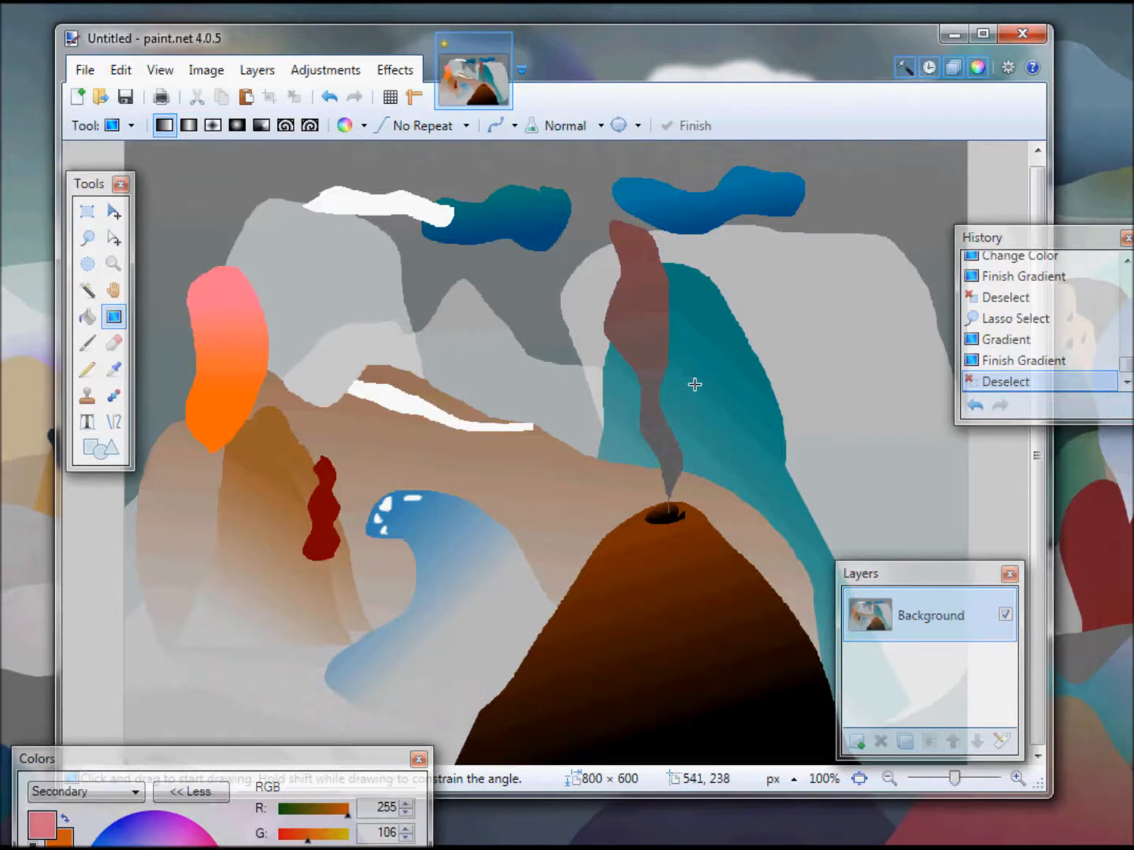